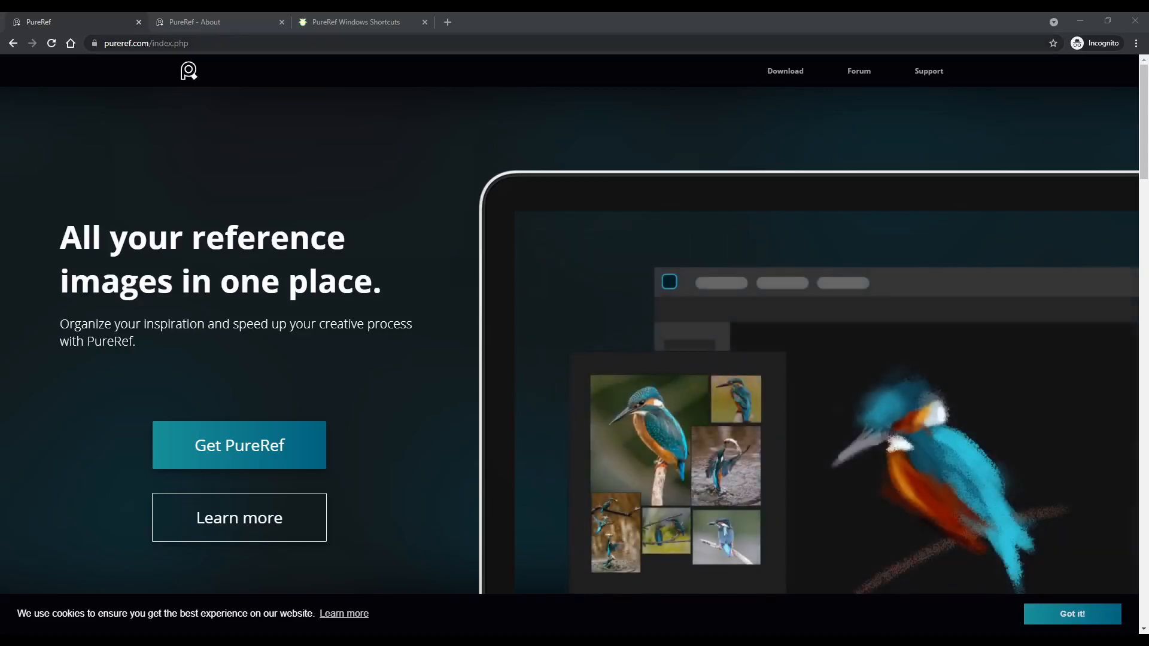
# Browse PureRef's download and About pages, ending on the Windows shortcuts cheat sheet.
pyautogui.click(238, 444)
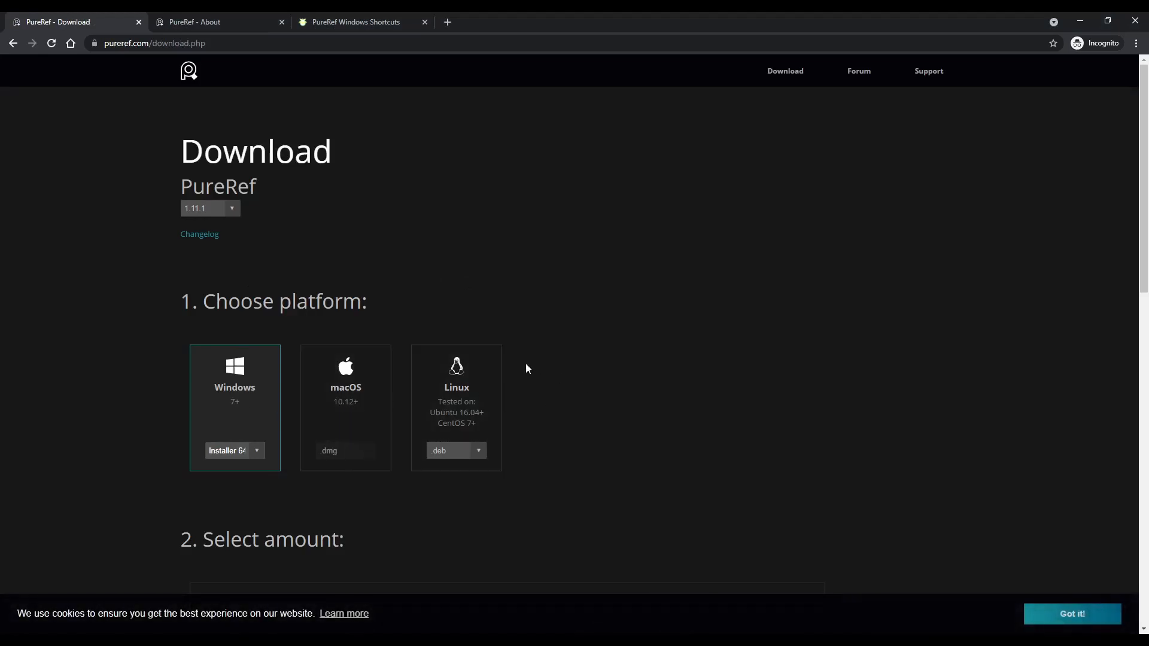
pyautogui.scroll(-3)
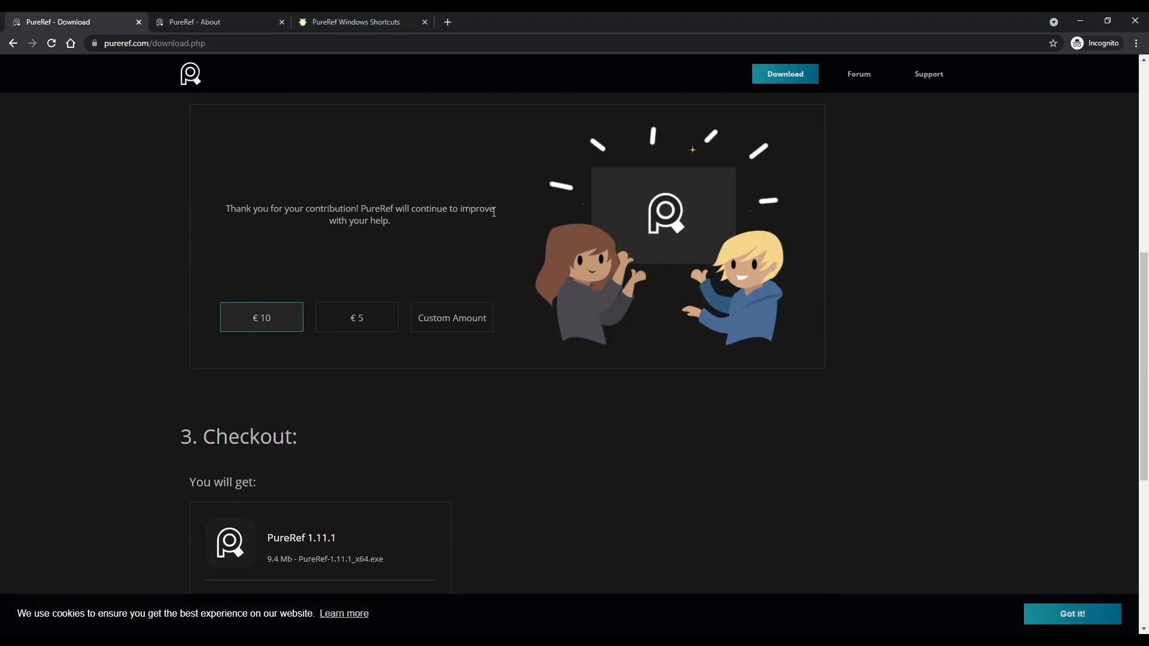
pyautogui.scroll(3)
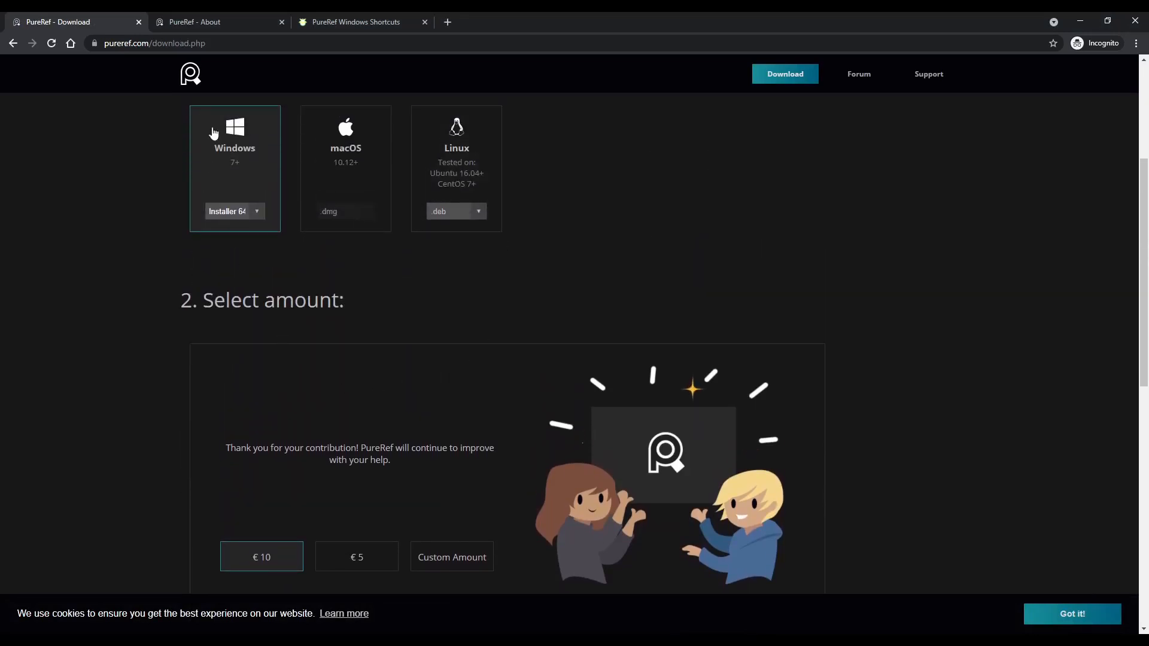
pyautogui.click(194, 21)
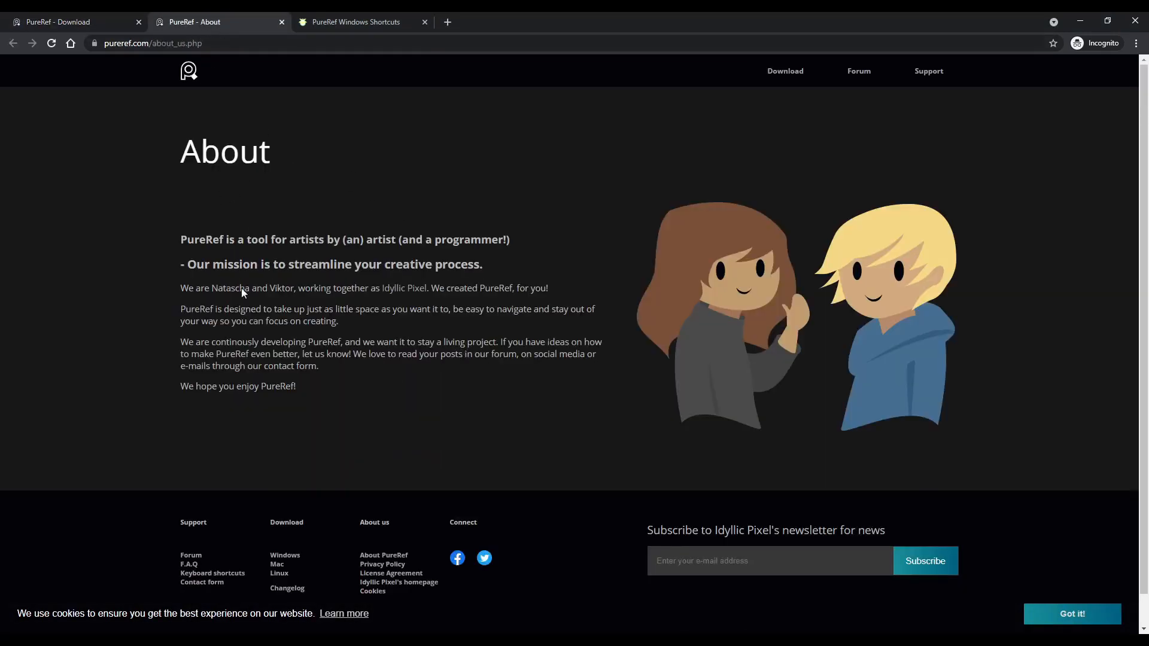
pyautogui.moveTo(367, 137)
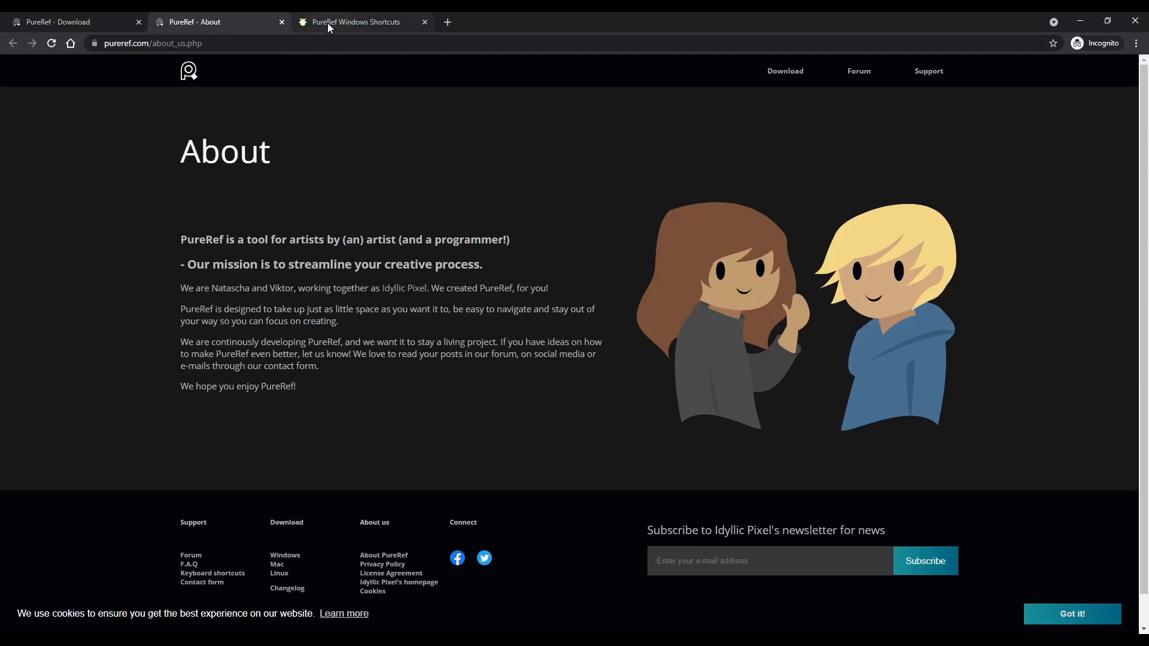
pyautogui.click(355, 22)
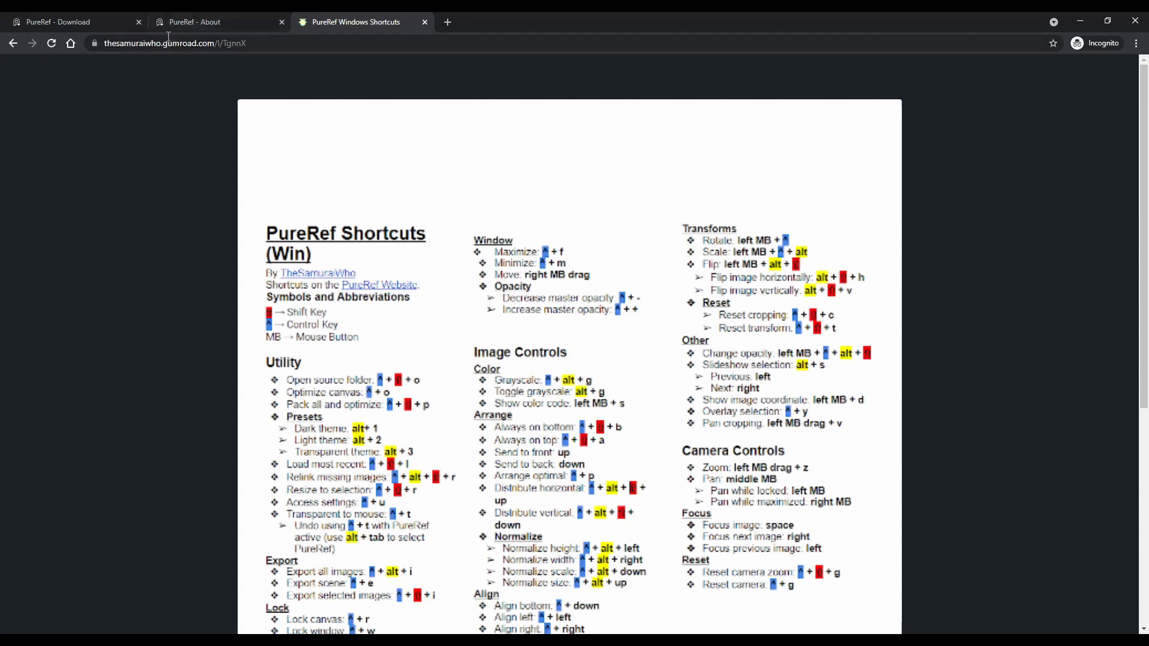
pyautogui.moveTo(290, 208)
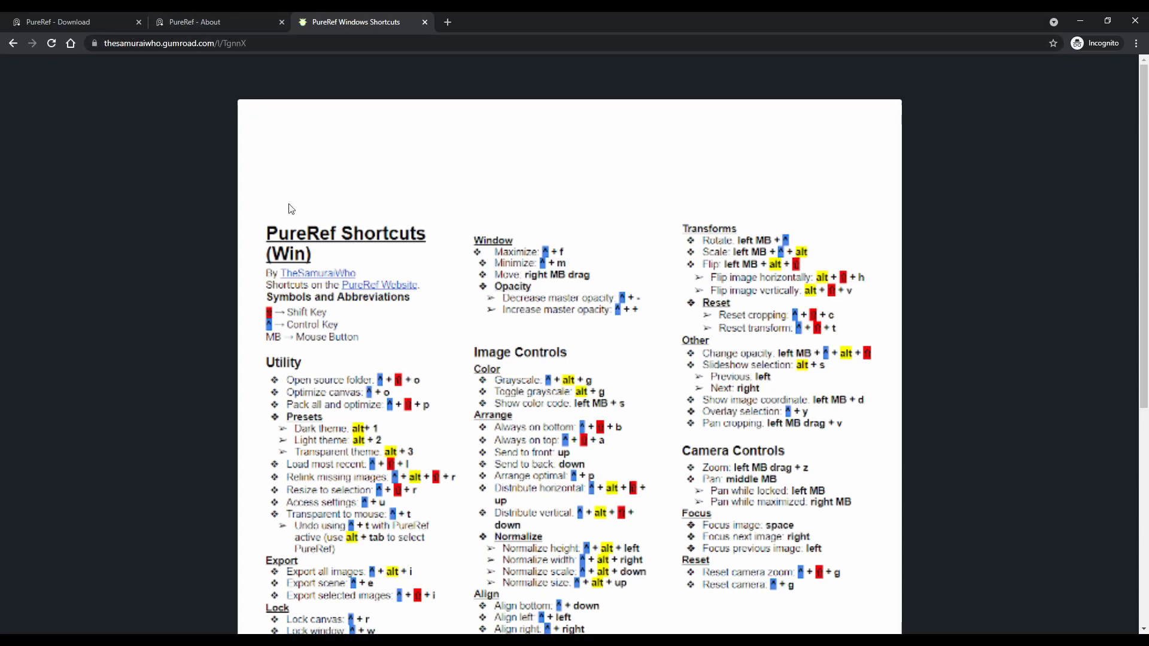
pyautogui.moveTo(318, 221)
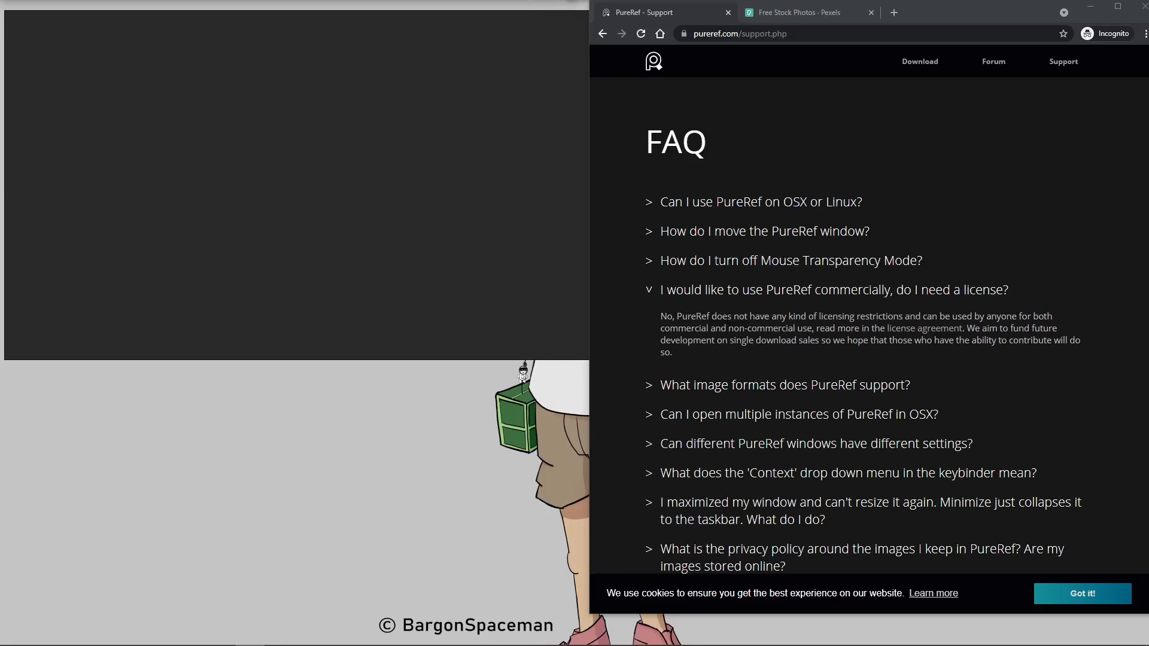
pyautogui.moveTo(764, 273)
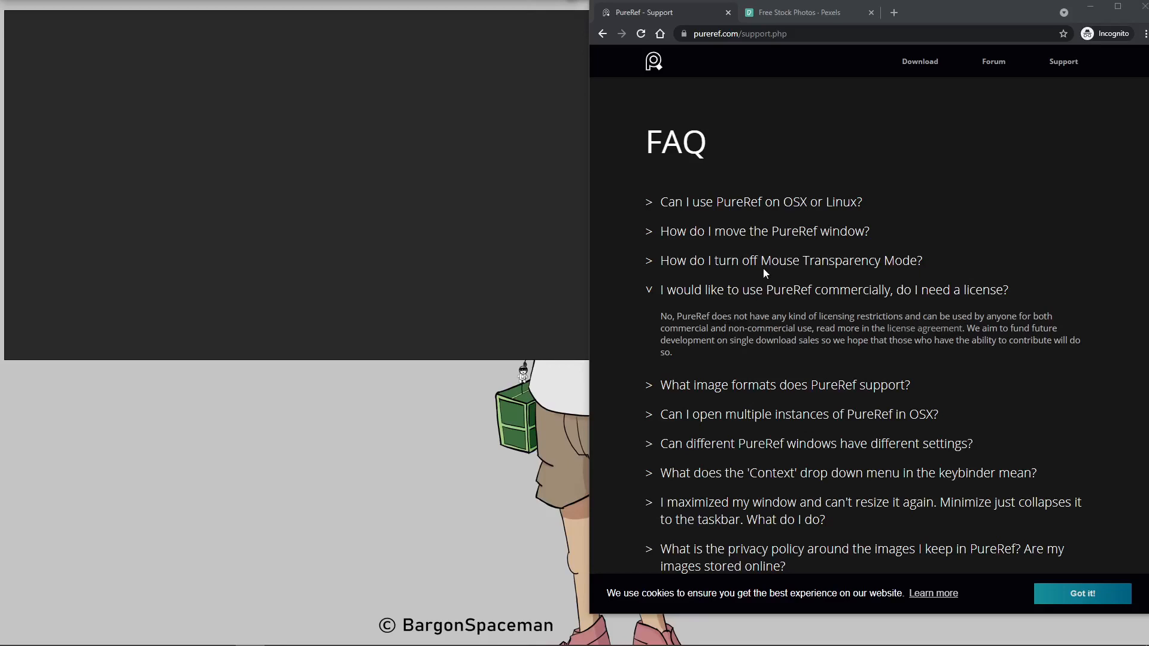
pyautogui.moveTo(849, 91)
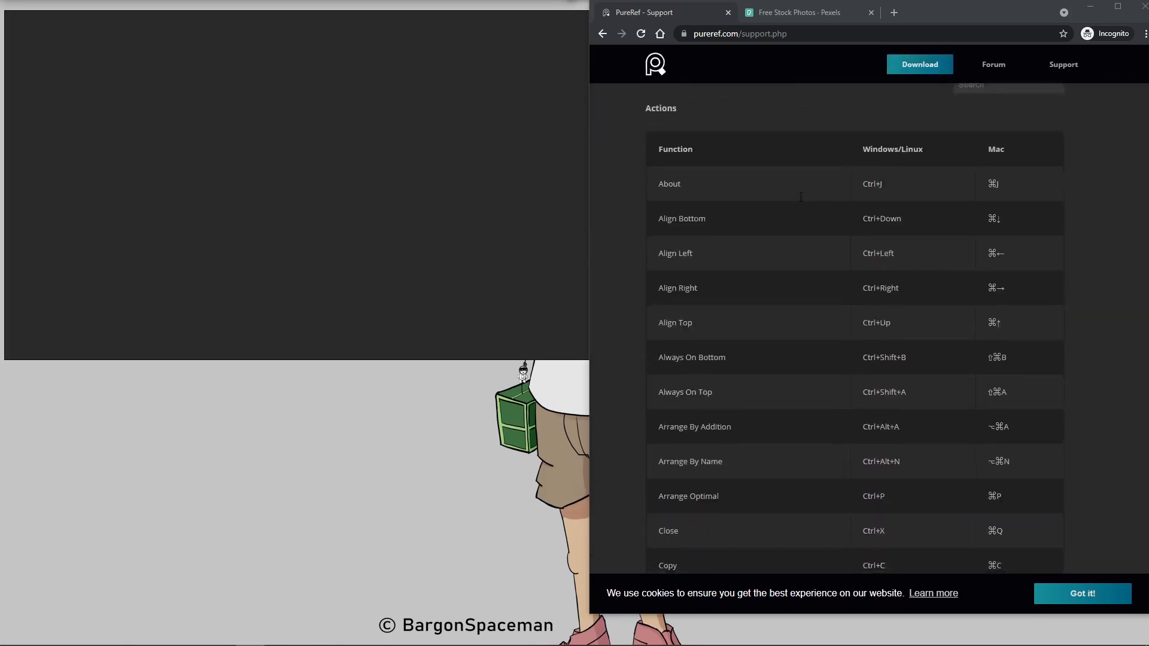
pyautogui.scroll(-3)
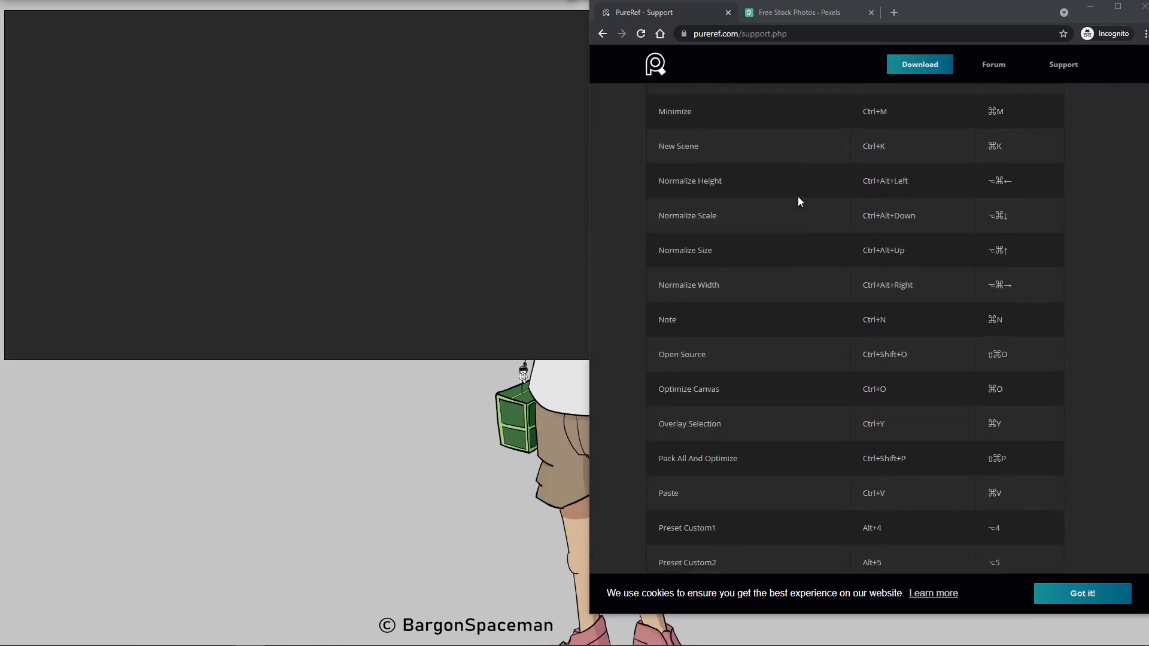
pyautogui.scroll(3)
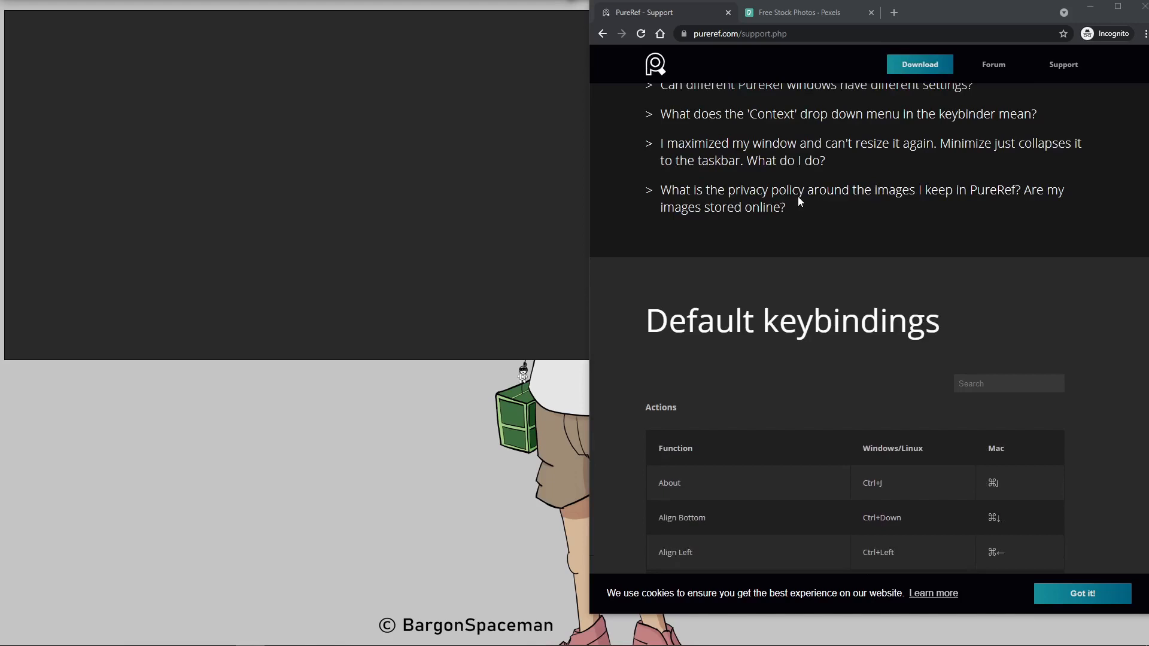
pyautogui.scroll(3)
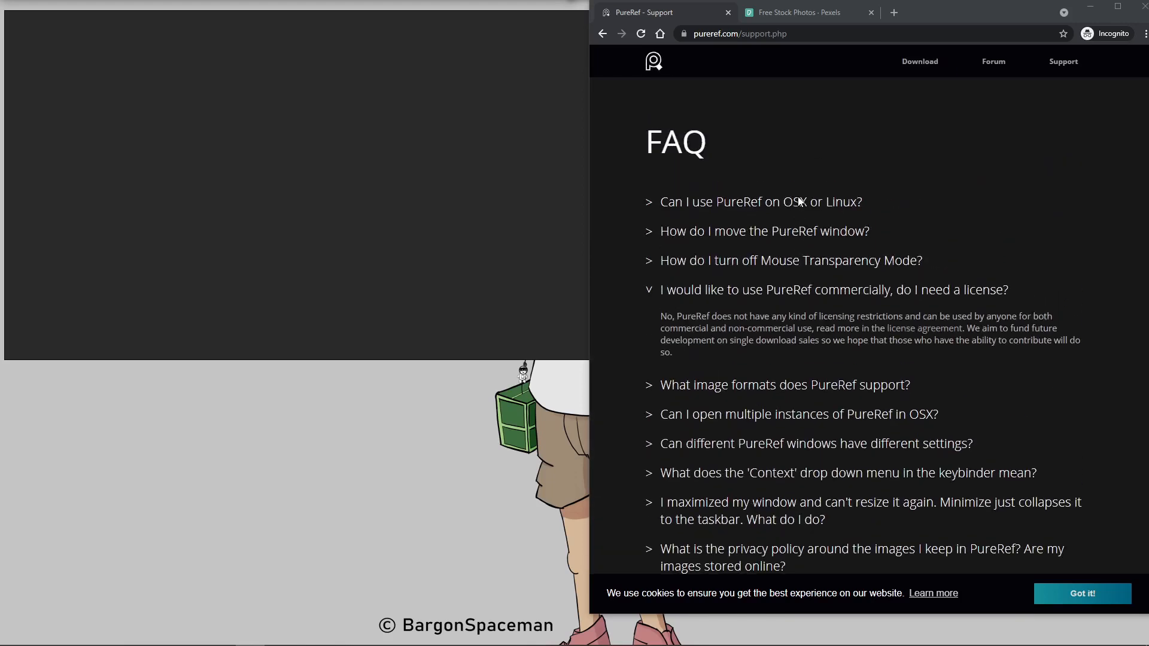
# Bring the PureRef vehicle reference board window to the front.
pyautogui.click(790, 12)
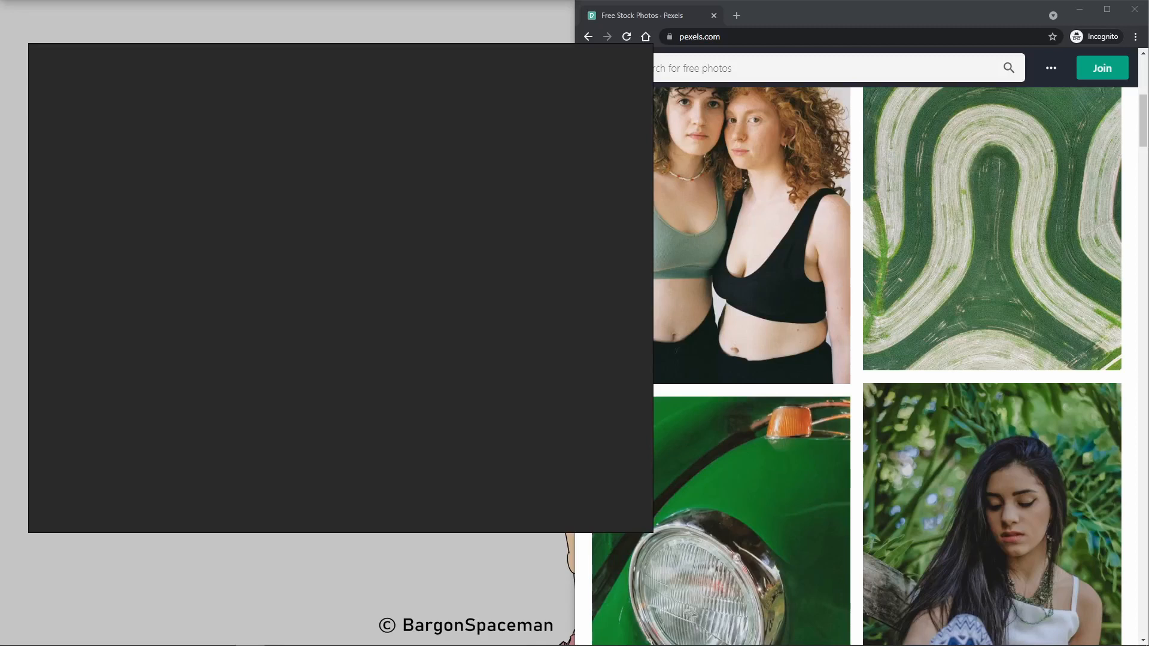
pyautogui.moveTo(768, 209)
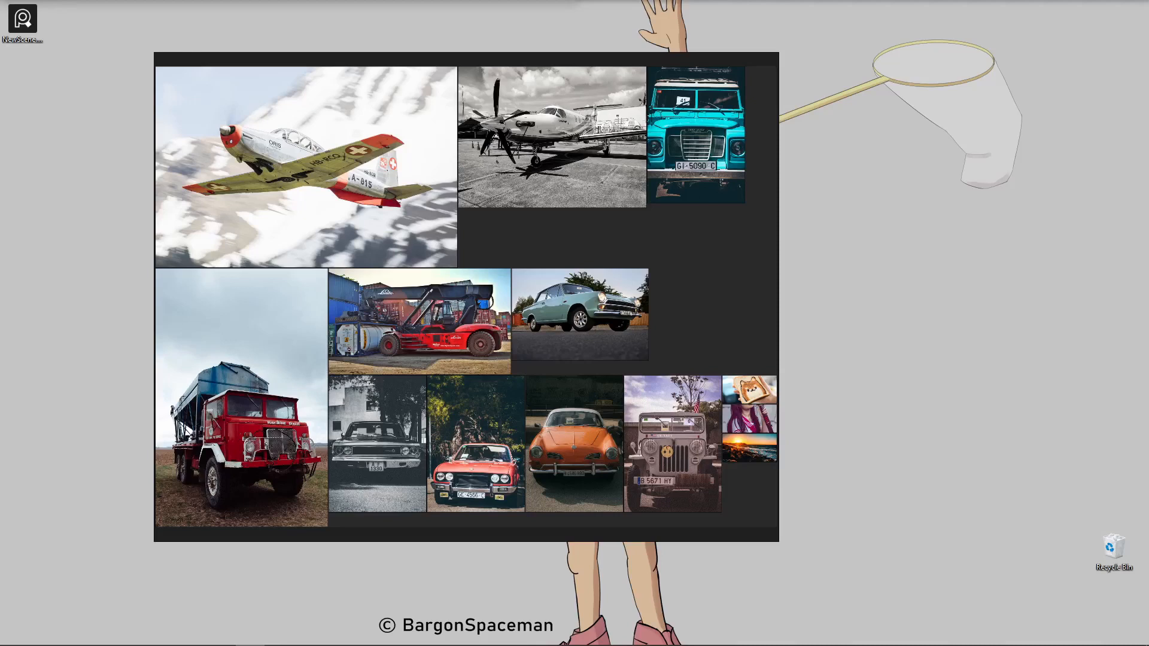
pyautogui.moveTo(661, 286)
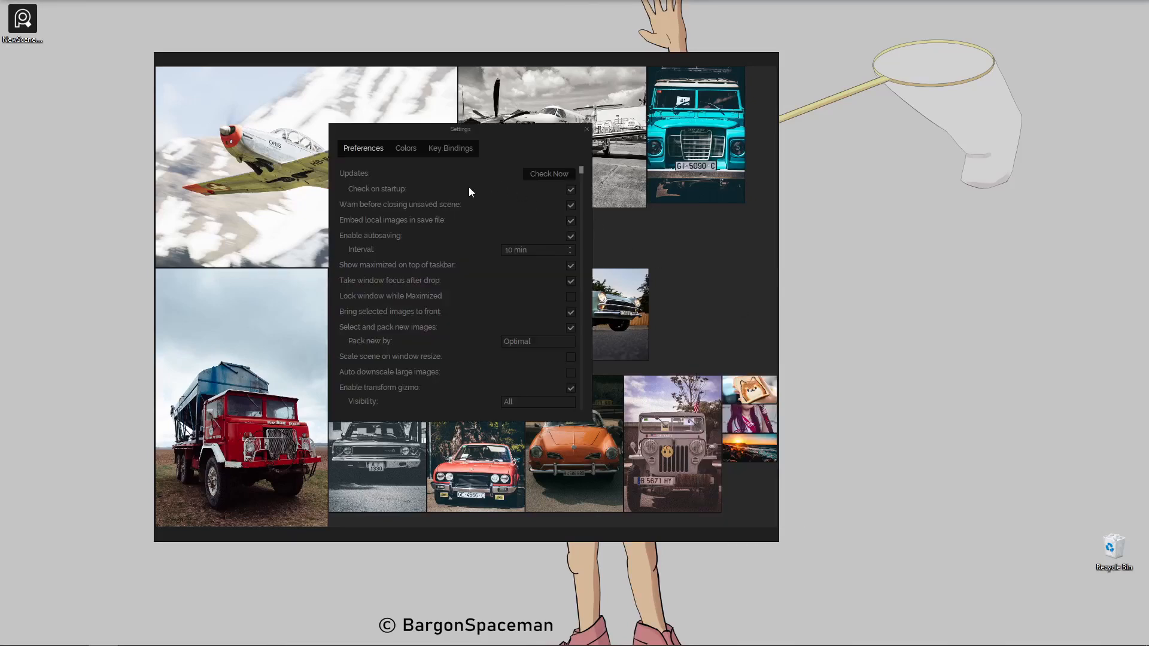
pyautogui.moveTo(349, 227)
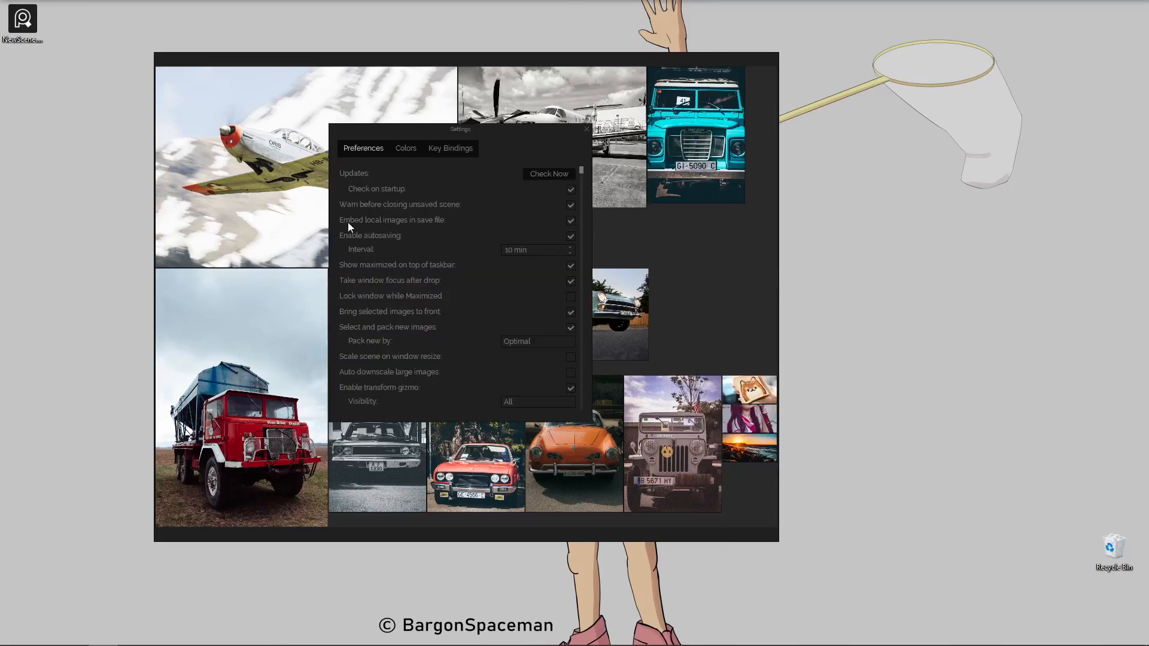
pyautogui.moveTo(392, 230)
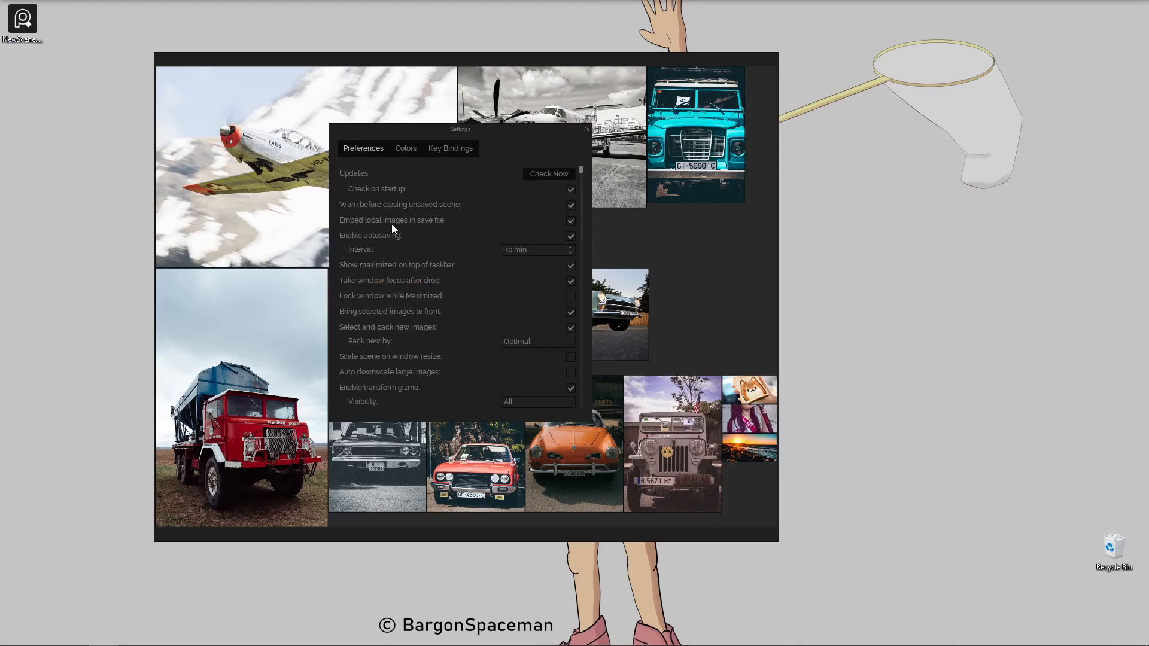
pyautogui.moveTo(564, 226)
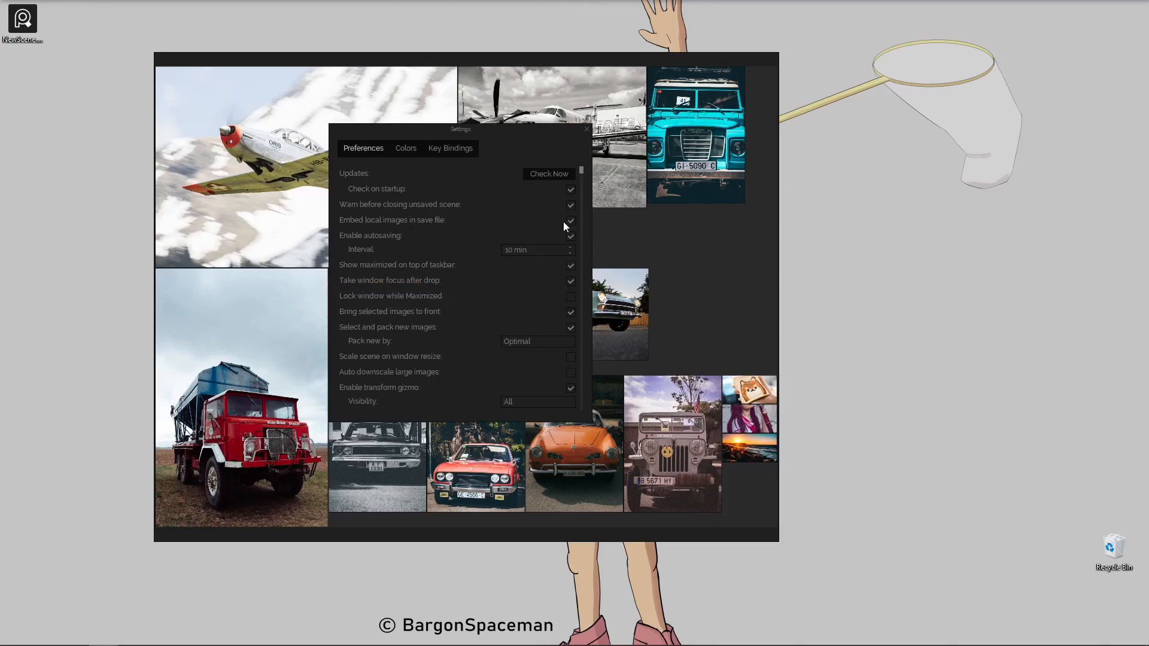
pyautogui.moveTo(600, 160)
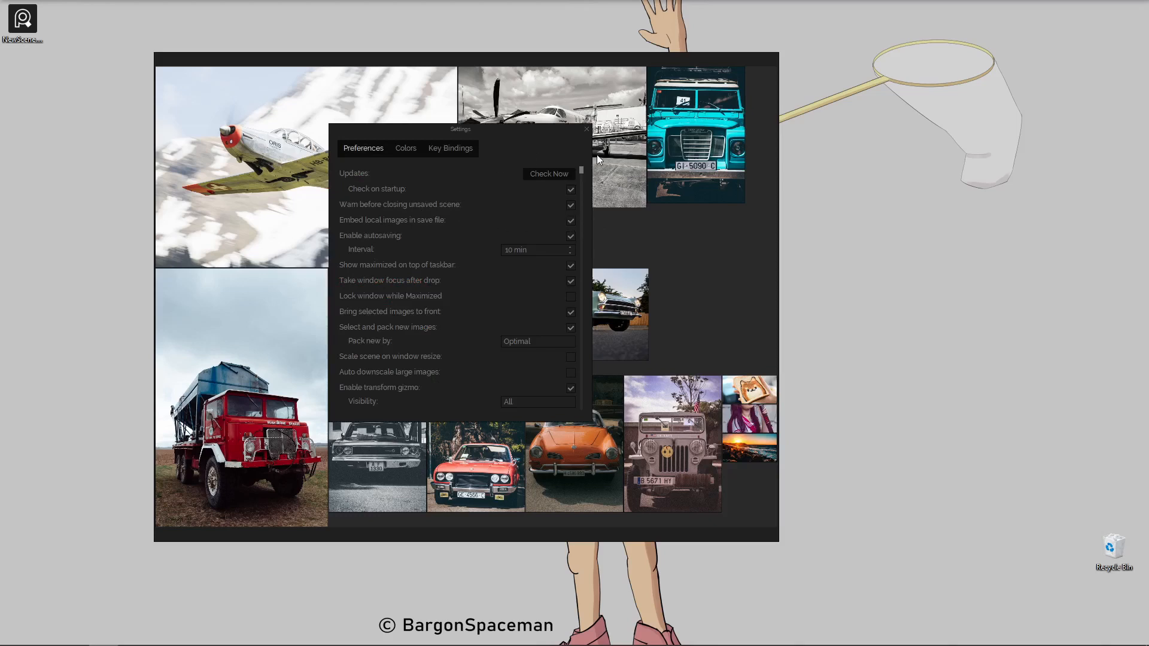
pyautogui.moveTo(582, 136)
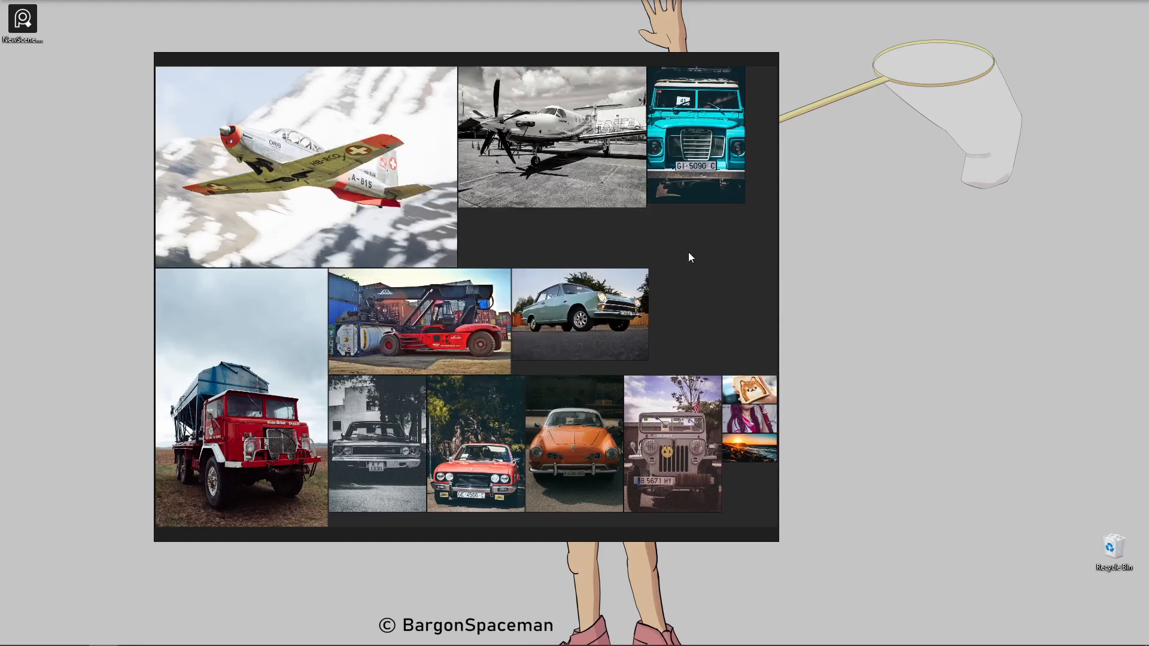
pyautogui.moveTo(555, 223)
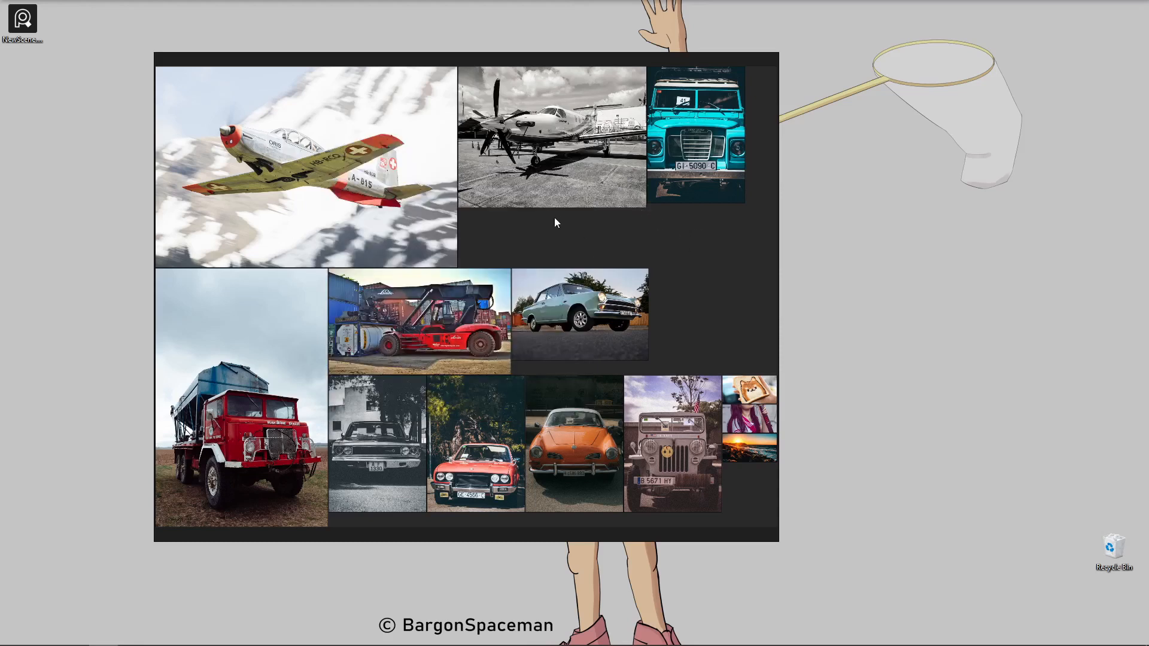
pyautogui.moveTo(508, 175)
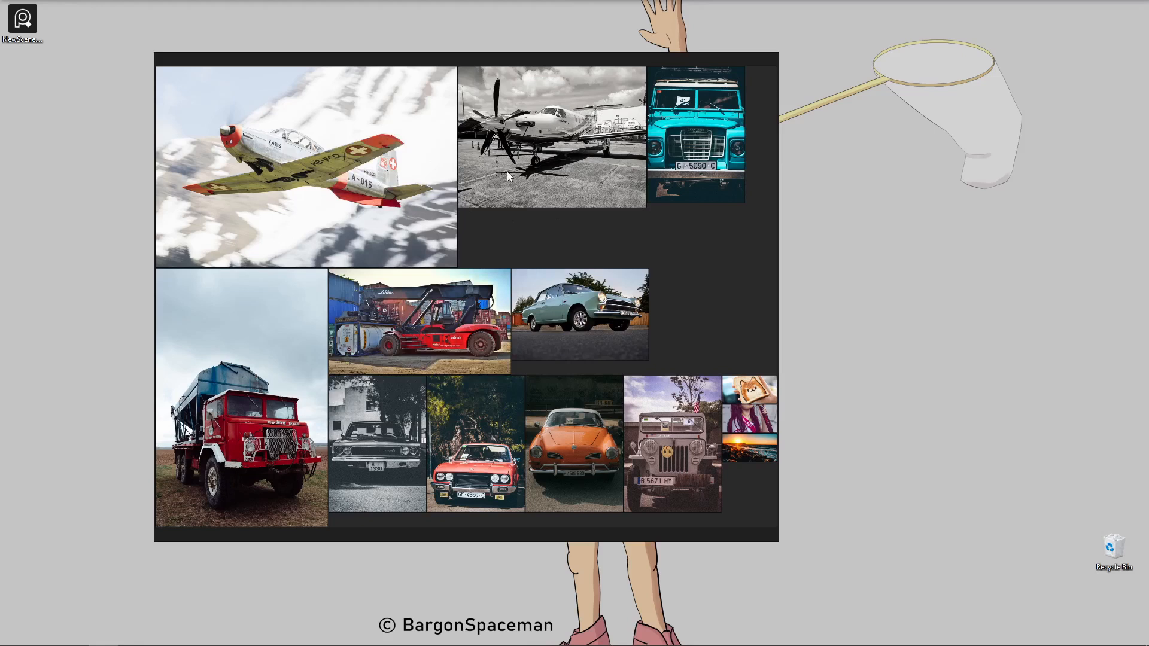
pyautogui.moveTo(453, 174)
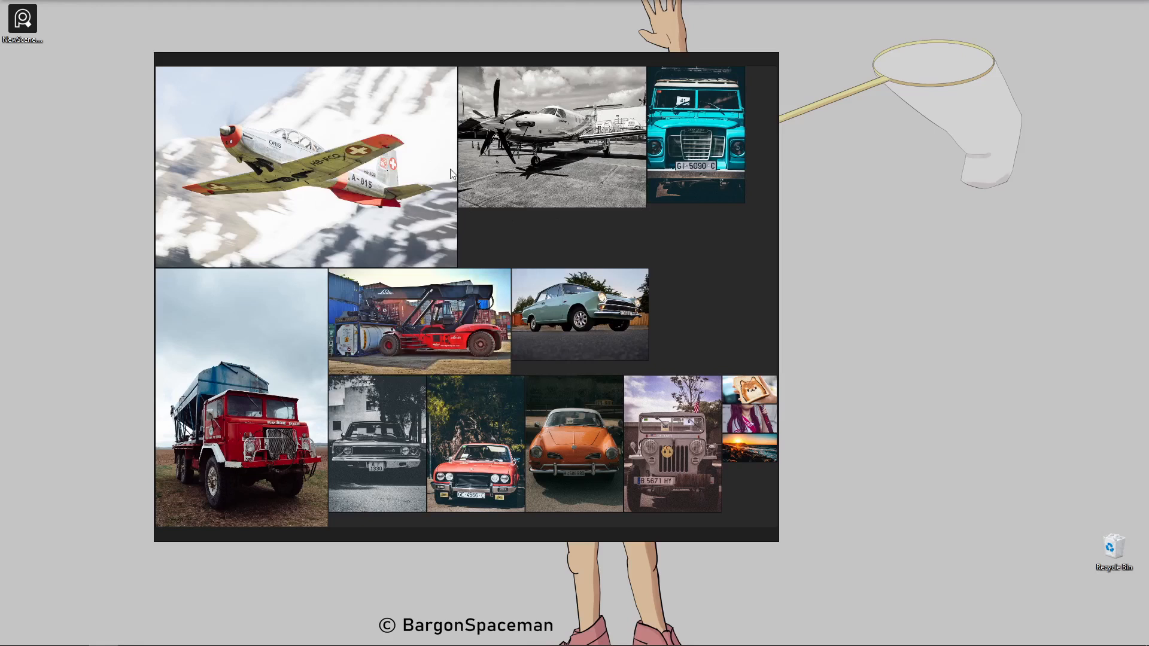
pyautogui.moveTo(460, 201)
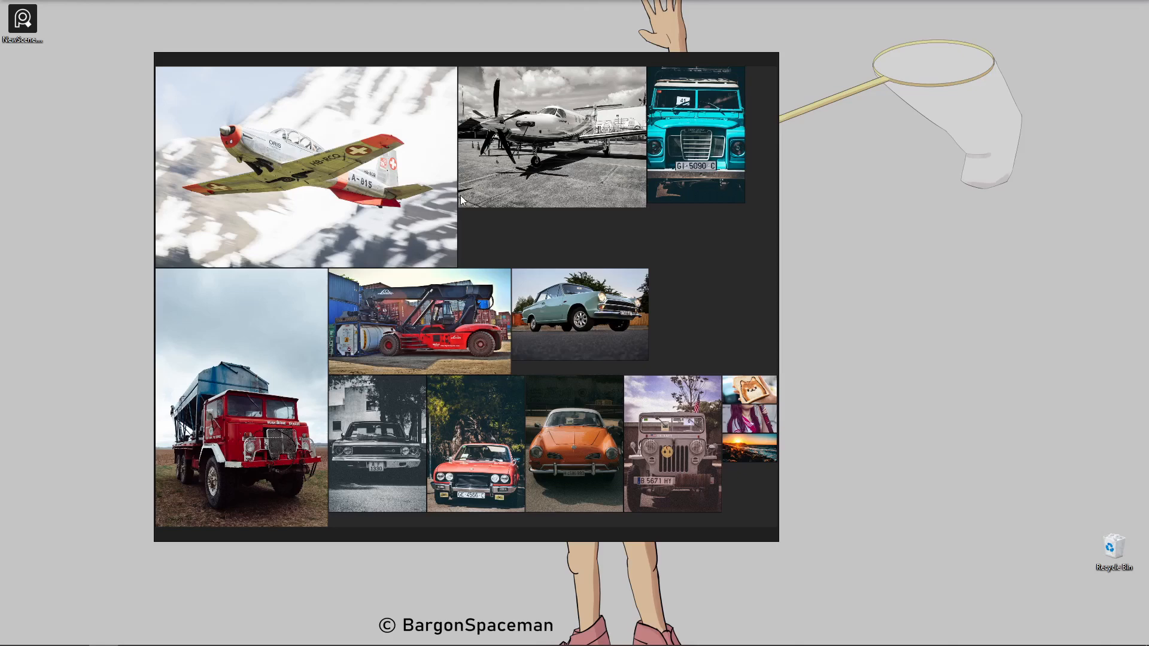
pyautogui.moveTo(476, 205)
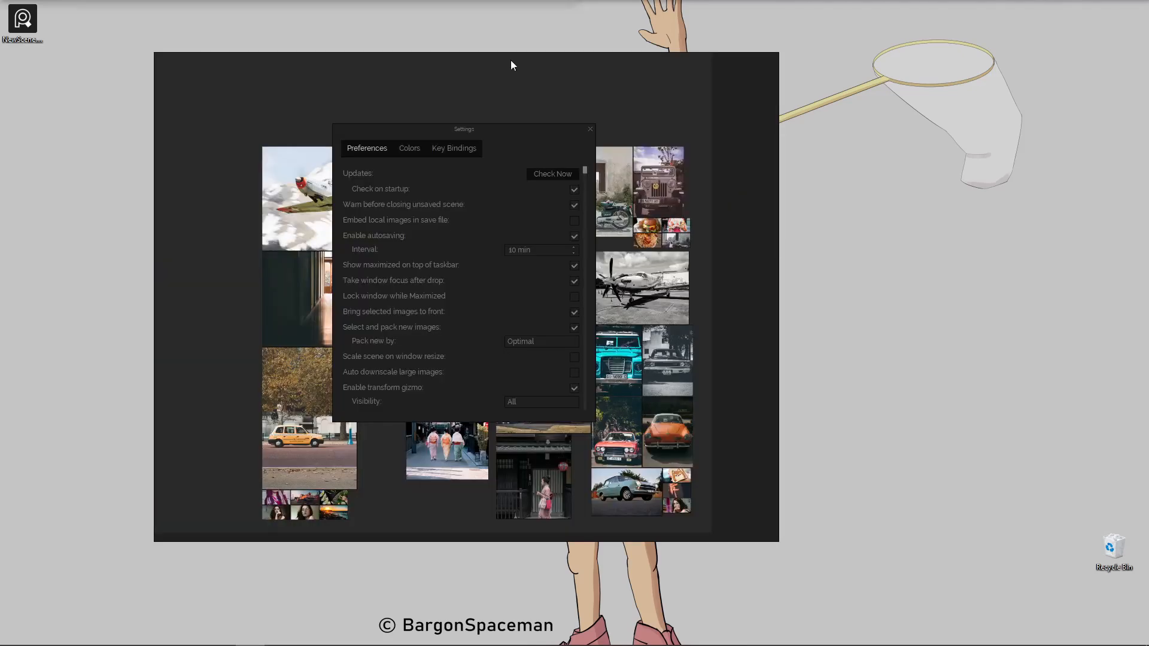
pyautogui.moveTo(561, 228)
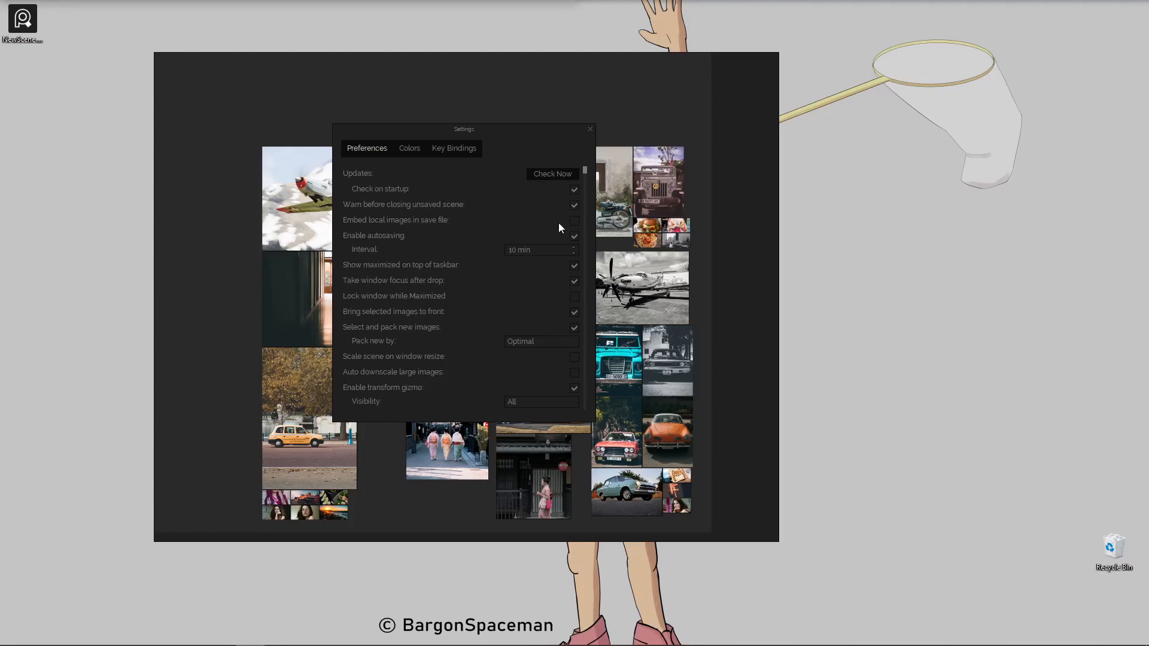
pyautogui.moveTo(571, 225)
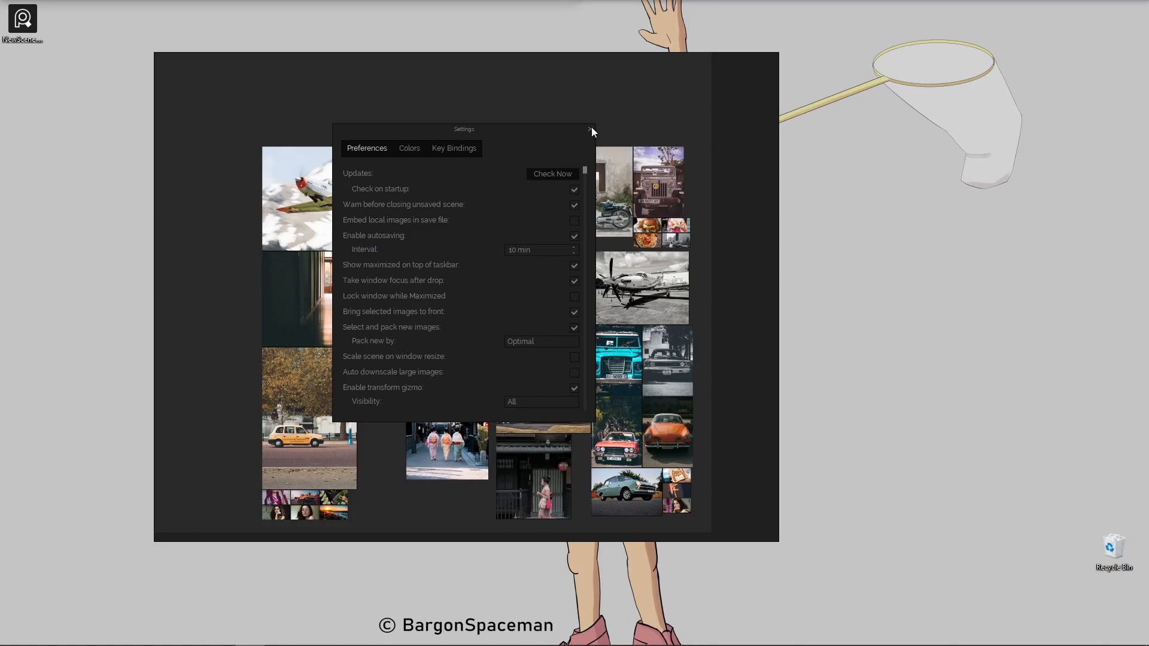
# Close settings, save the unsaved vehicle board, and dismiss the missing-images notice.
pyautogui.click(590, 130)
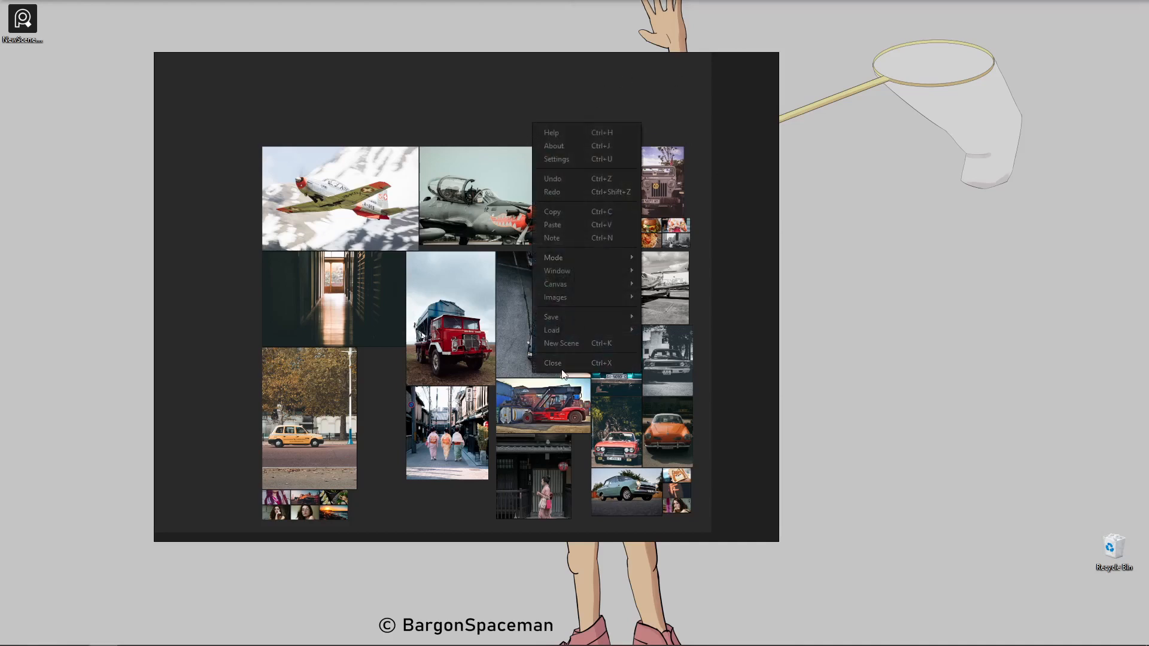
pyautogui.click(552, 362)
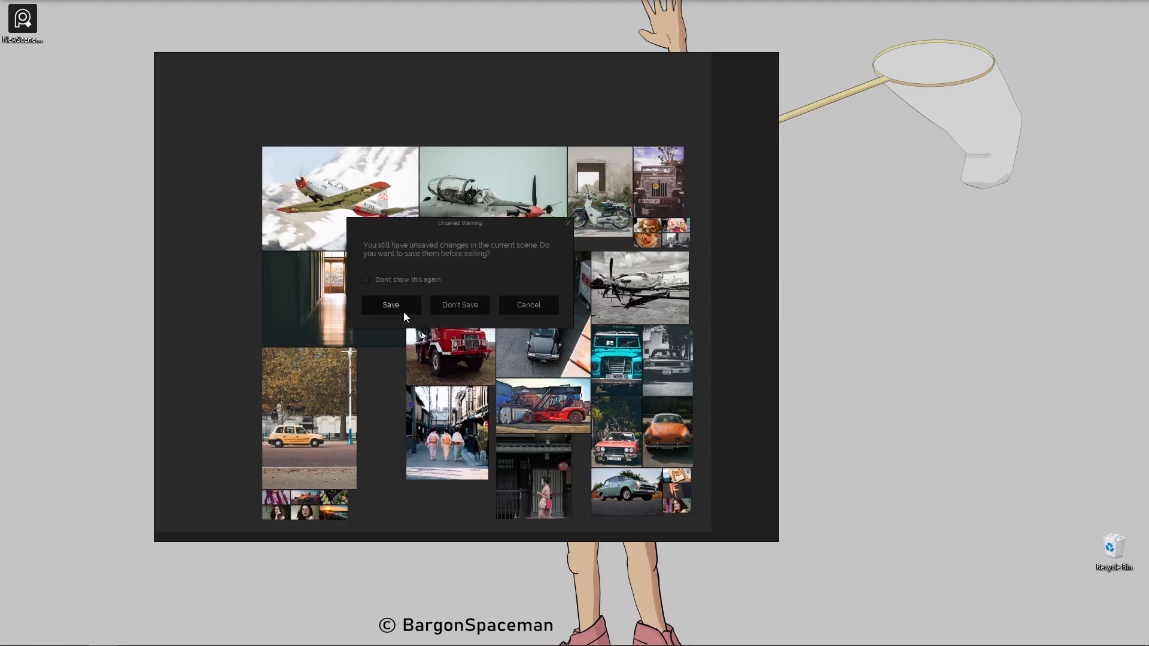
pyautogui.click(460, 305)
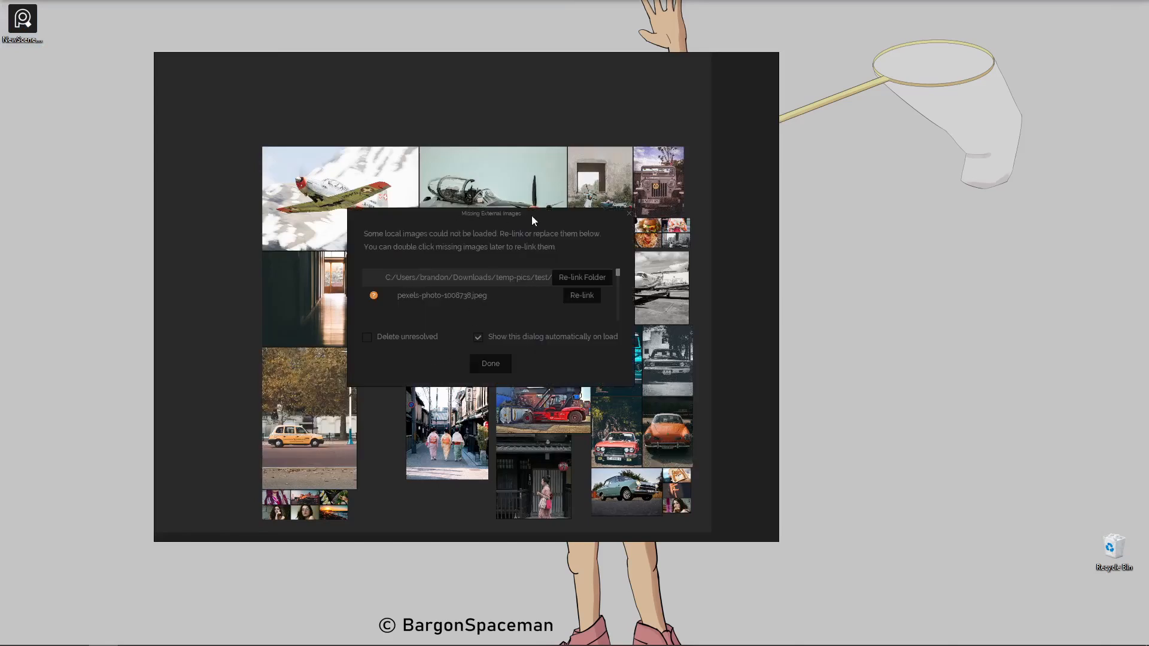
pyautogui.moveTo(562, 294)
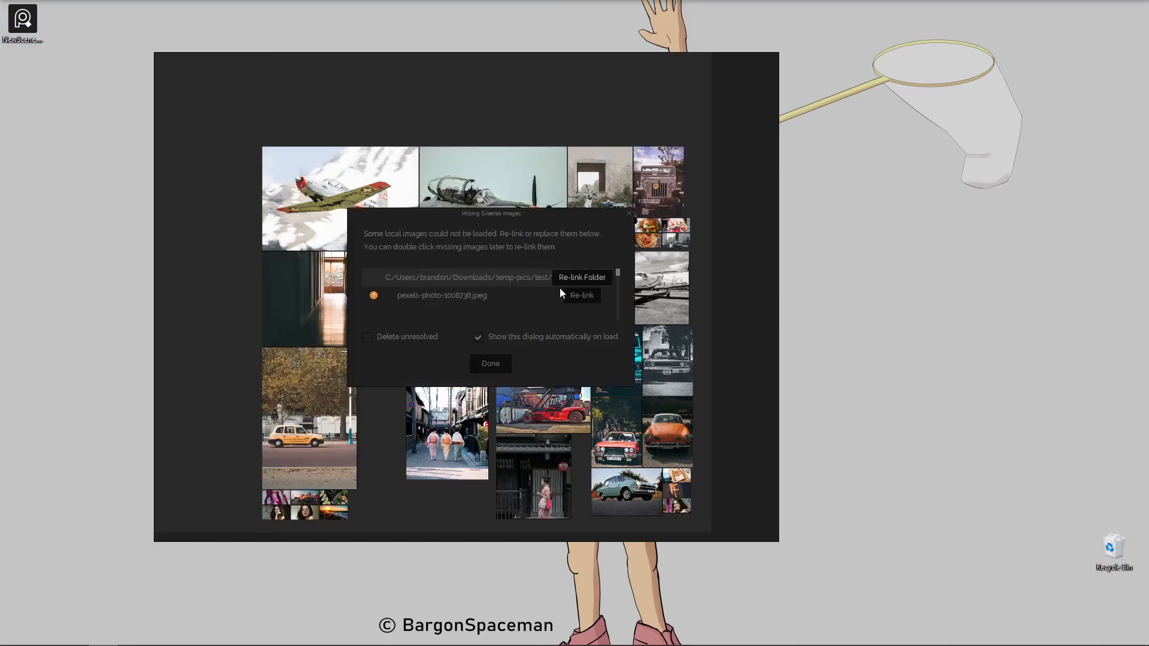
pyautogui.moveTo(472, 328)
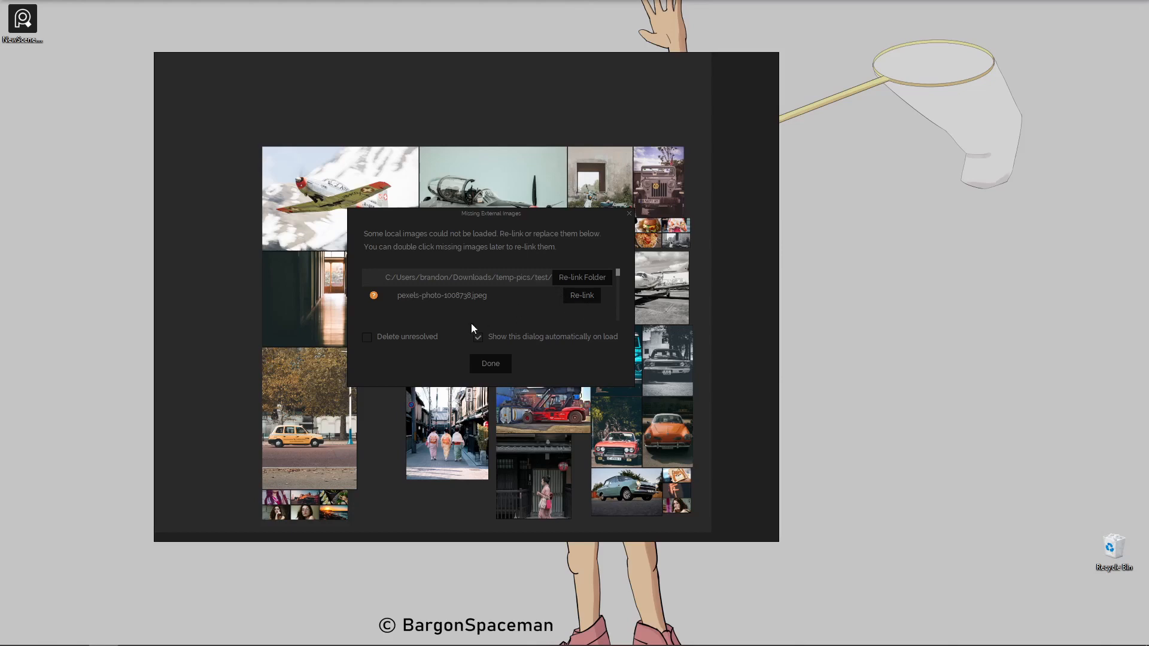
pyautogui.click(490, 363)
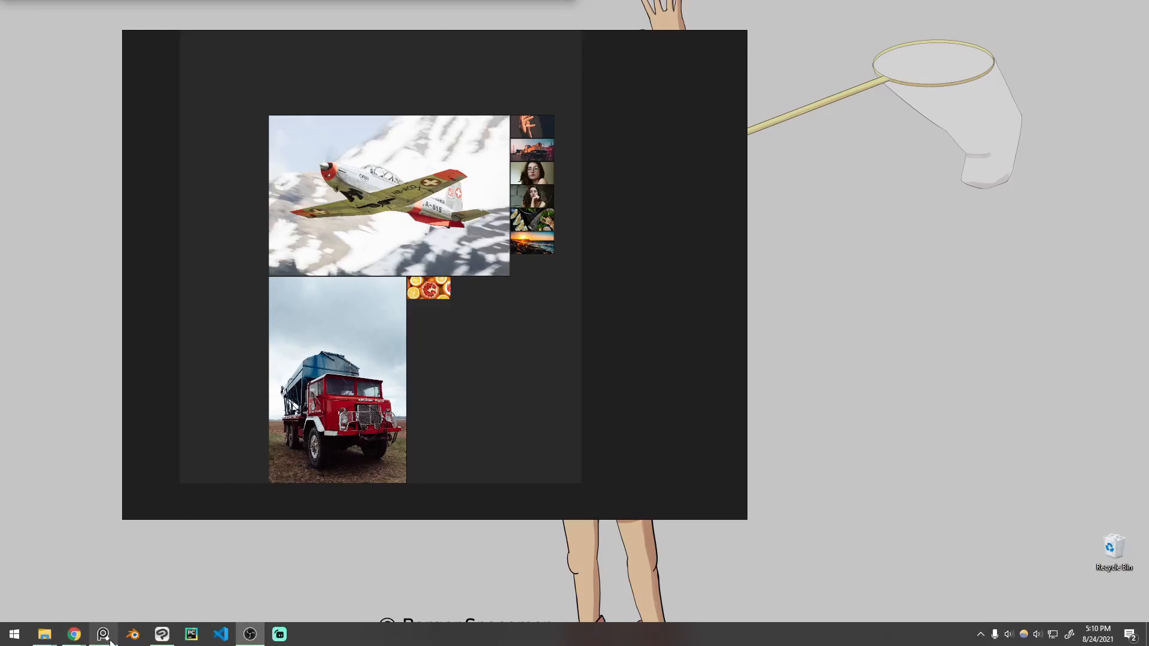
pyautogui.moveTo(102, 634)
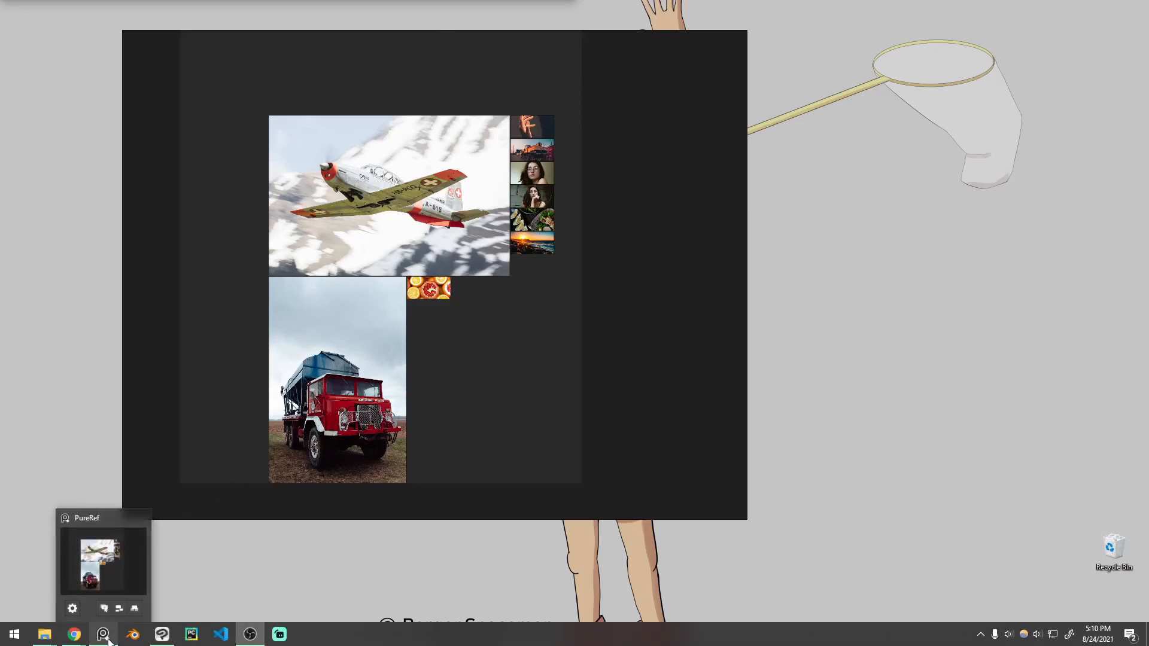
# Launch a second PureRef instance from the taskbar jump list.
pyautogui.rightClick(103, 634)
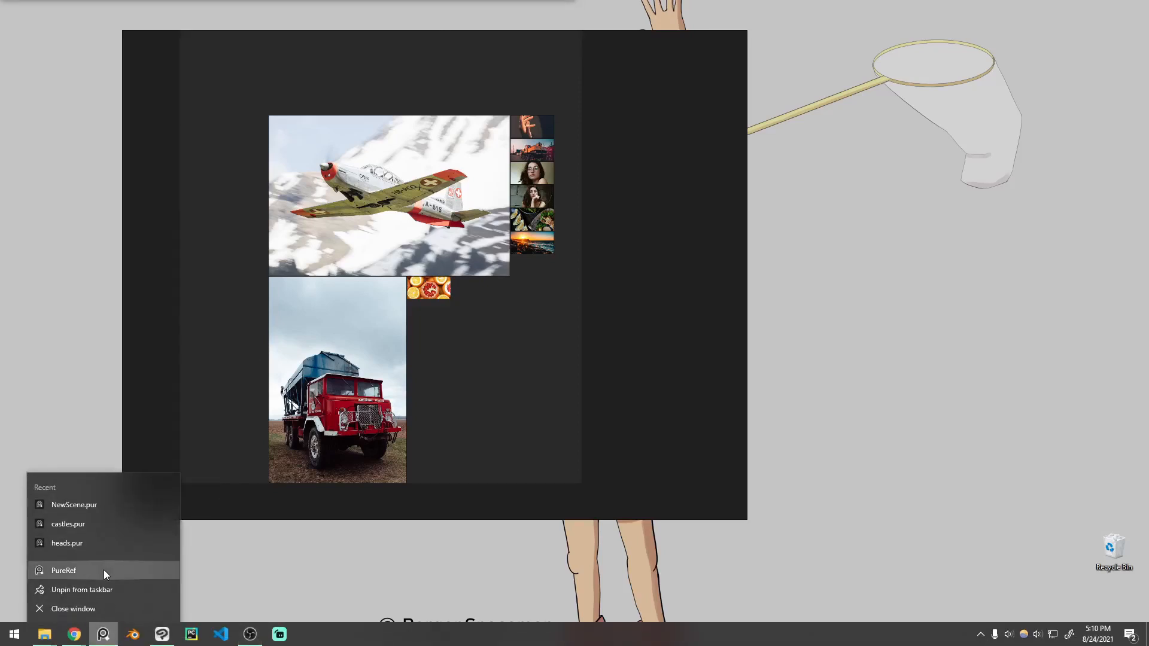
pyautogui.click(64, 571)
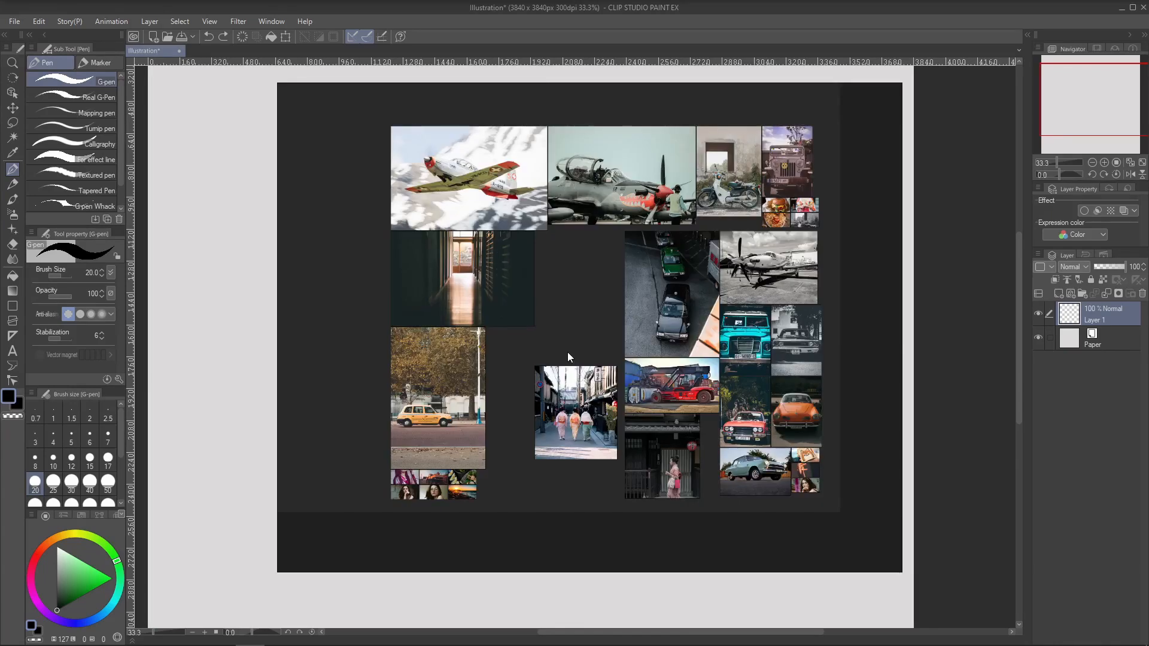
pyautogui.moveTo(573, 304)
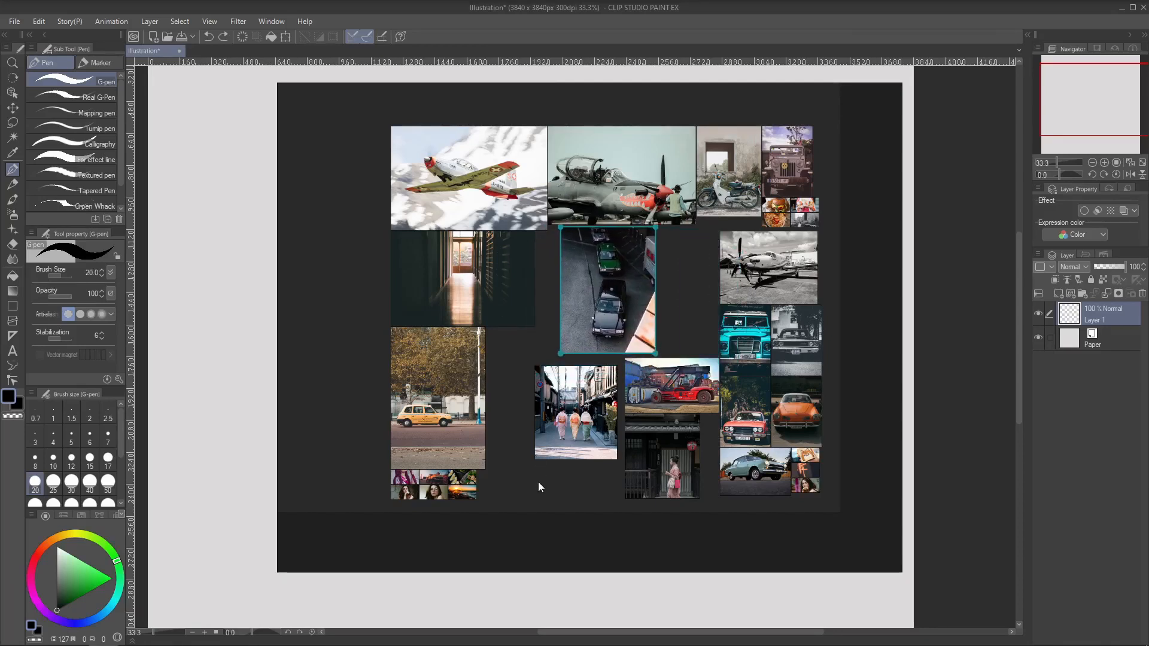
# Drop the top-down parked cars photo beneath the grey propeller plane photo.
pyautogui.click(539, 480)
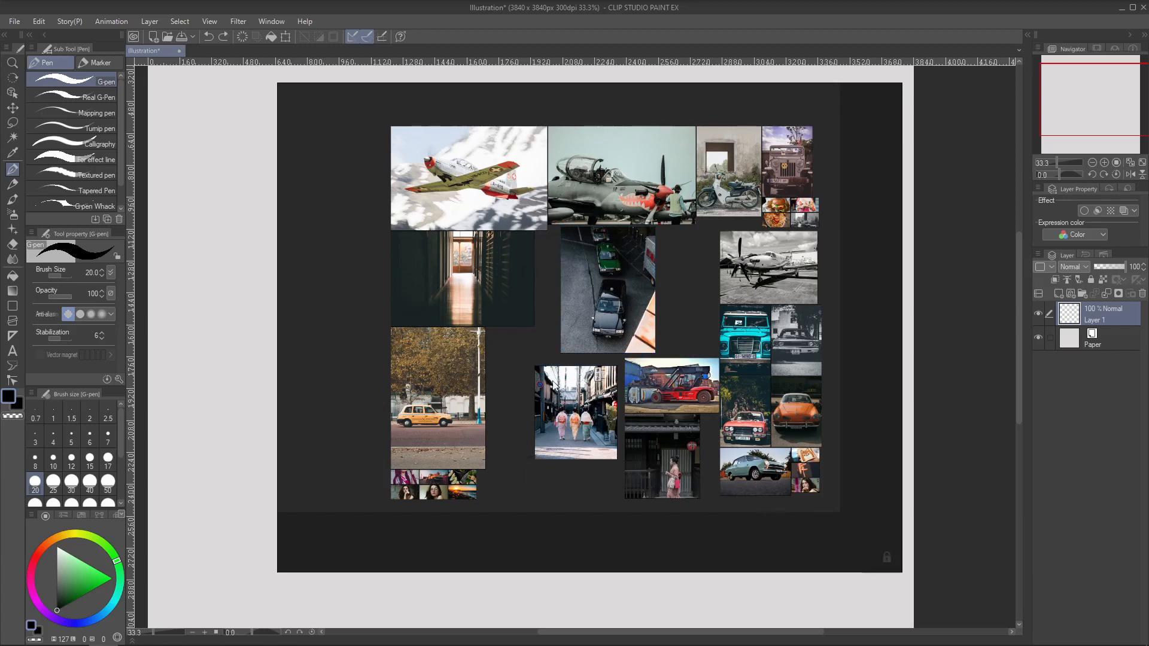
pyautogui.moveTo(606, 306)
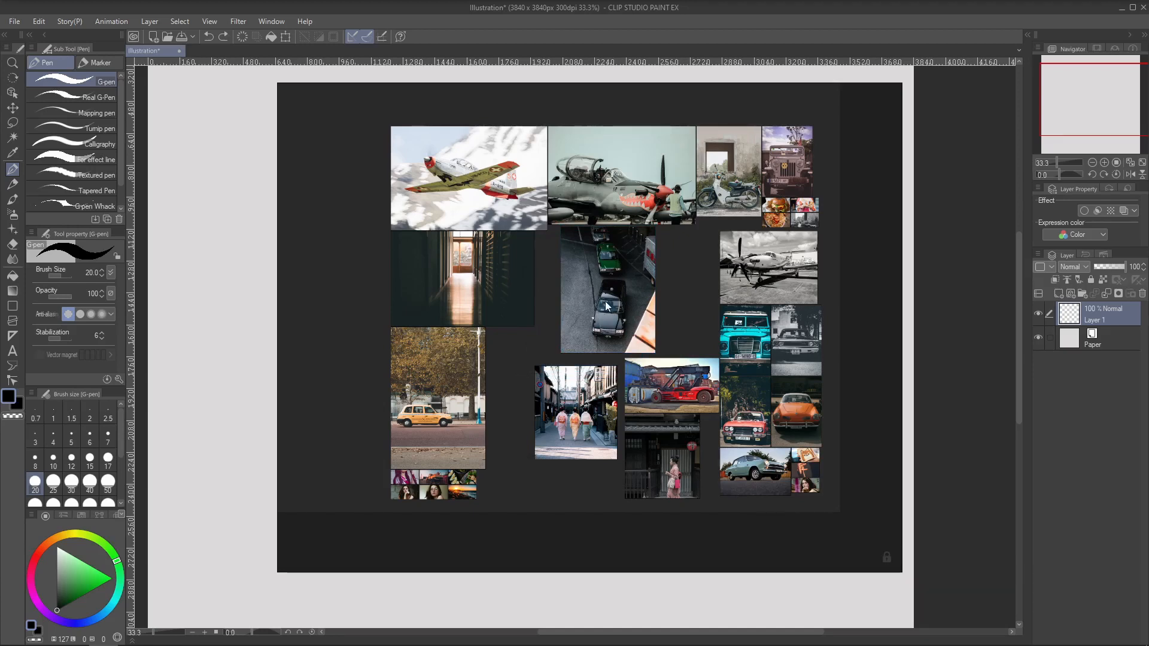
# Unlock the PureRef window, reposition it over the canvas, then lock it again.
pyautogui.press('ctrl+r')
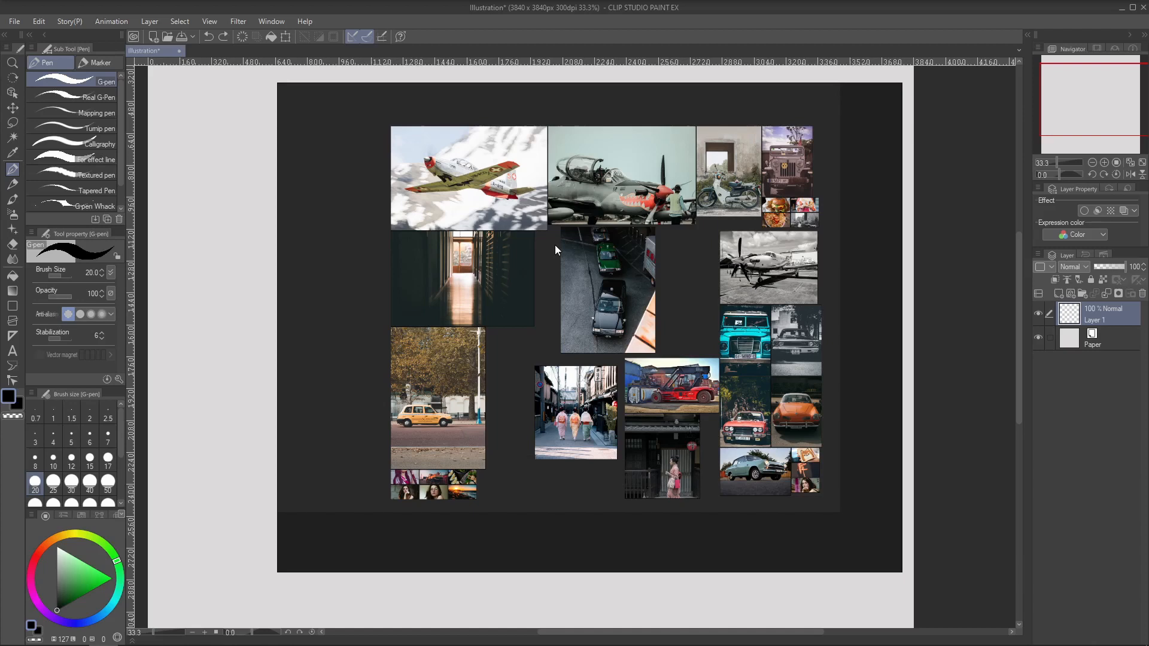
pyautogui.moveTo(553, 307)
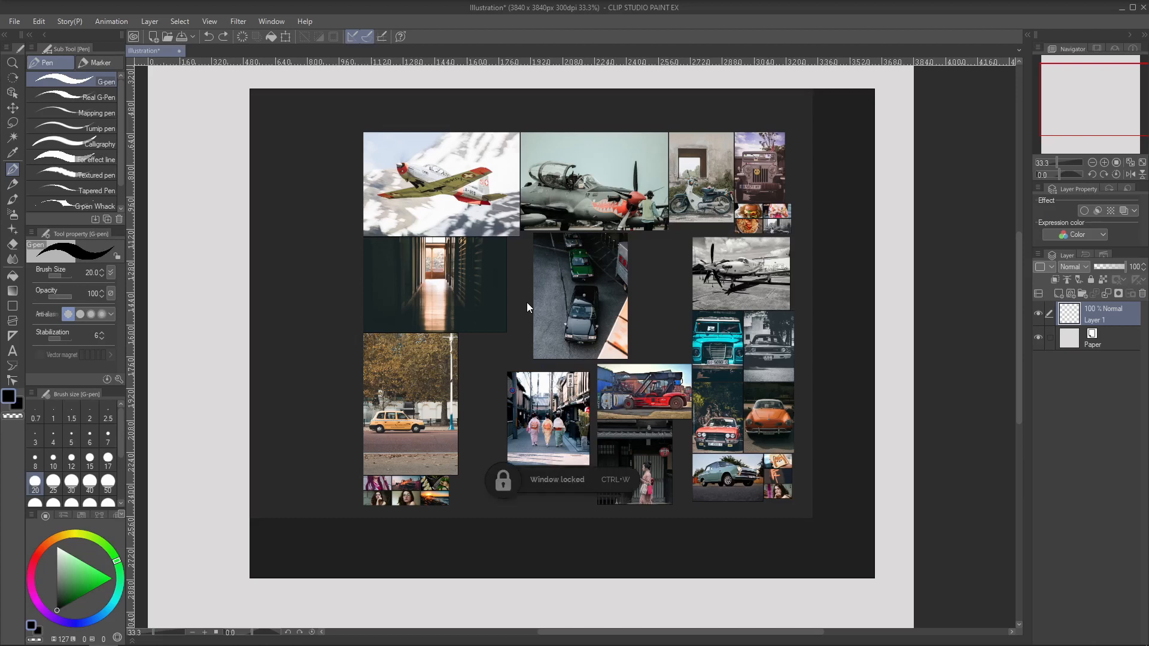
pyautogui.moveTo(509, 315)
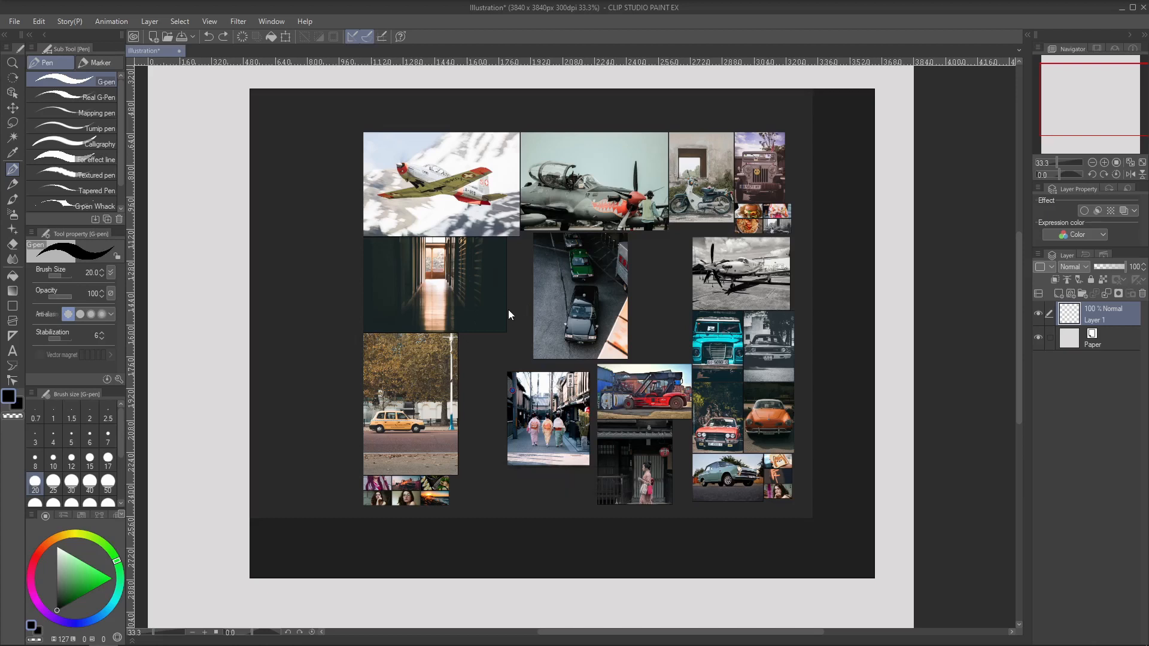
pyautogui.press('ctrl+w')
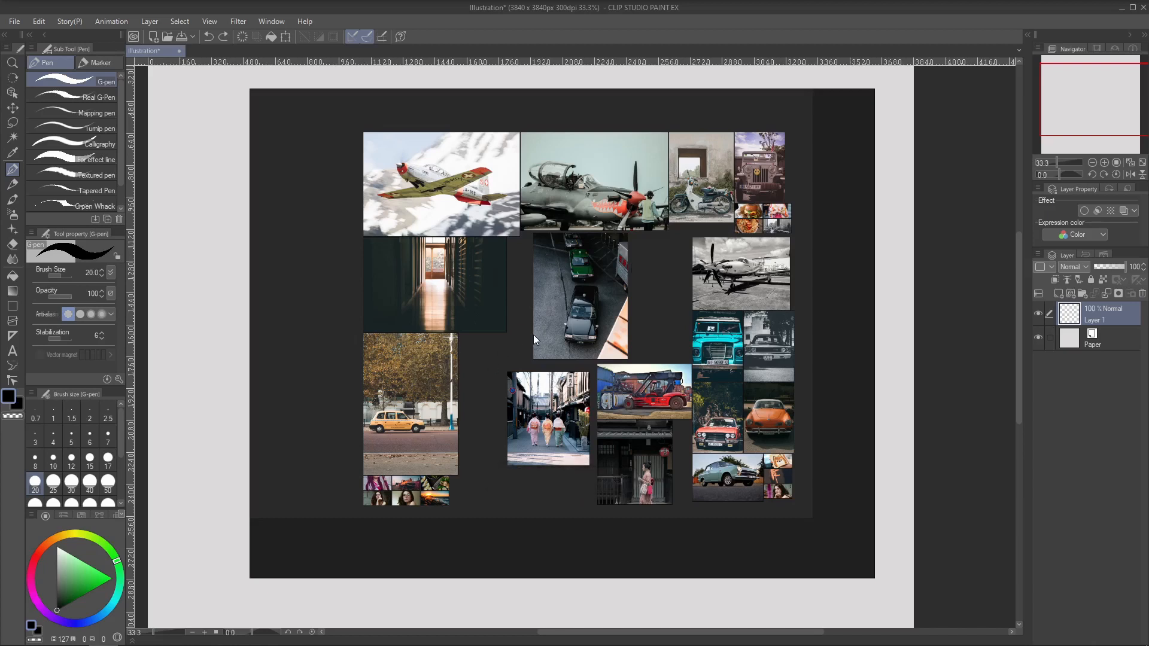
pyautogui.press('ctrl+w')
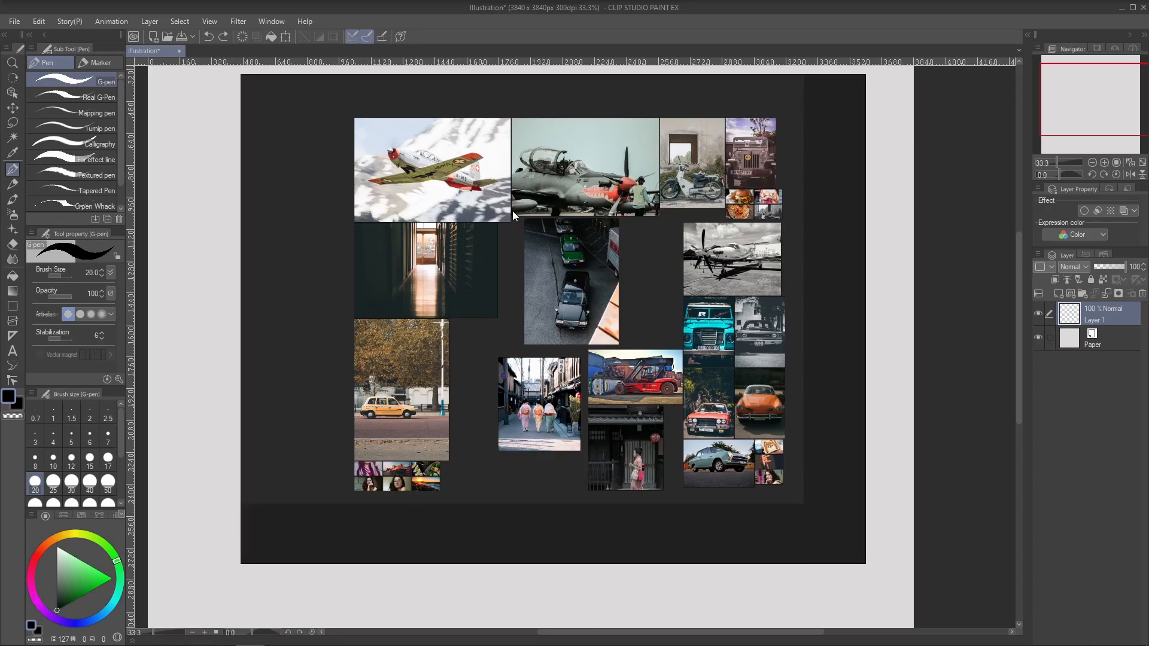
pyautogui.moveTo(503, 297)
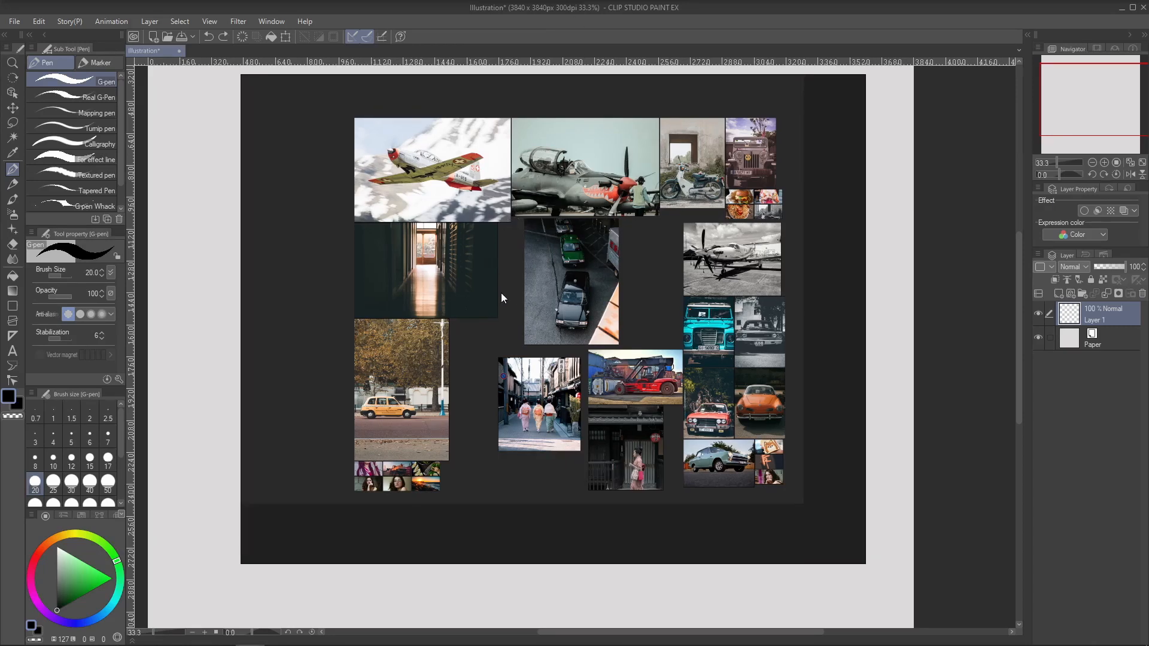
pyautogui.moveTo(517, 294)
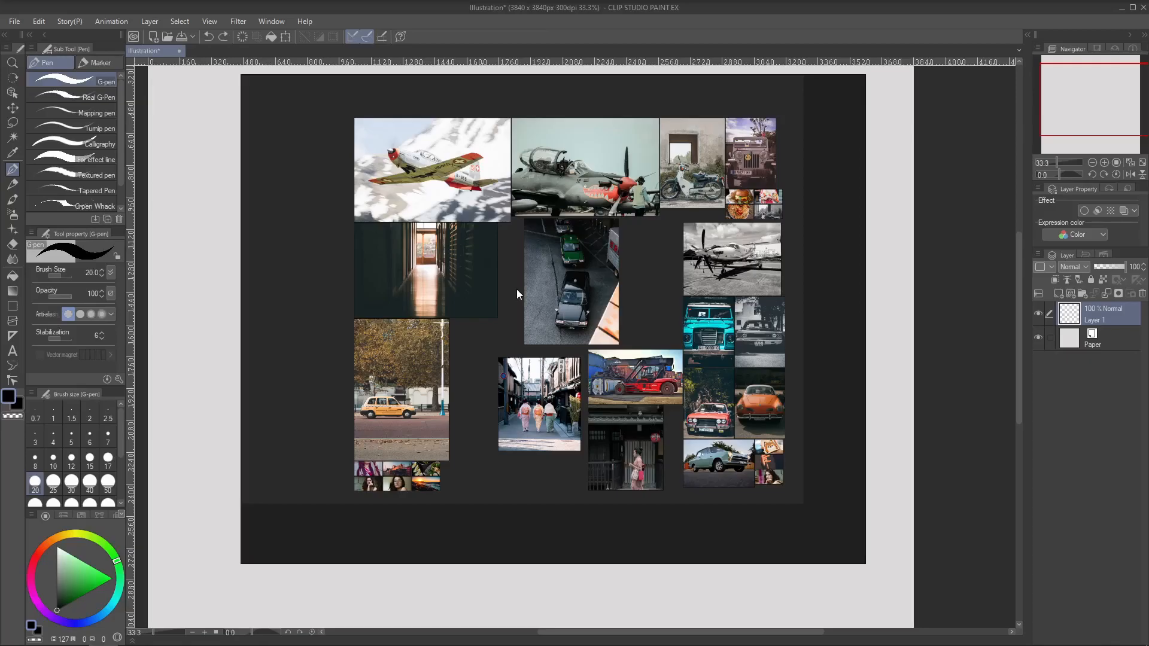
pyautogui.press('ctrl+f')
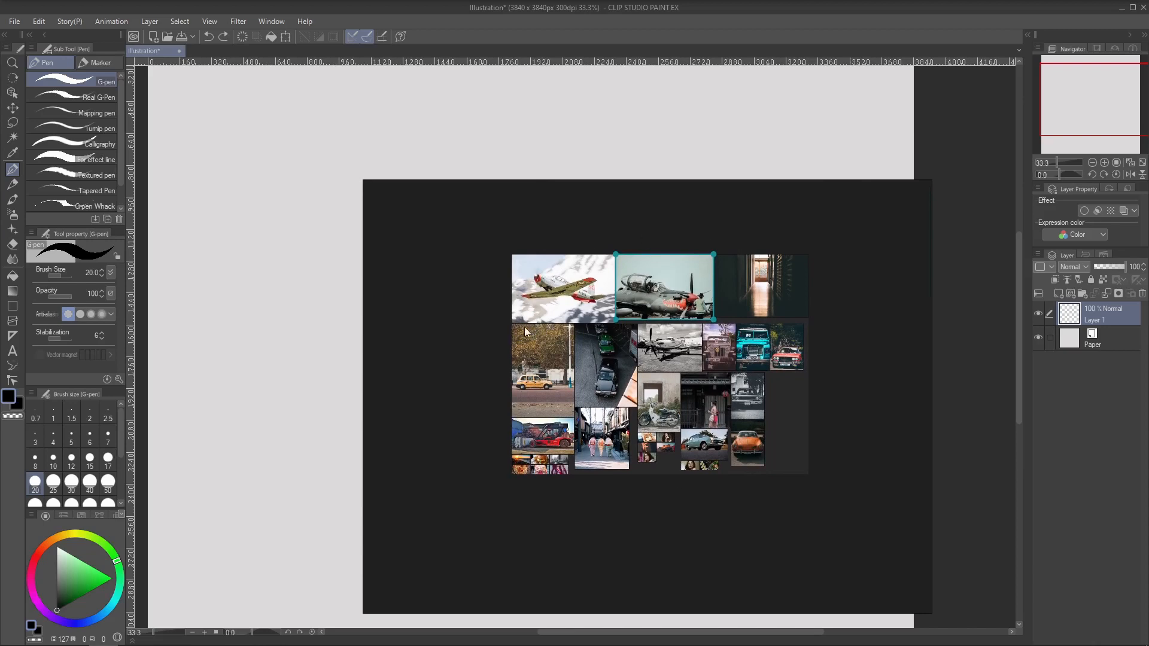
pyautogui.moveTo(483, 259)
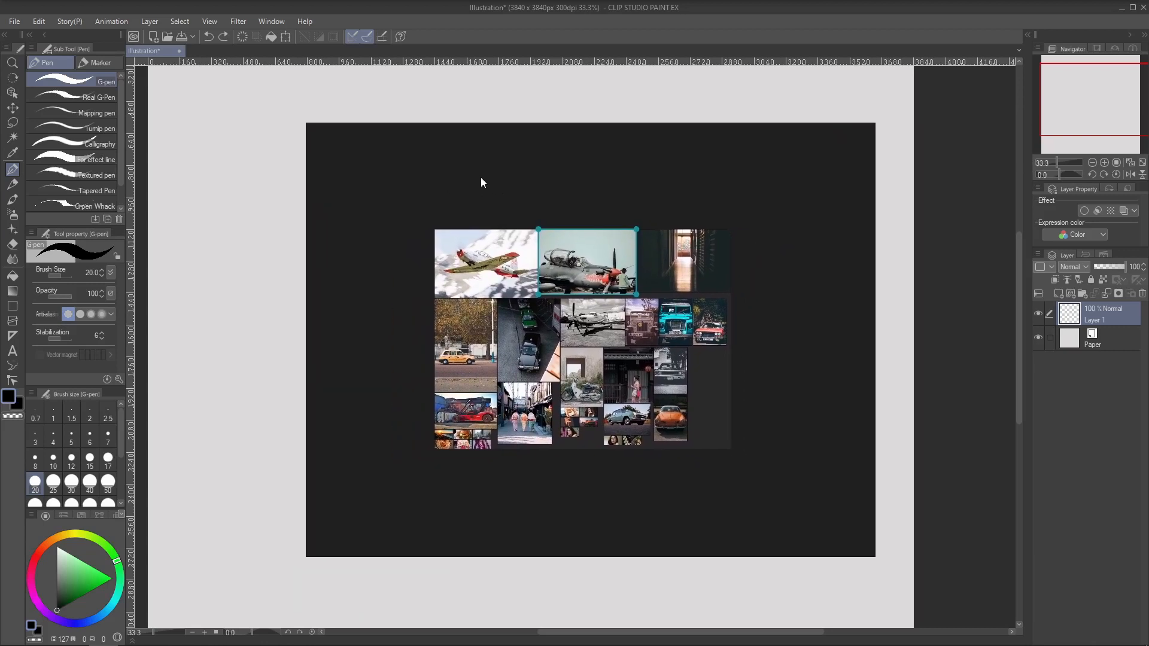
pyautogui.moveTo(533, 208)
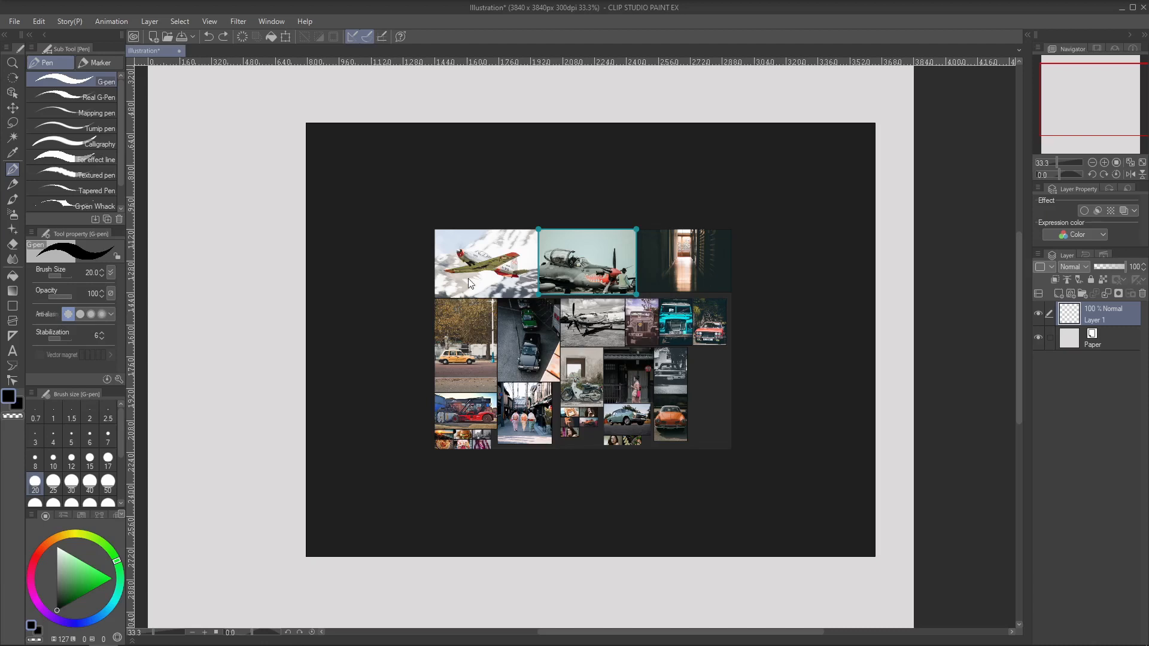
pyautogui.moveTo(415, 270)
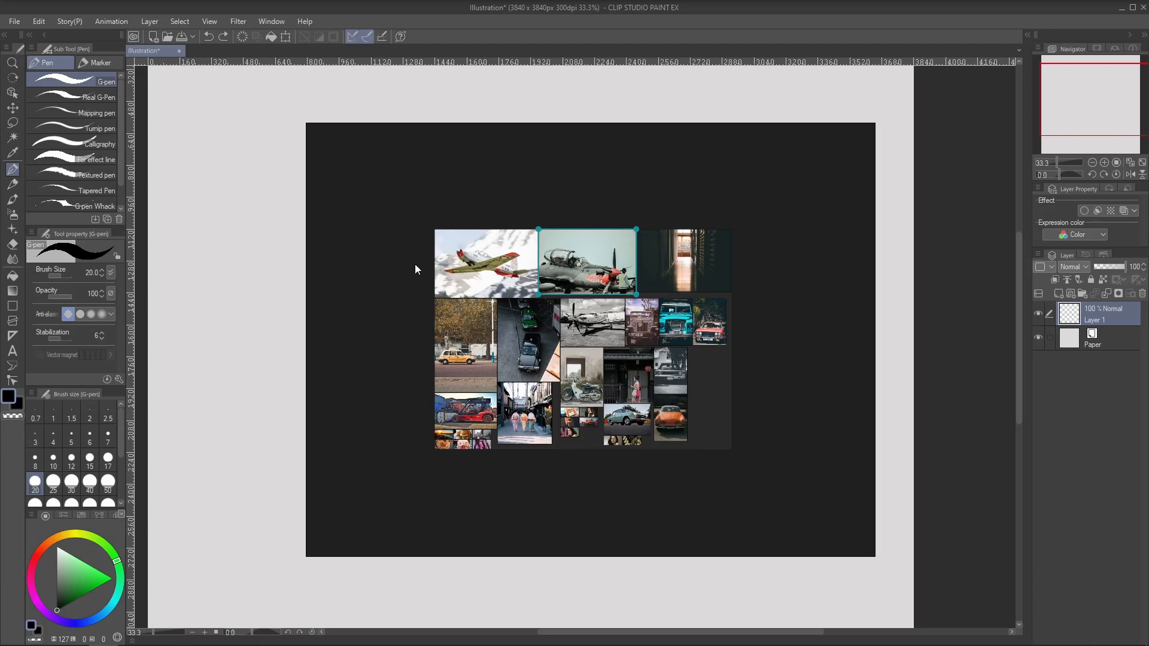
pyautogui.moveTo(545, 473)
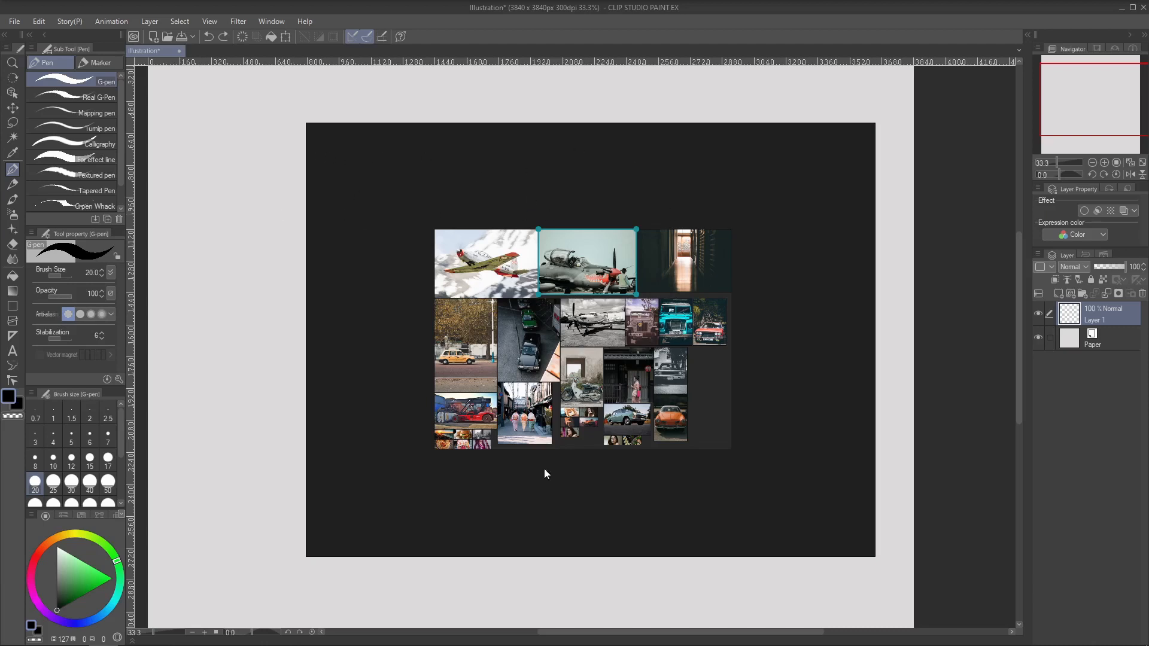
pyautogui.moveTo(595, 287)
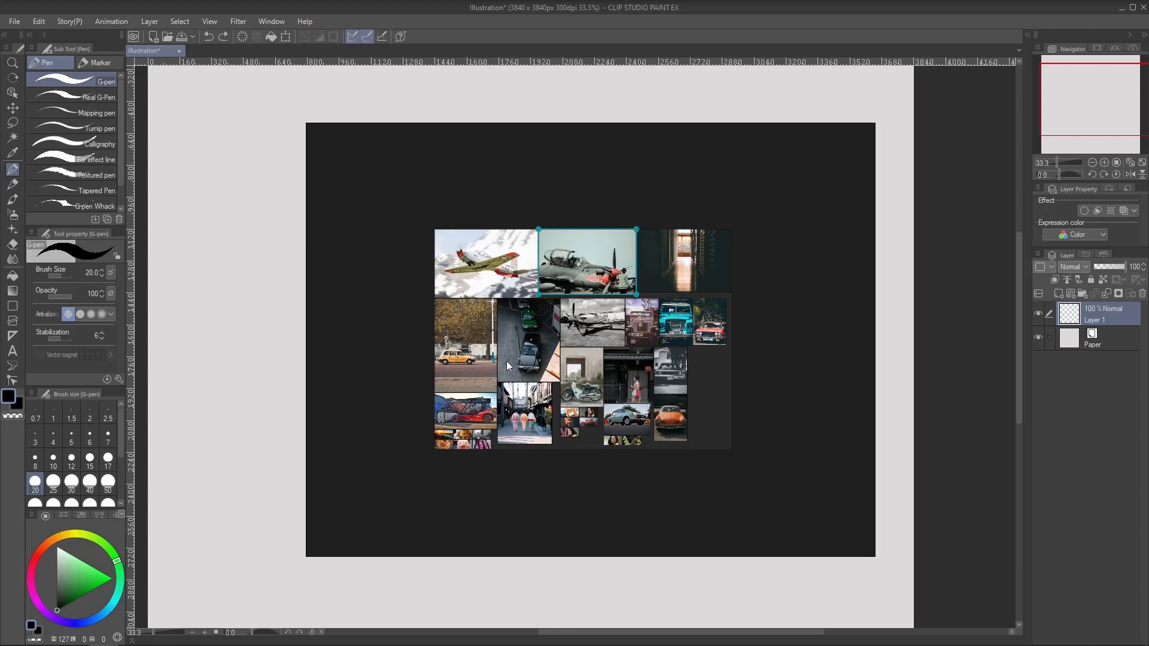
pyautogui.moveTo(375, 179)
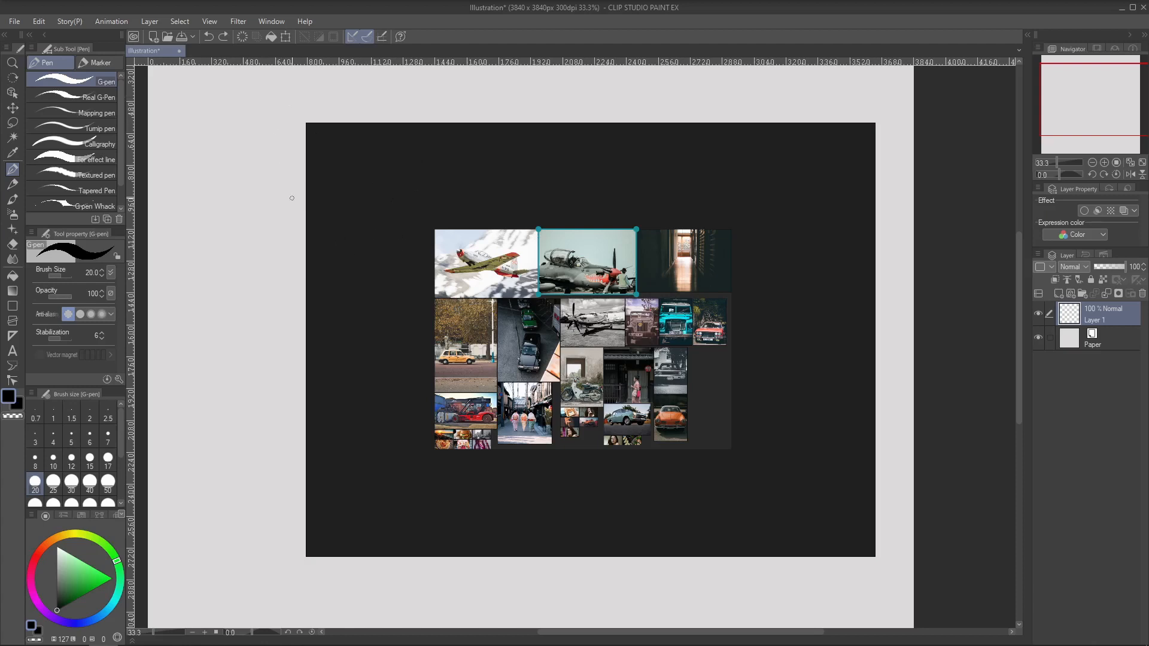
pyautogui.moveTo(442, 292)
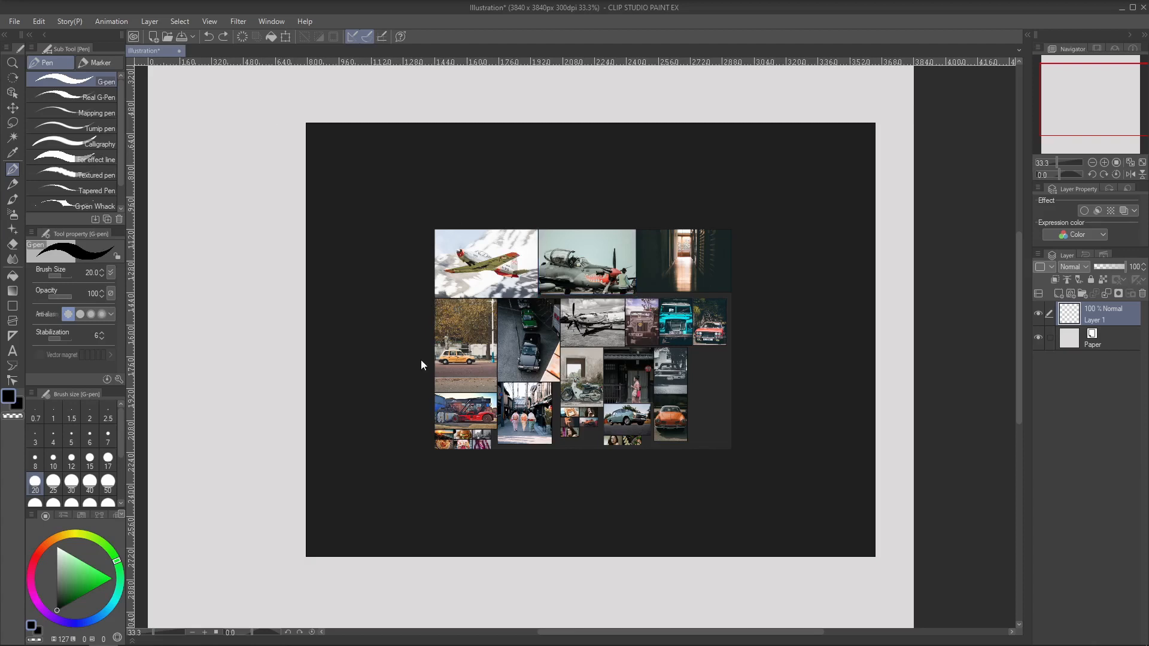
# Enable 'Ignore mouse events' on the board and confirm the click-through warning.
pyautogui.press('ctrl+r')
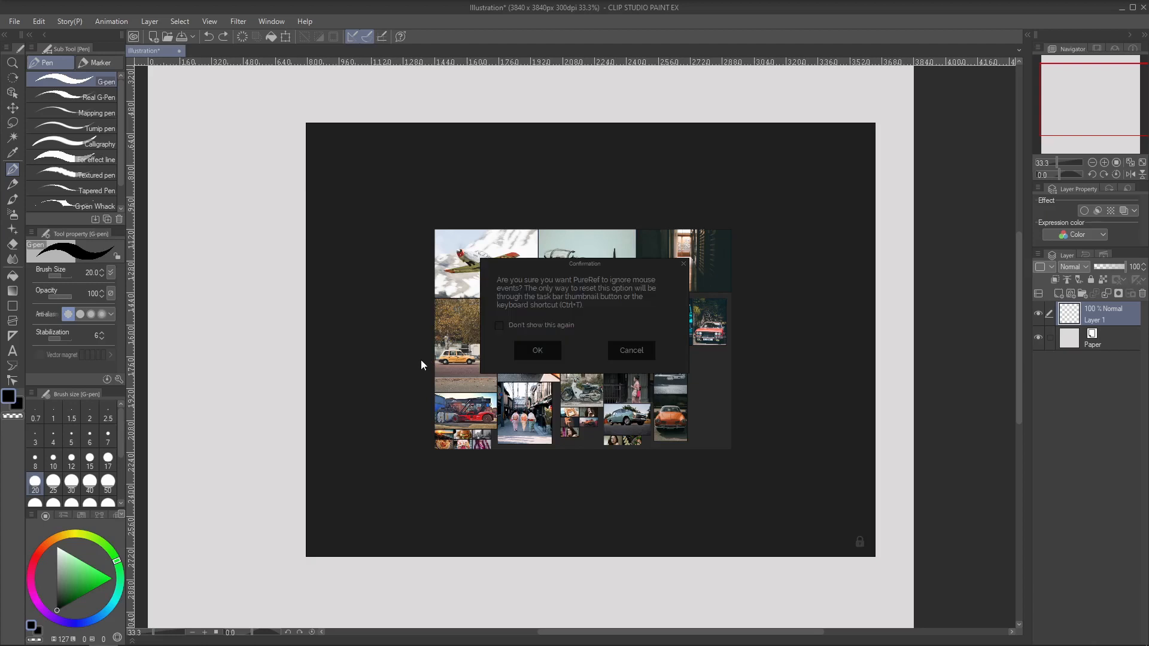
pyautogui.moveTo(549, 282)
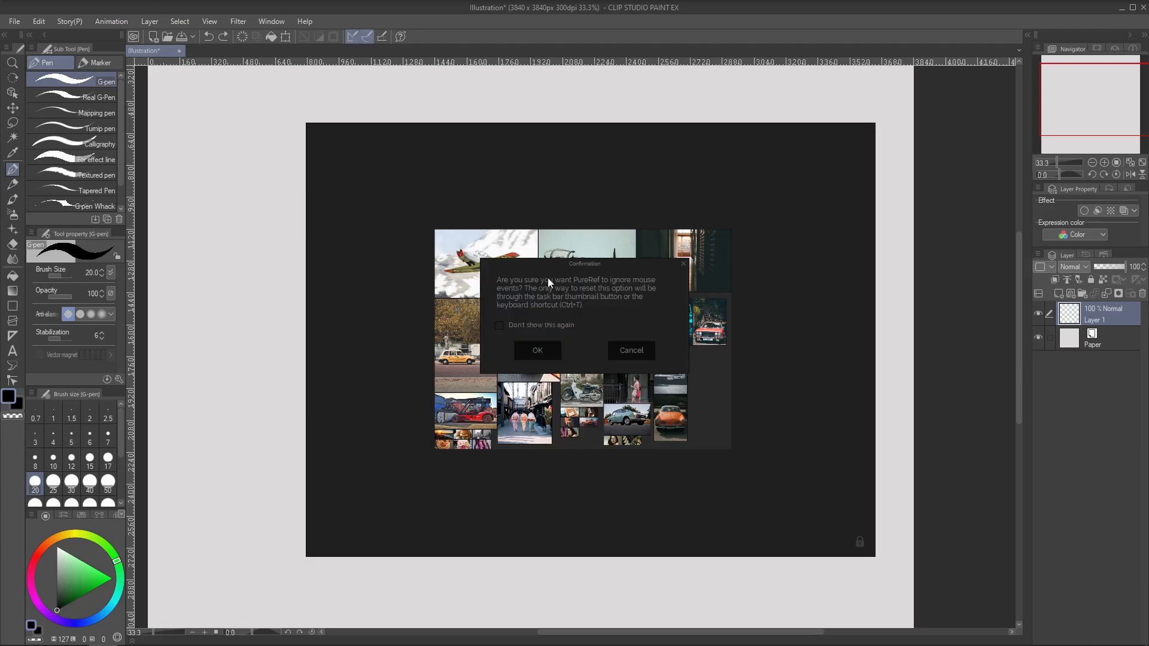
pyautogui.moveTo(605, 283)
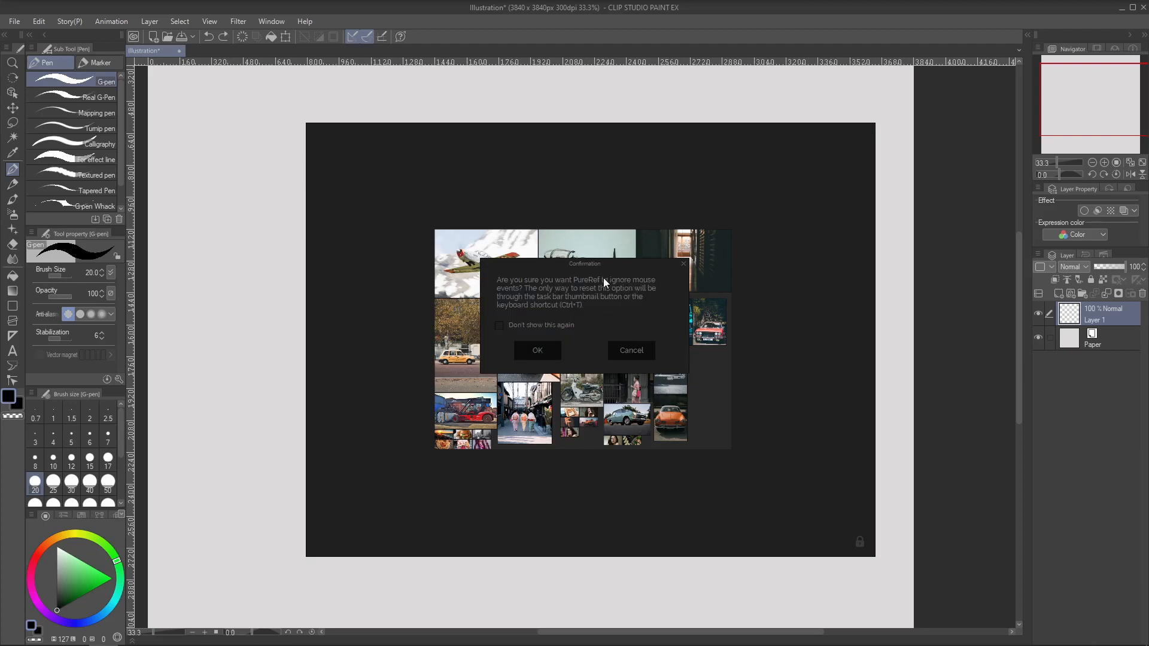
pyautogui.moveTo(574, 307)
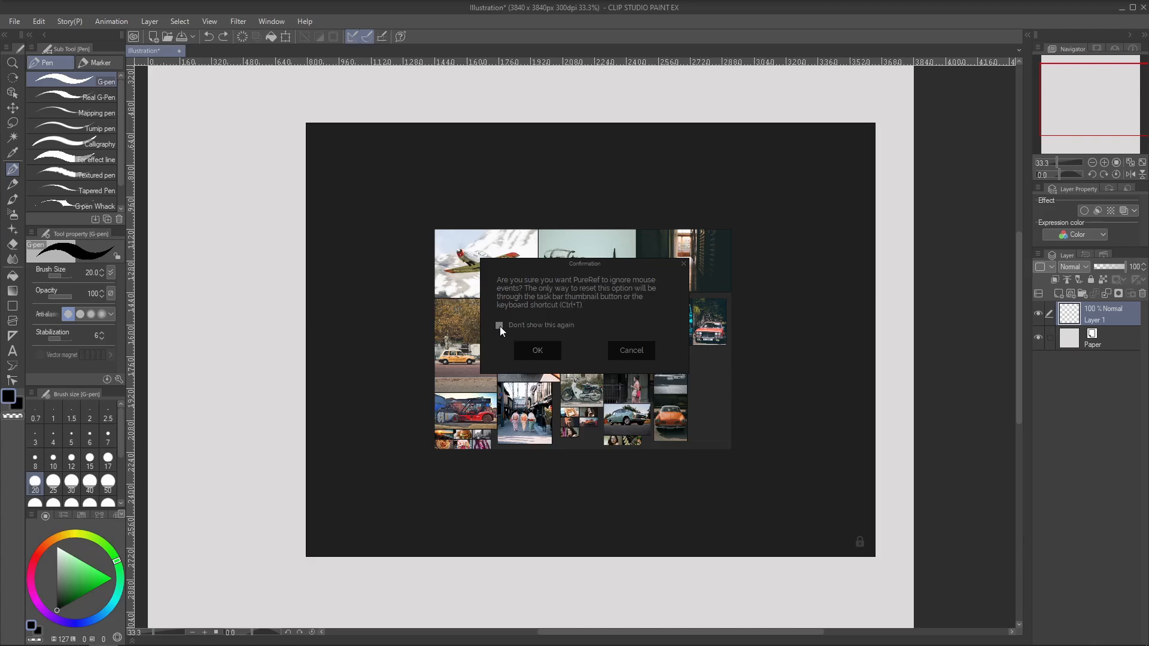
pyautogui.click(499, 325)
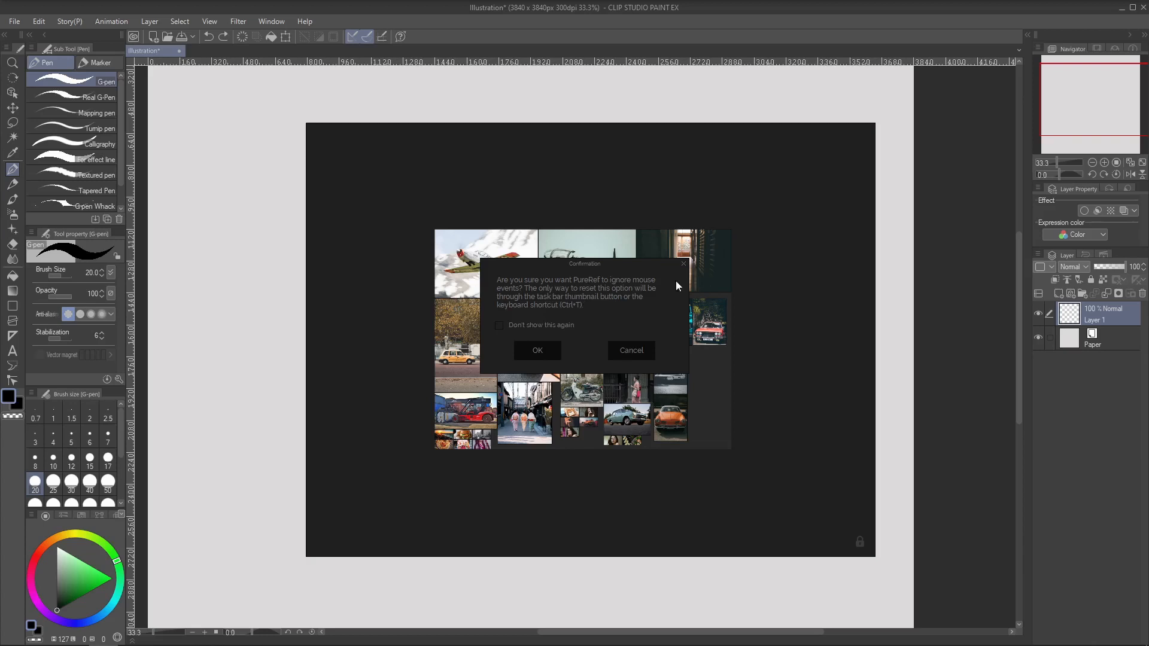
pyautogui.moveTo(551, 336)
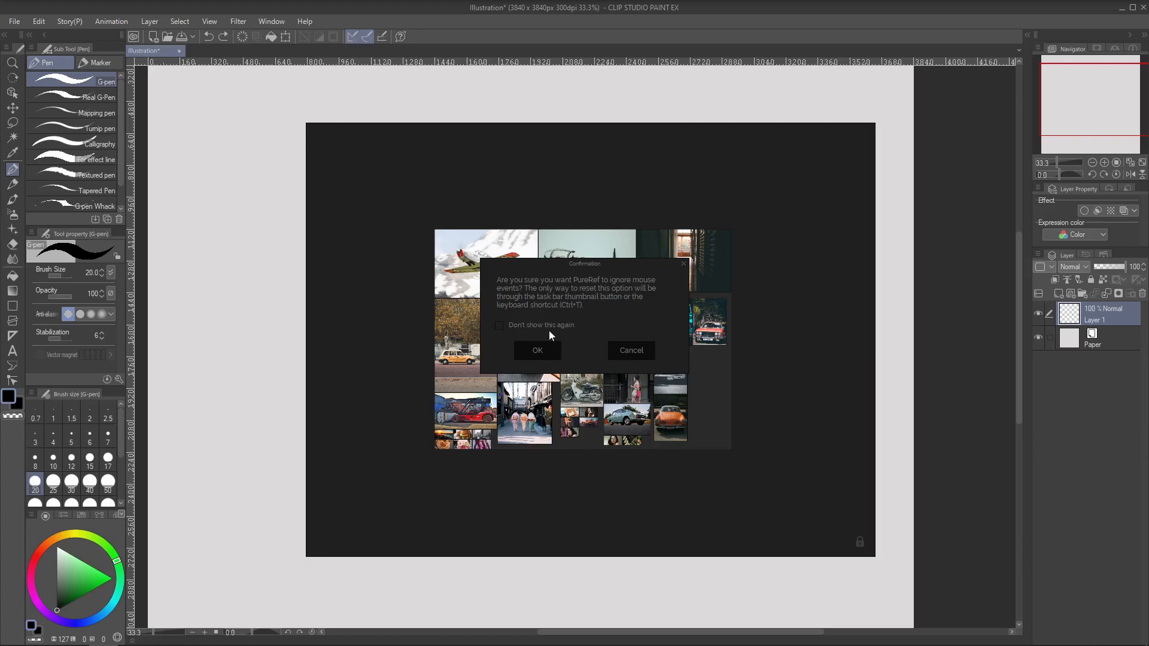
pyautogui.click(536, 350)
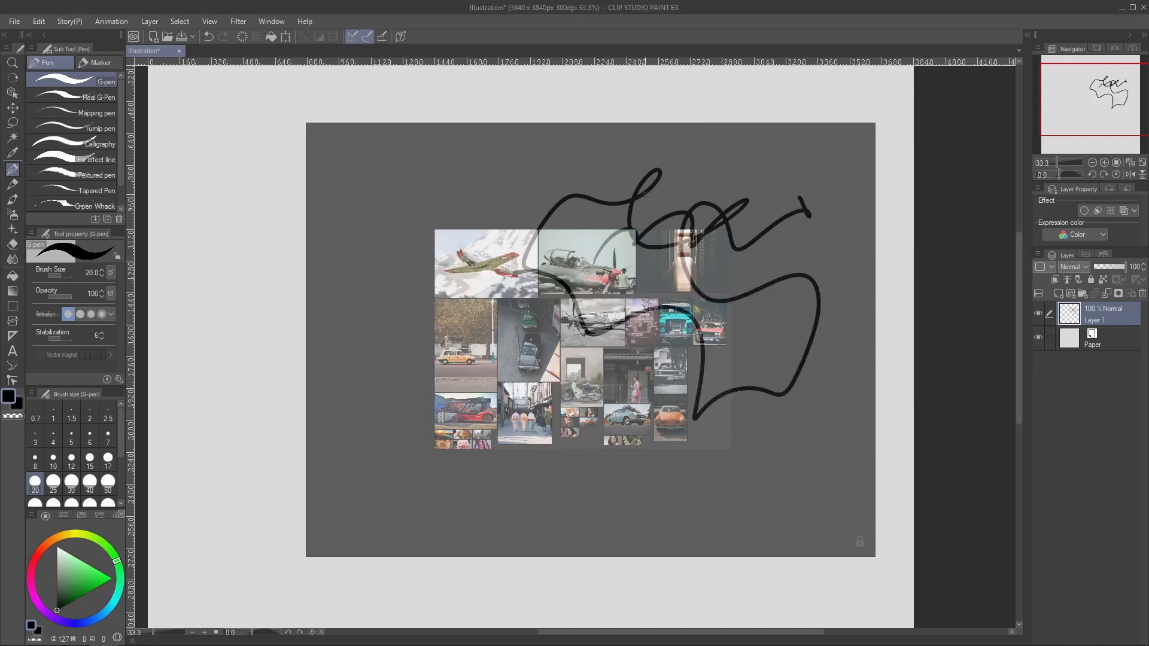
# Restore PureRef mouse input with Ctrl+T after scribbling on the canvas.
pyautogui.press('ctrl+t')
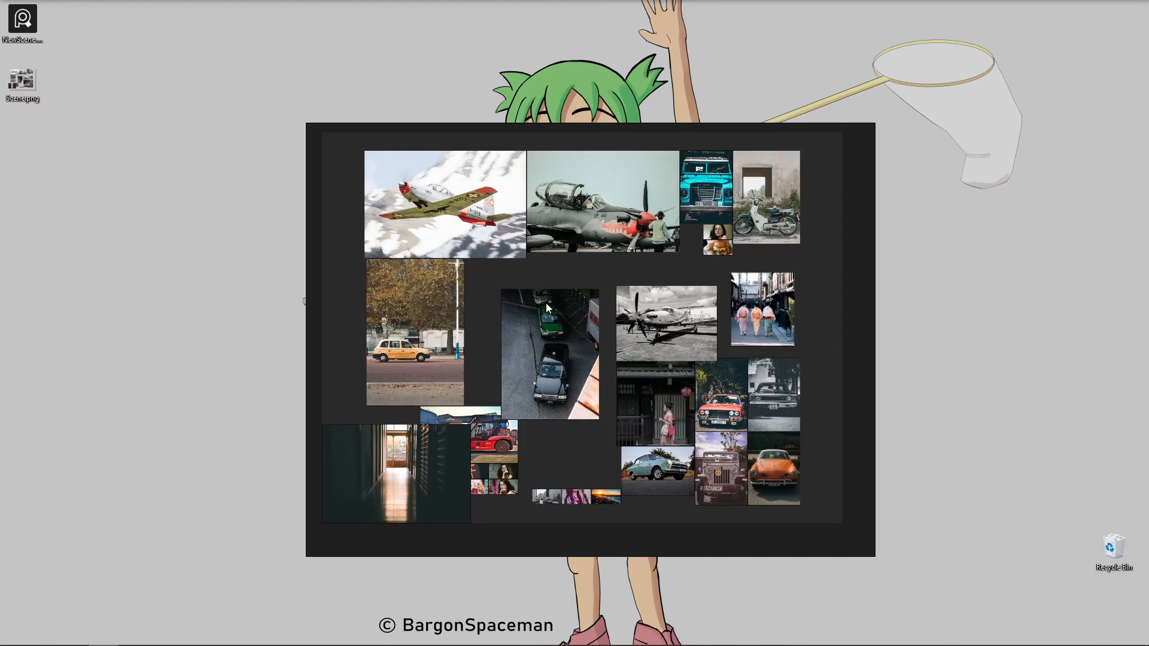
pyautogui.moveTo(546, 312)
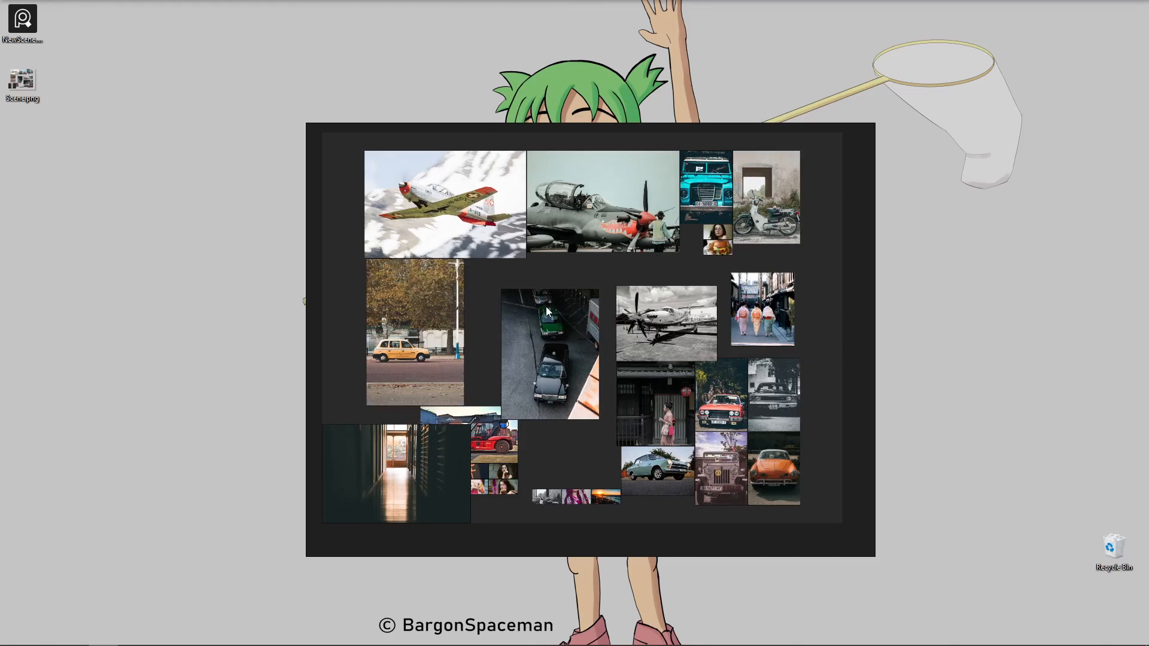
# Export the selected board photos as image files to the Desktop folder.
pyautogui.click(550, 355)
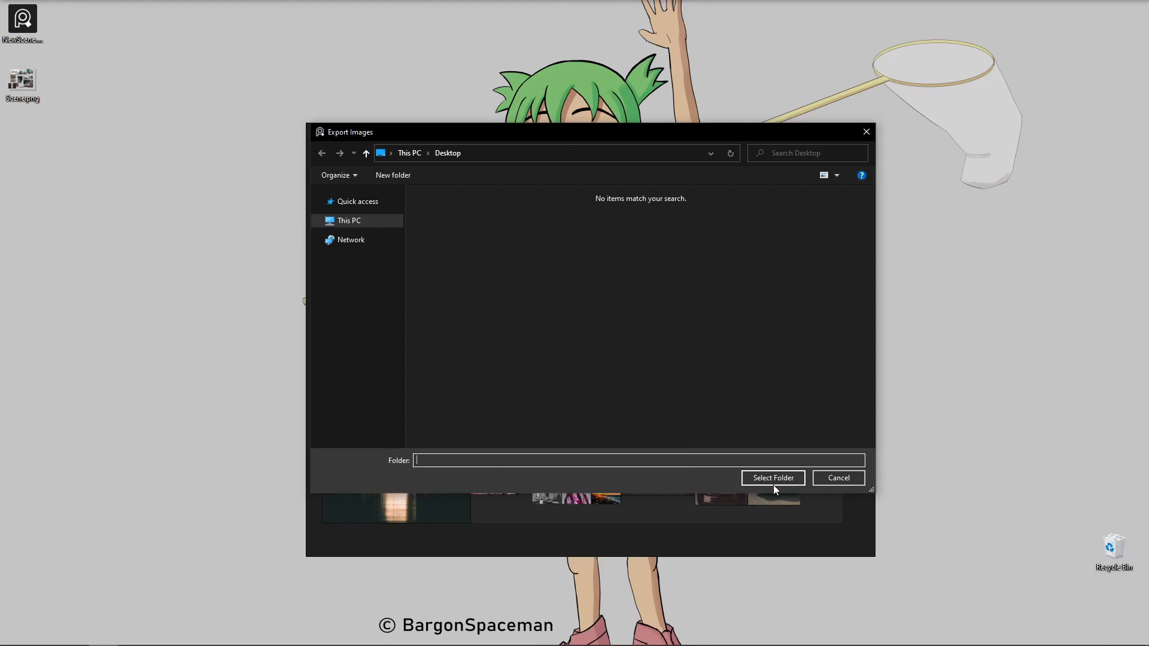
pyautogui.click(772, 478)
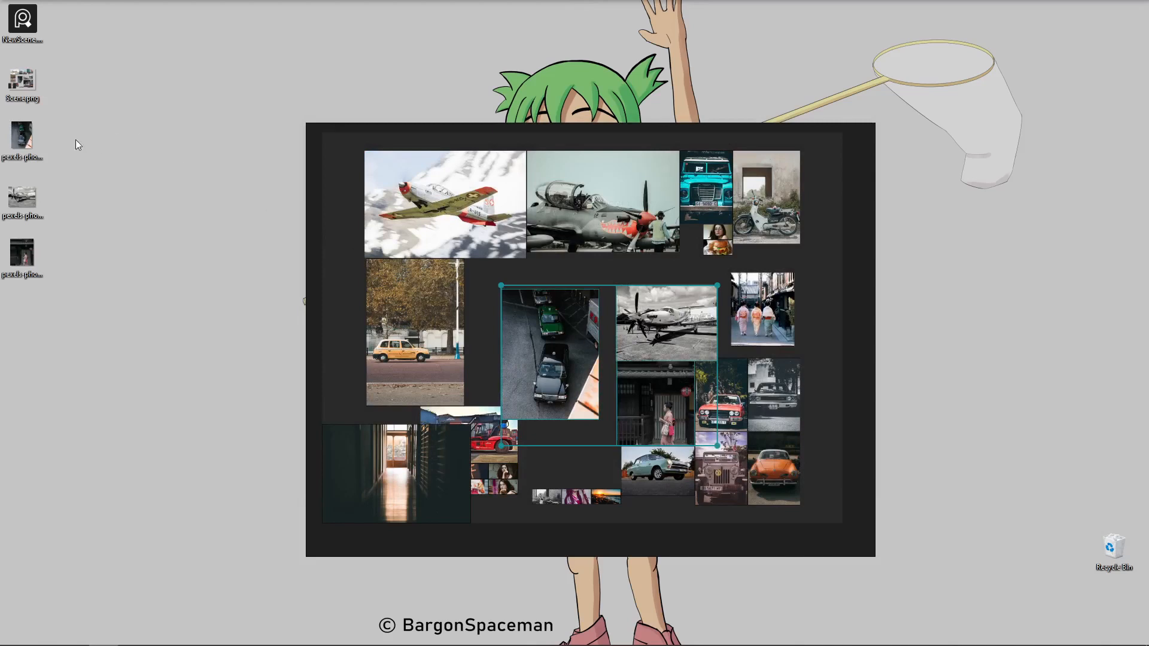
pyautogui.moveTo(48, 122)
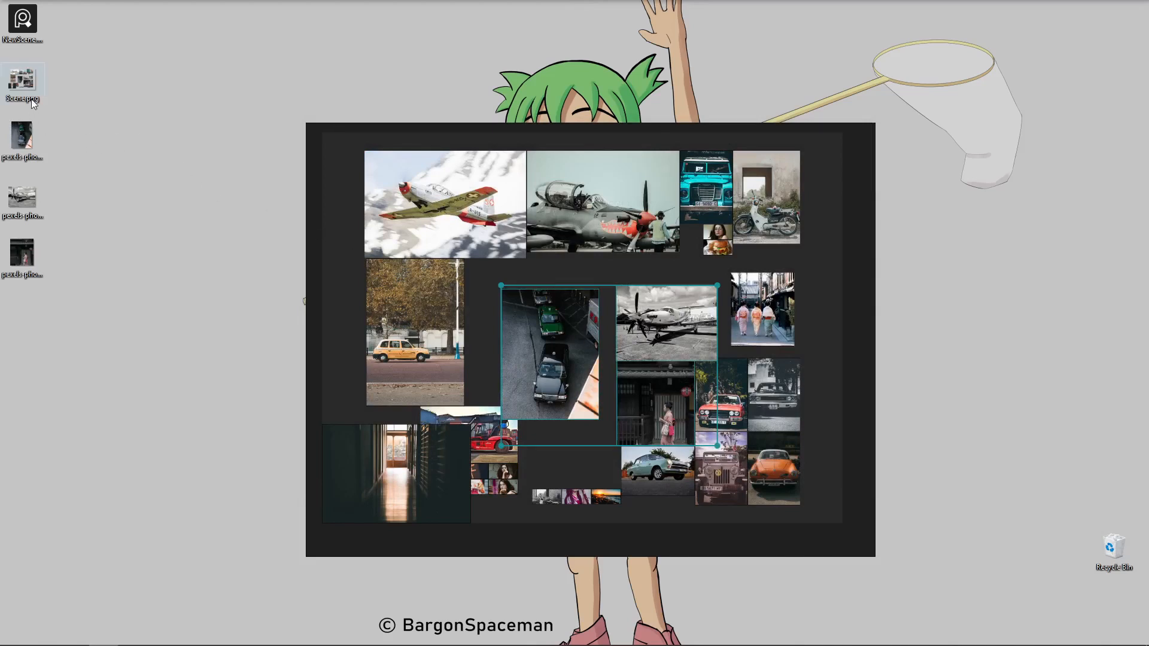
pyautogui.doubleClick(23, 79)
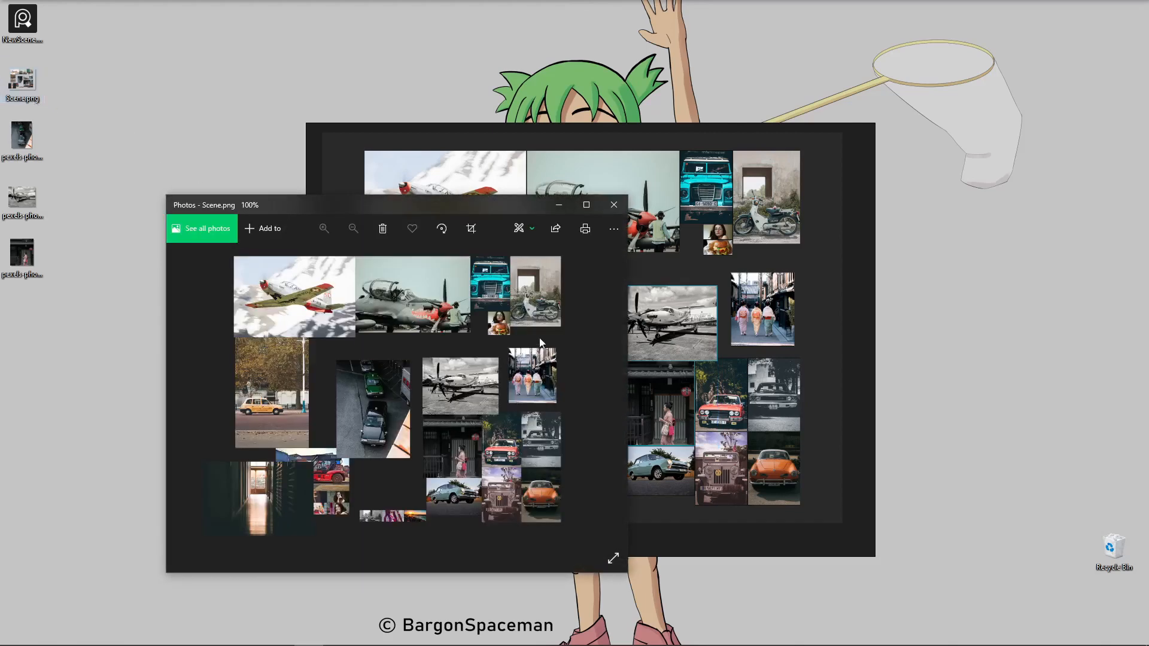
pyautogui.moveTo(629, 222)
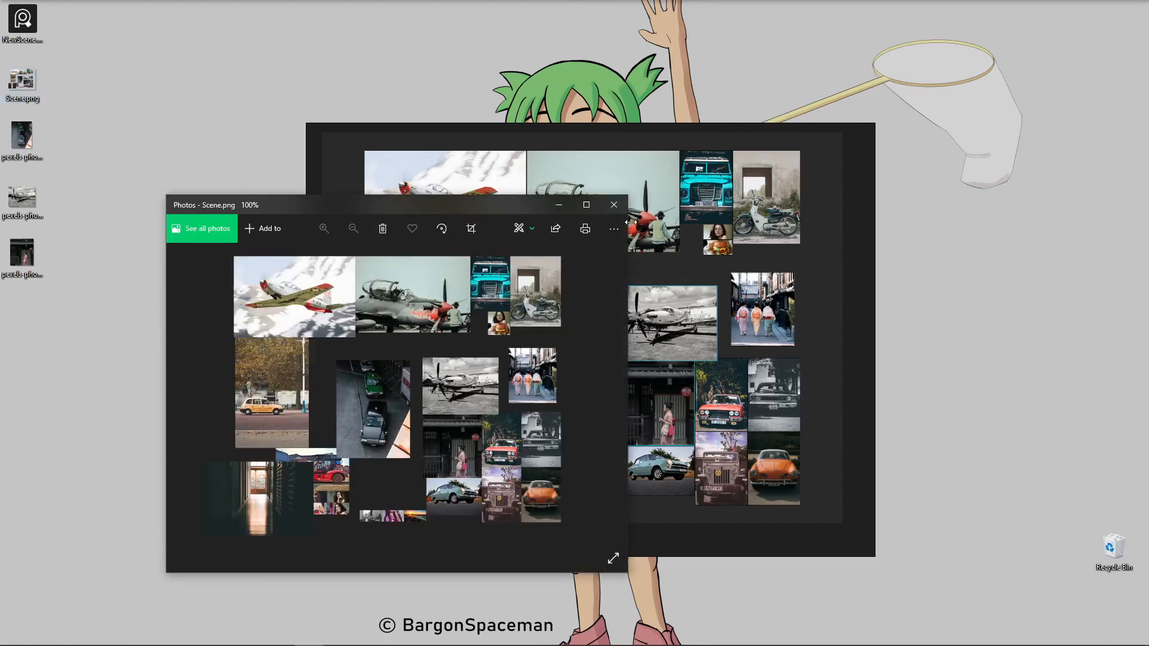
pyautogui.click(614, 205)
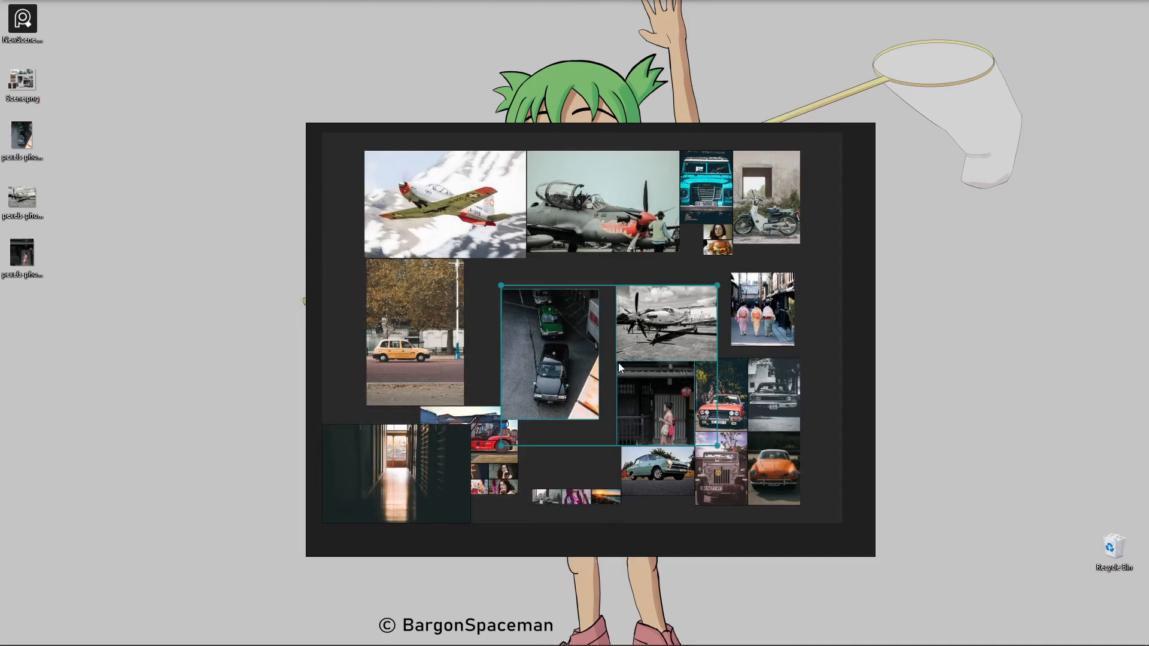
pyautogui.moveTo(572, 367)
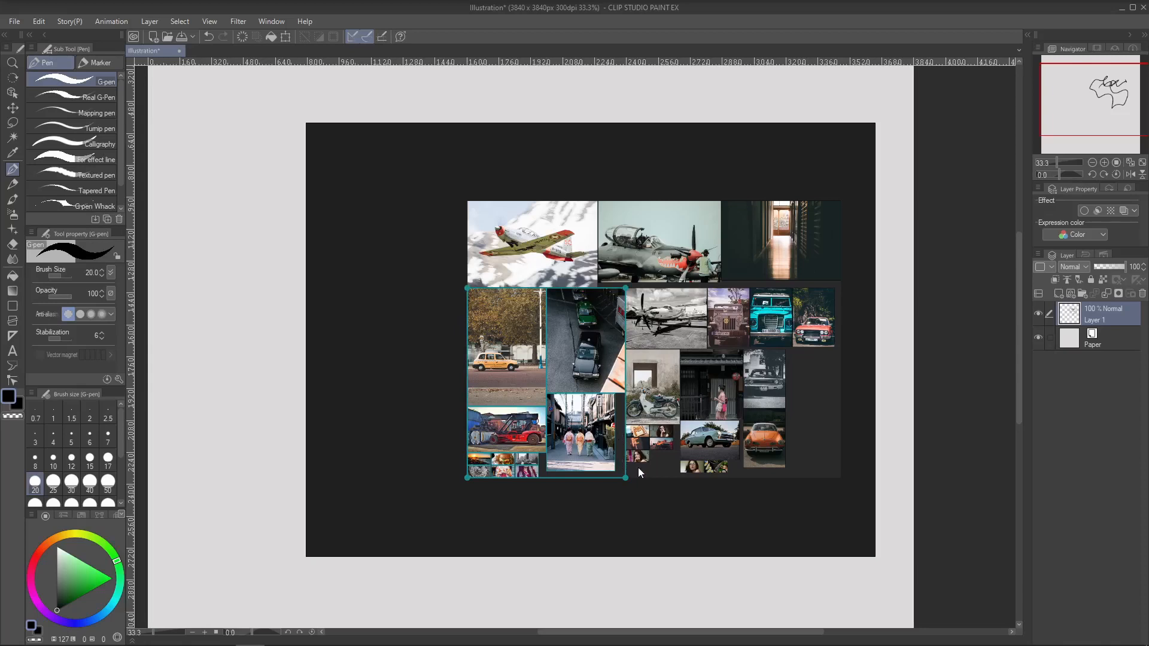
# Select a photo on the board to begin rearranging the collage.
pyautogui.click(641, 473)
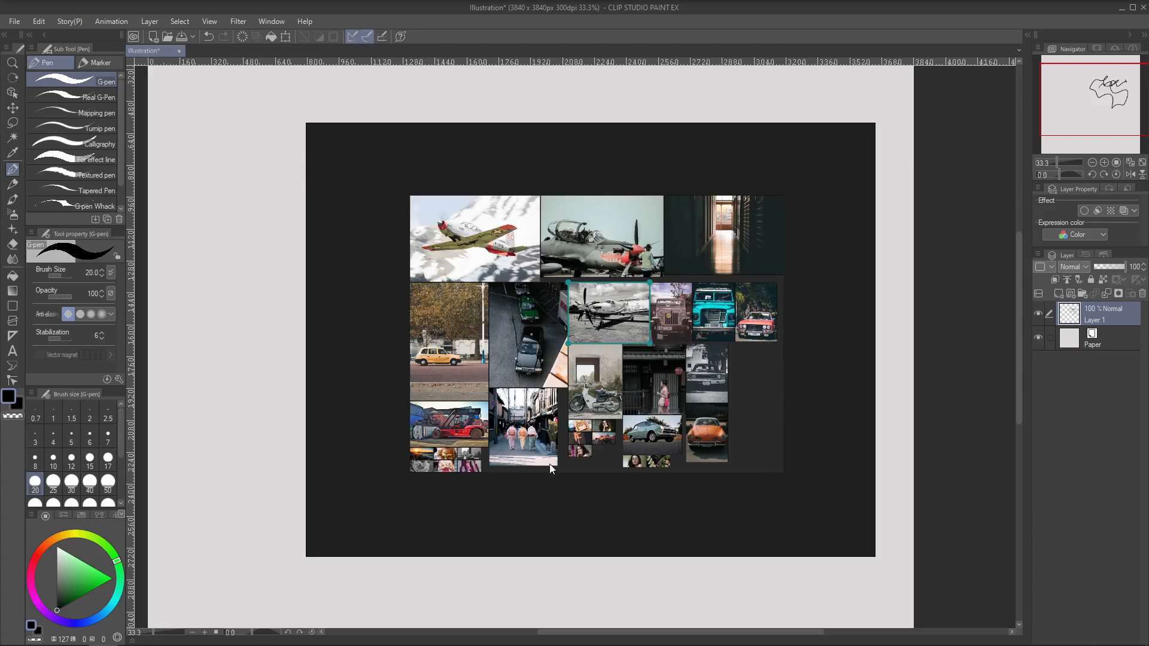
pyautogui.moveTo(366, 317)
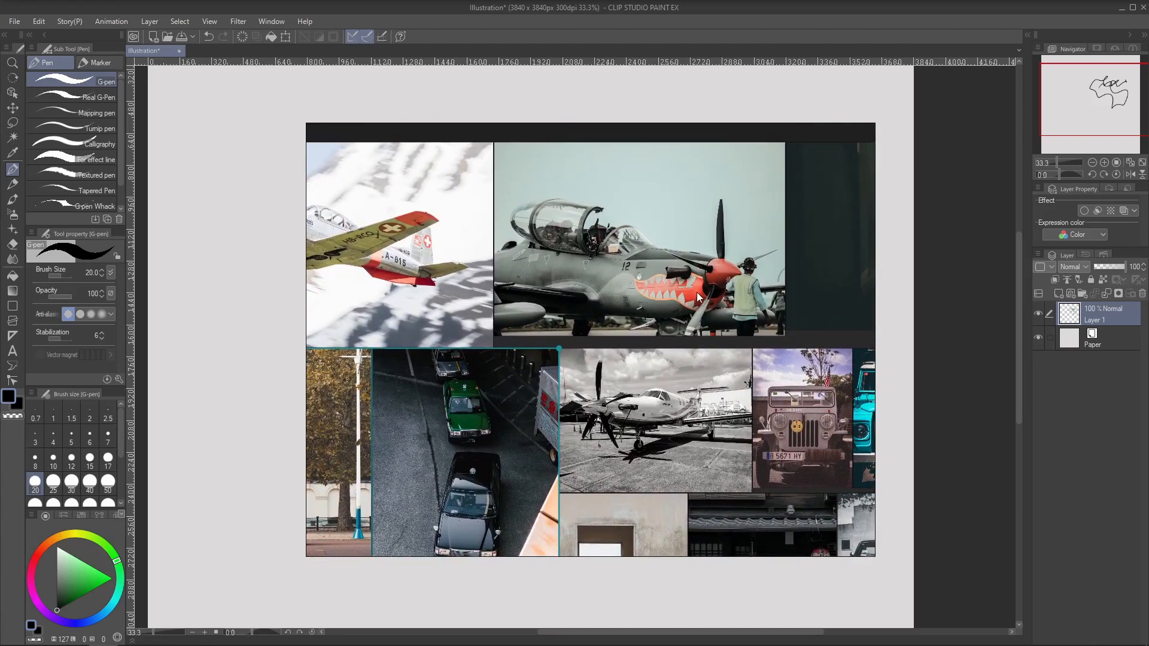
# Select the shark-nosed plane photo to sample its colour.
pyautogui.click(692, 297)
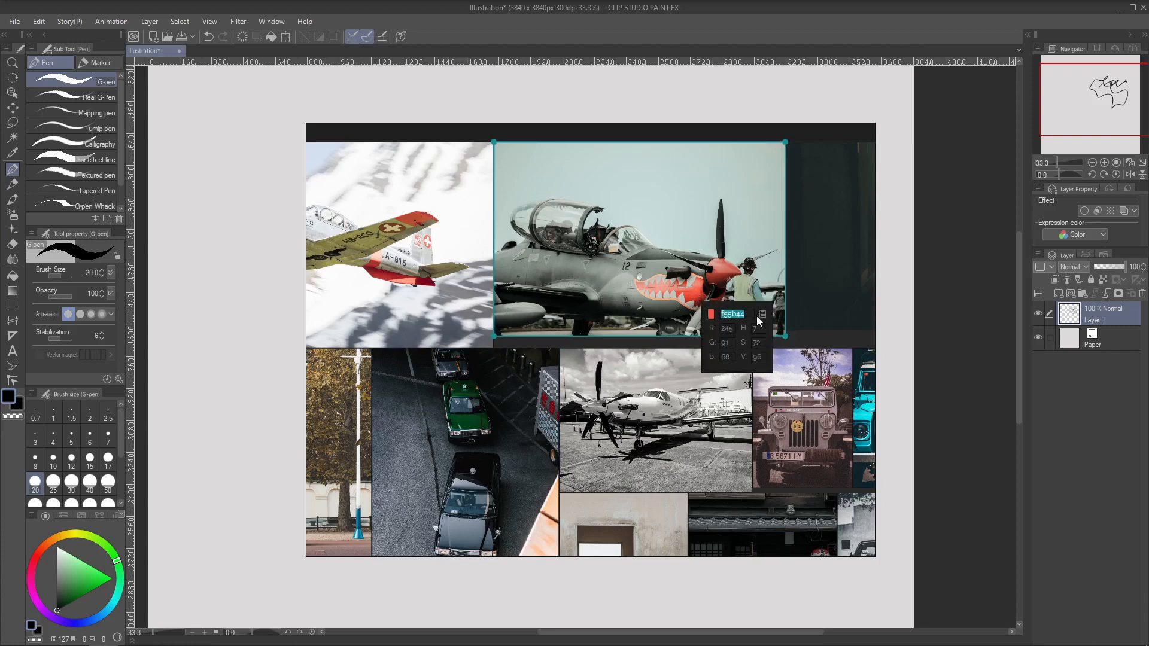
pyautogui.moveTo(764, 316)
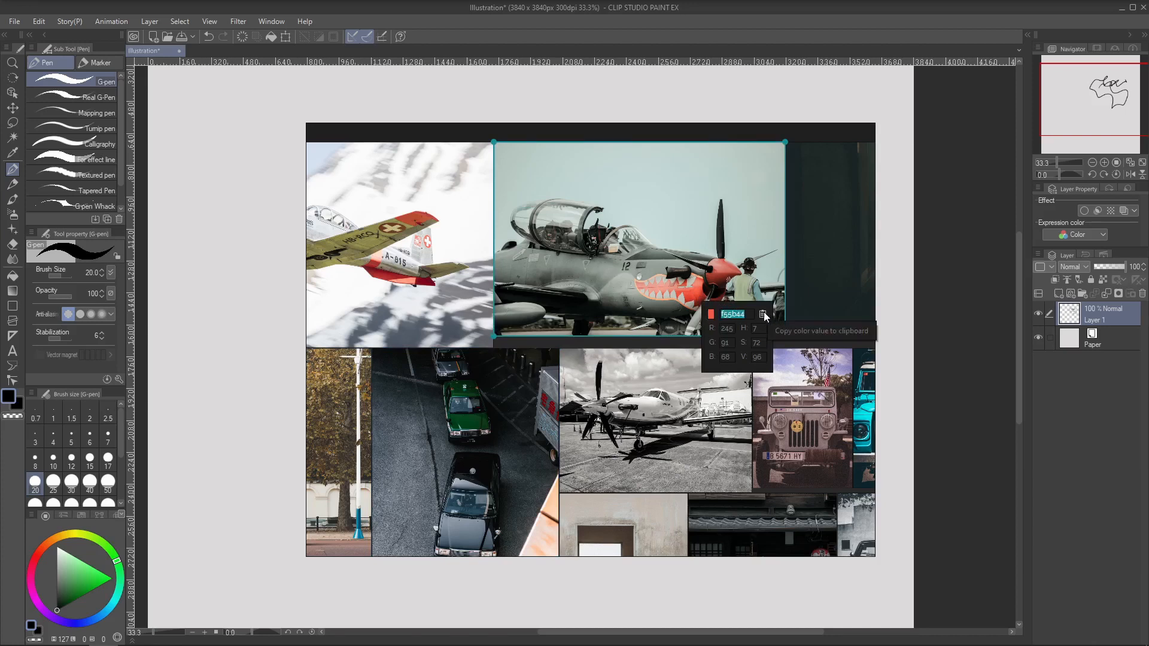
pyautogui.moveTo(579, 281)
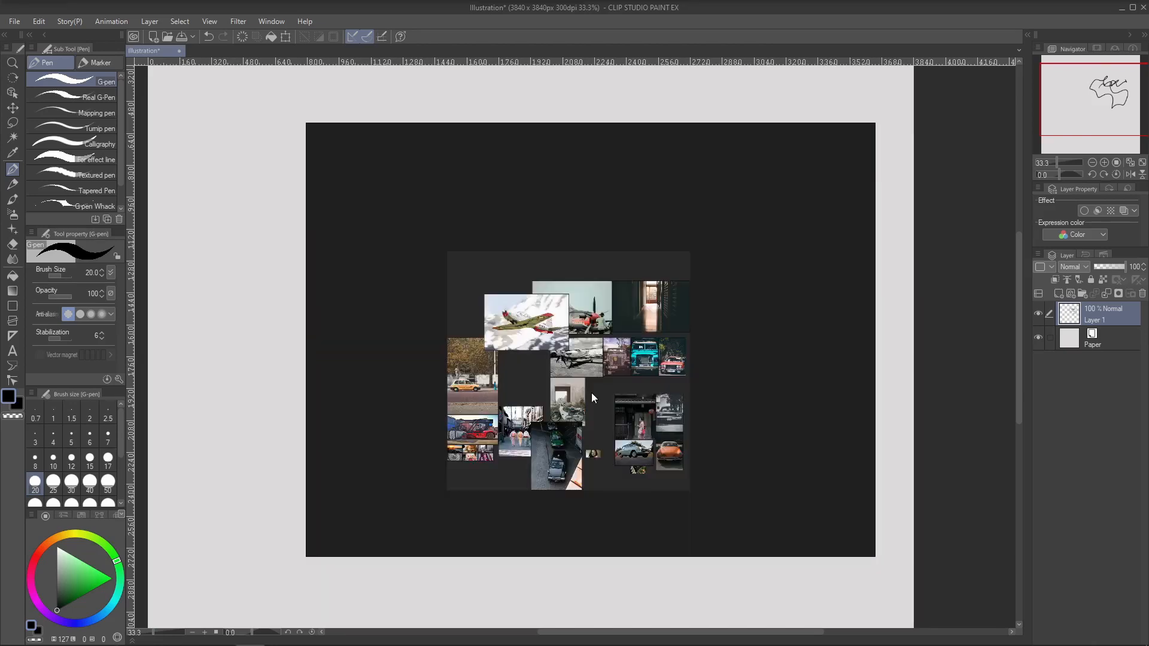
pyautogui.moveTo(517, 311)
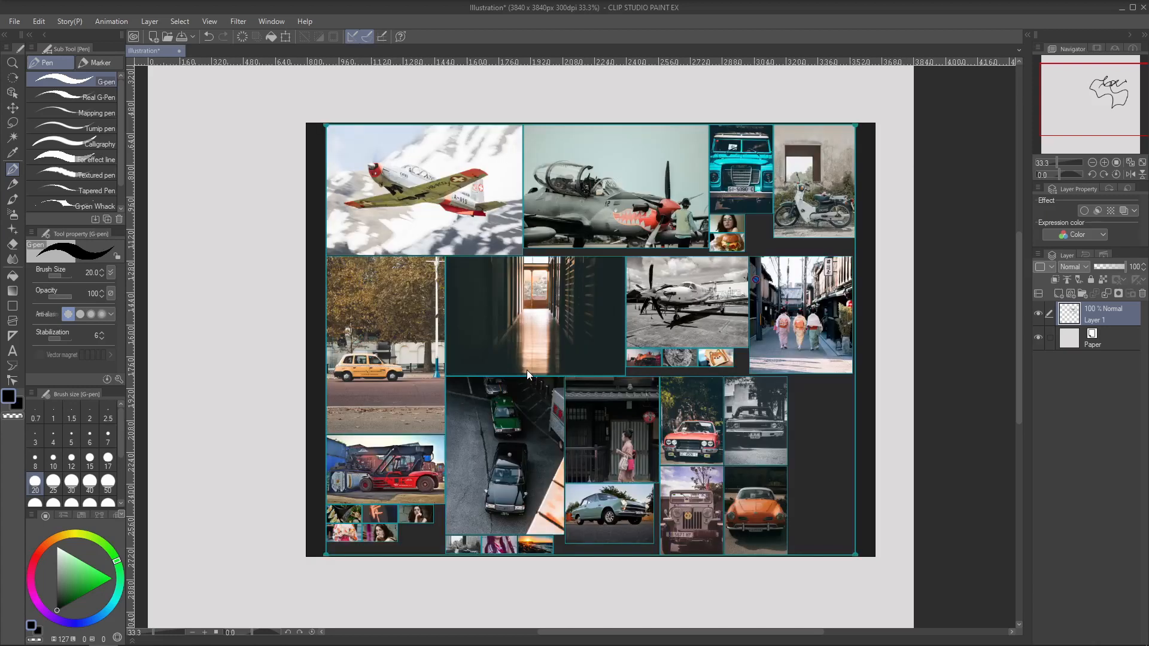
# Bring up the board's right-click options menu for arranging the photos.
pyautogui.rightClick(601, 399)
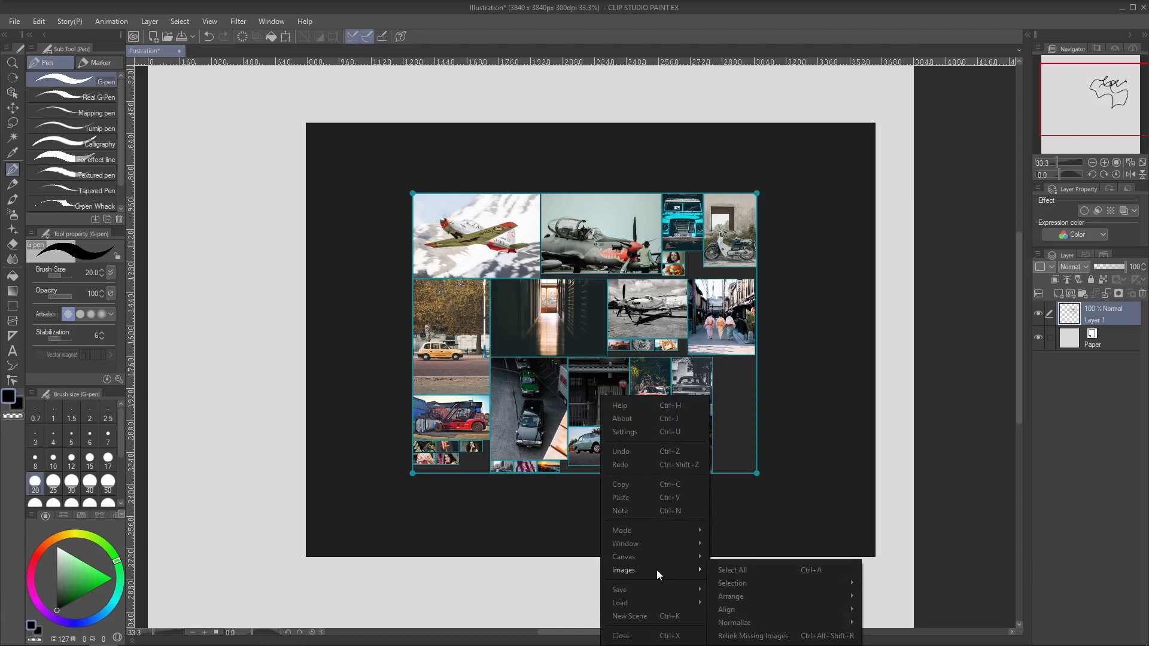
pyautogui.moveTo(725, 610)
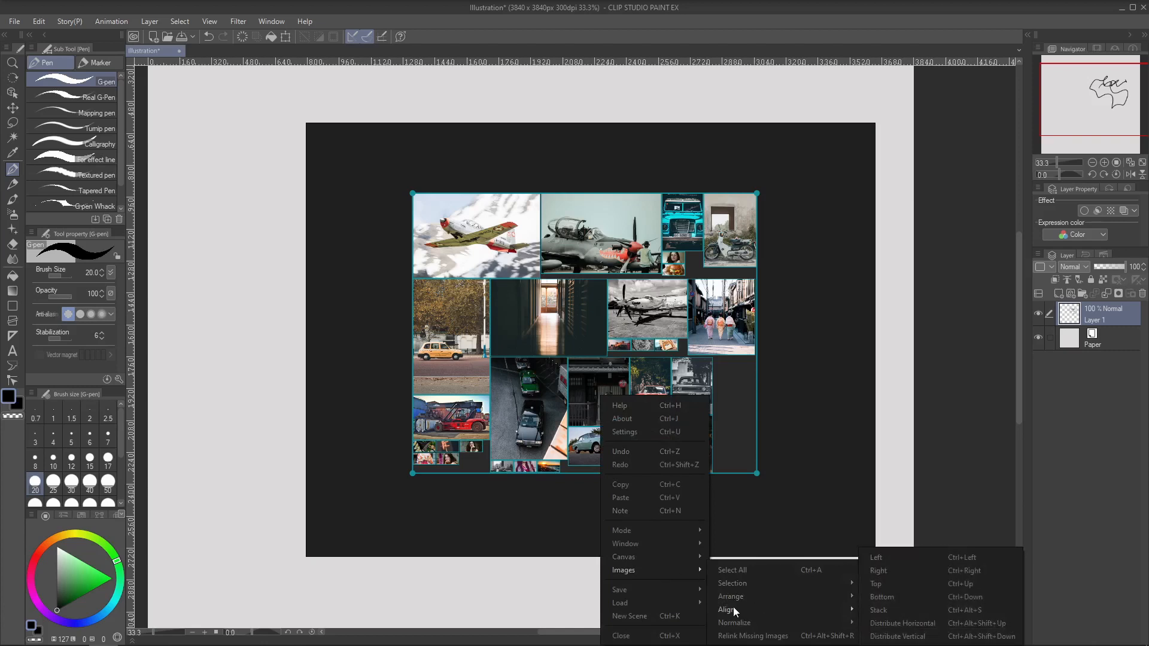
pyautogui.moveTo(877, 558)
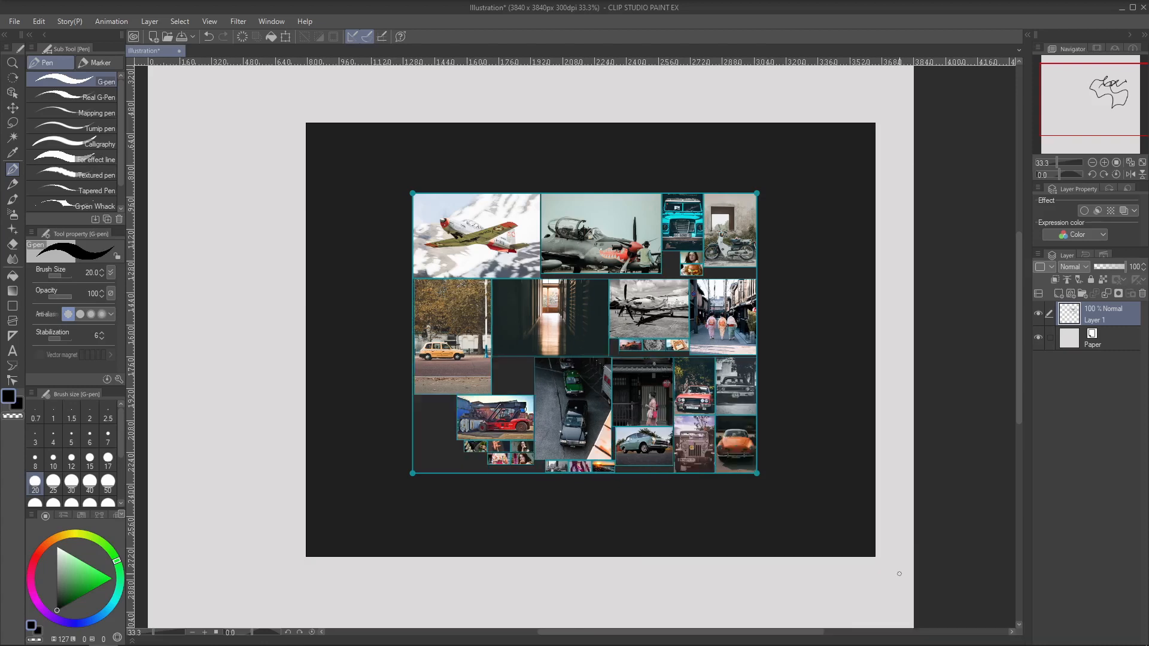
pyautogui.moveTo(526, 354)
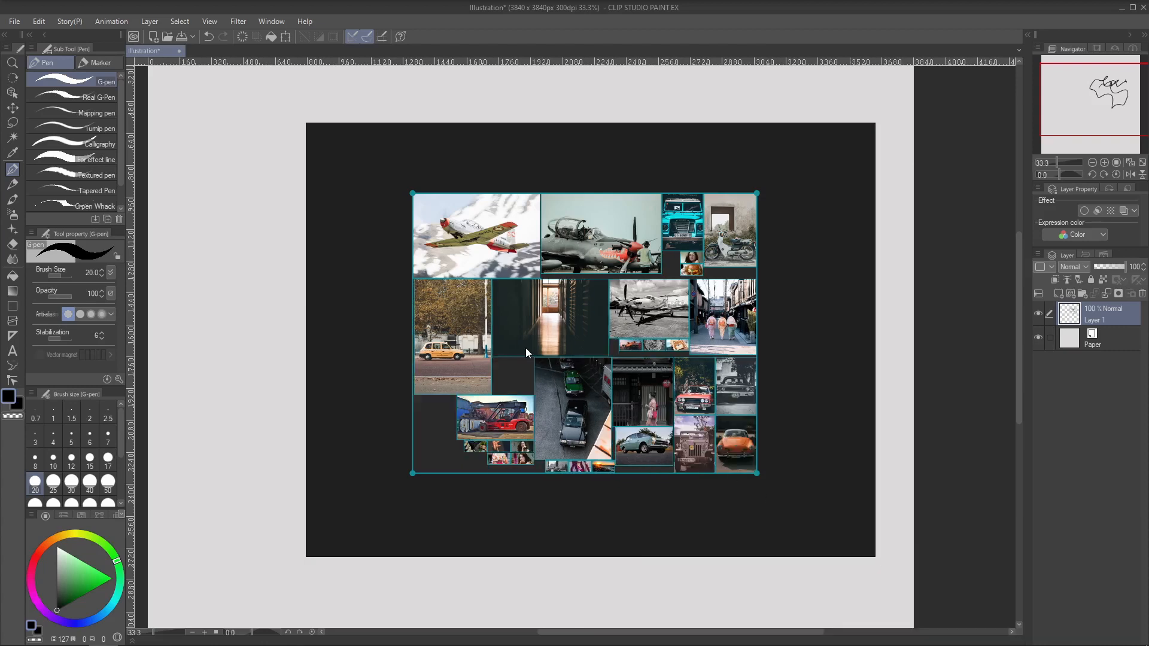
pyautogui.moveTo(575, 337)
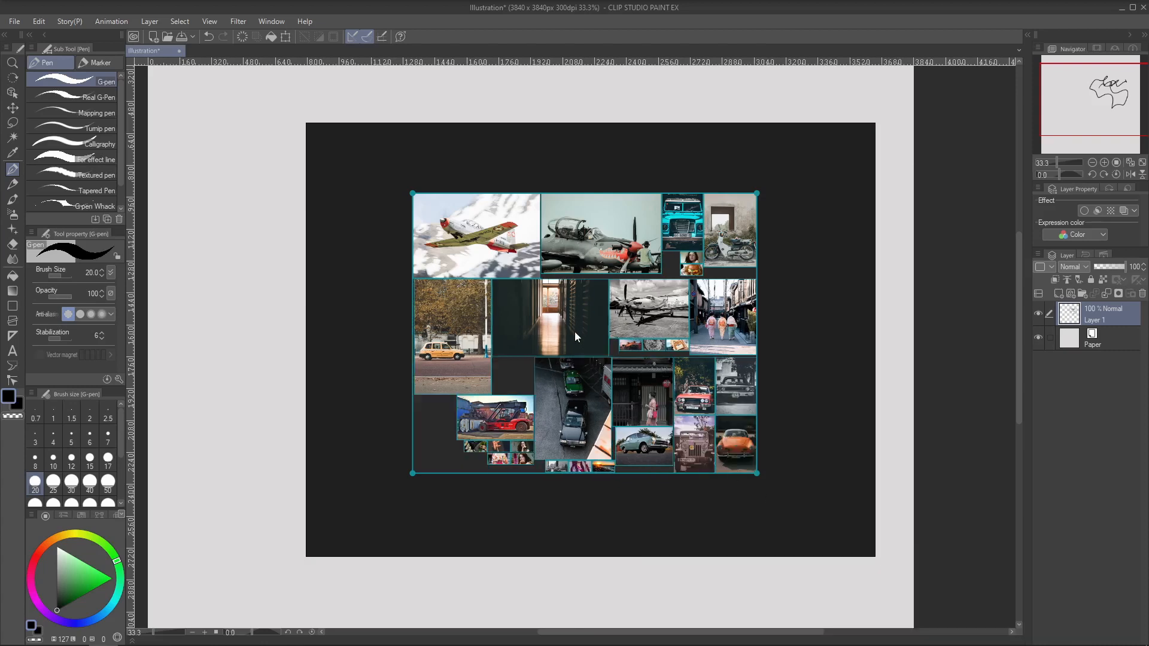
pyautogui.moveTo(492, 423)
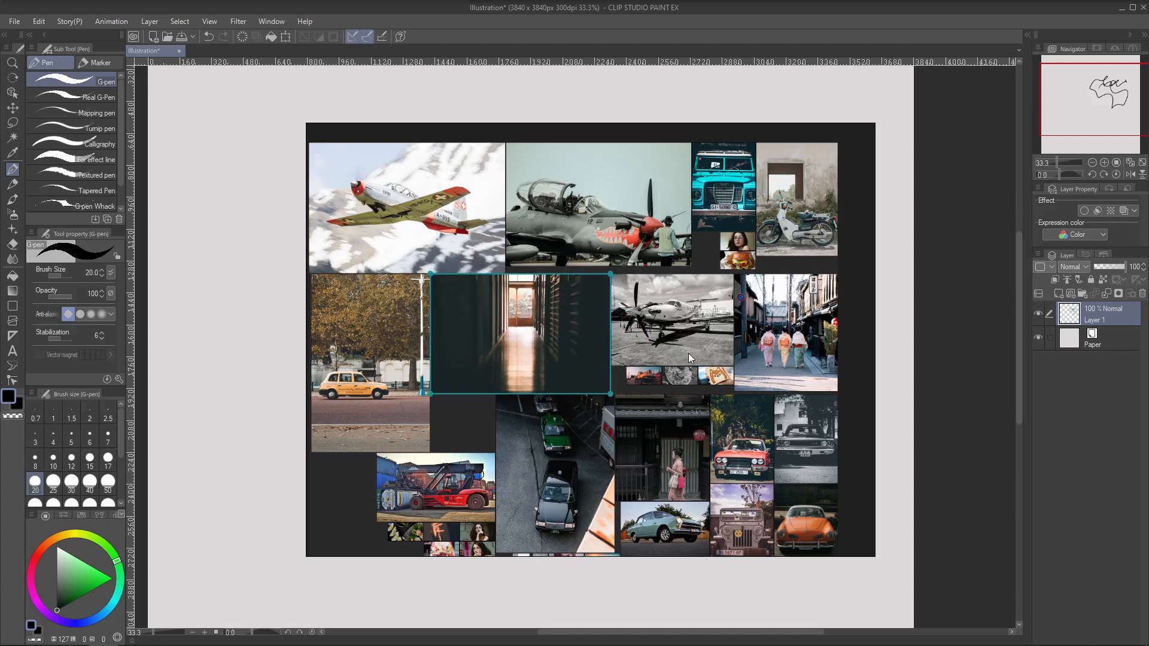
pyautogui.moveTo(607, 281)
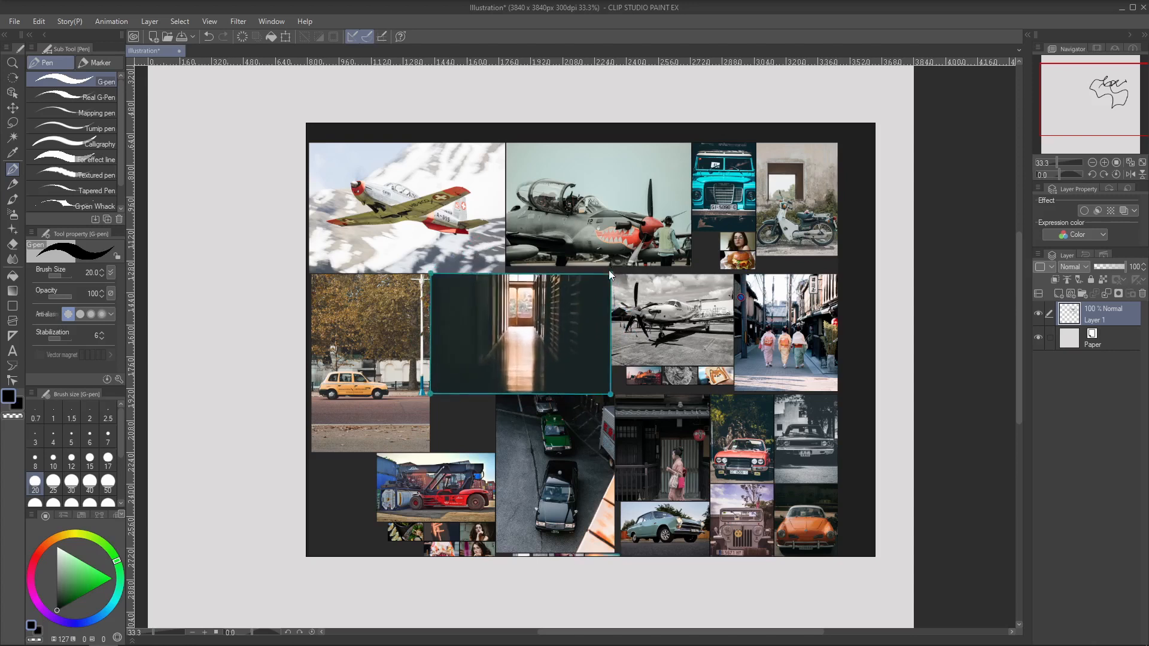
pyautogui.moveTo(596, 300)
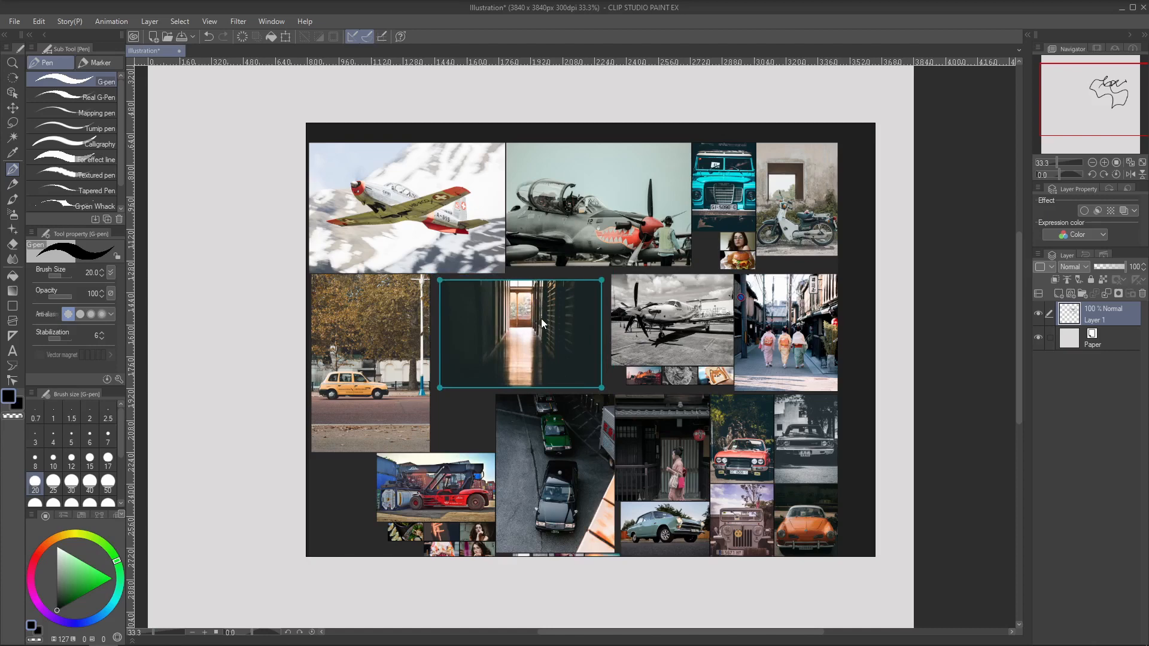
pyautogui.moveTo(525, 330)
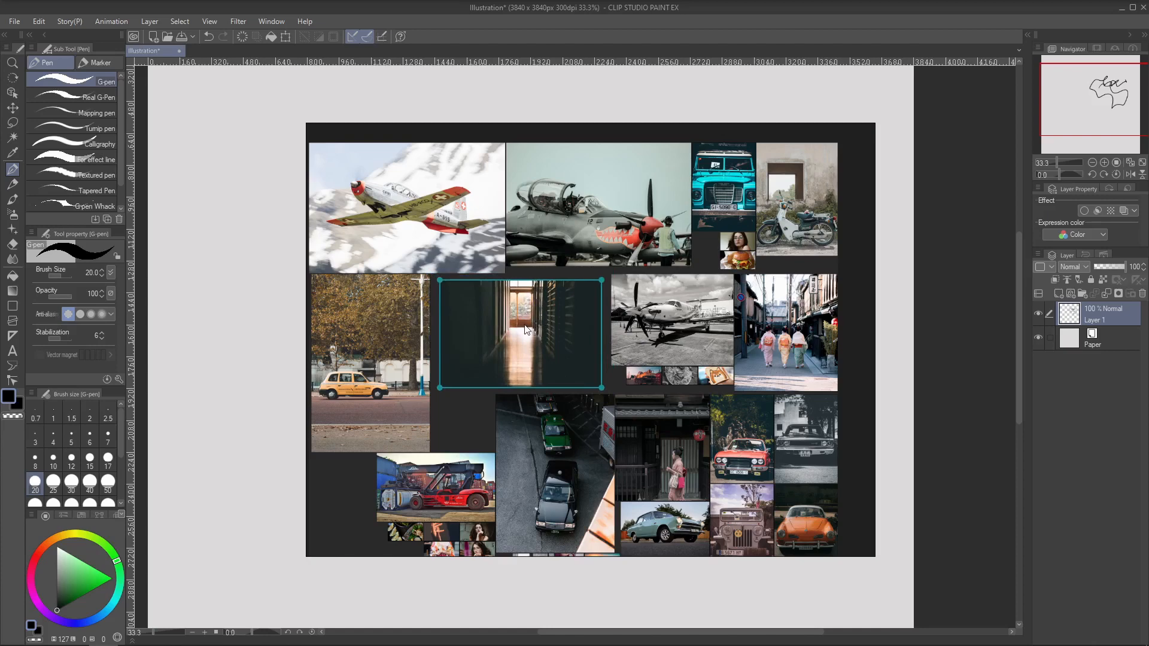
pyautogui.moveTo(557, 341)
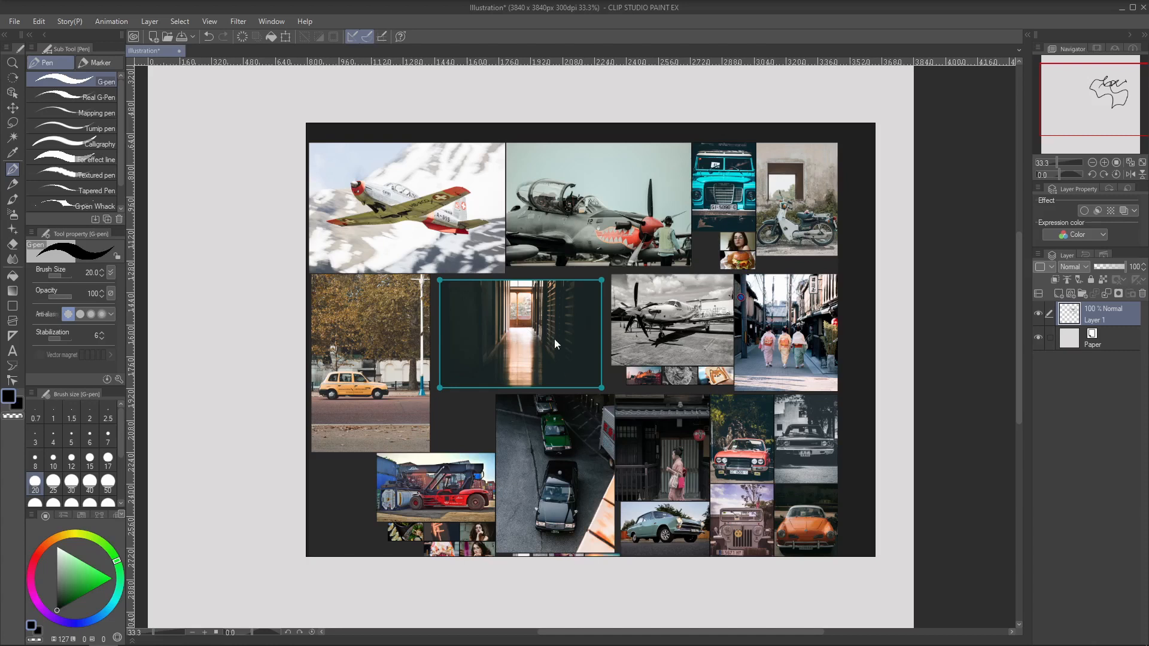
pyautogui.moveTo(557, 310)
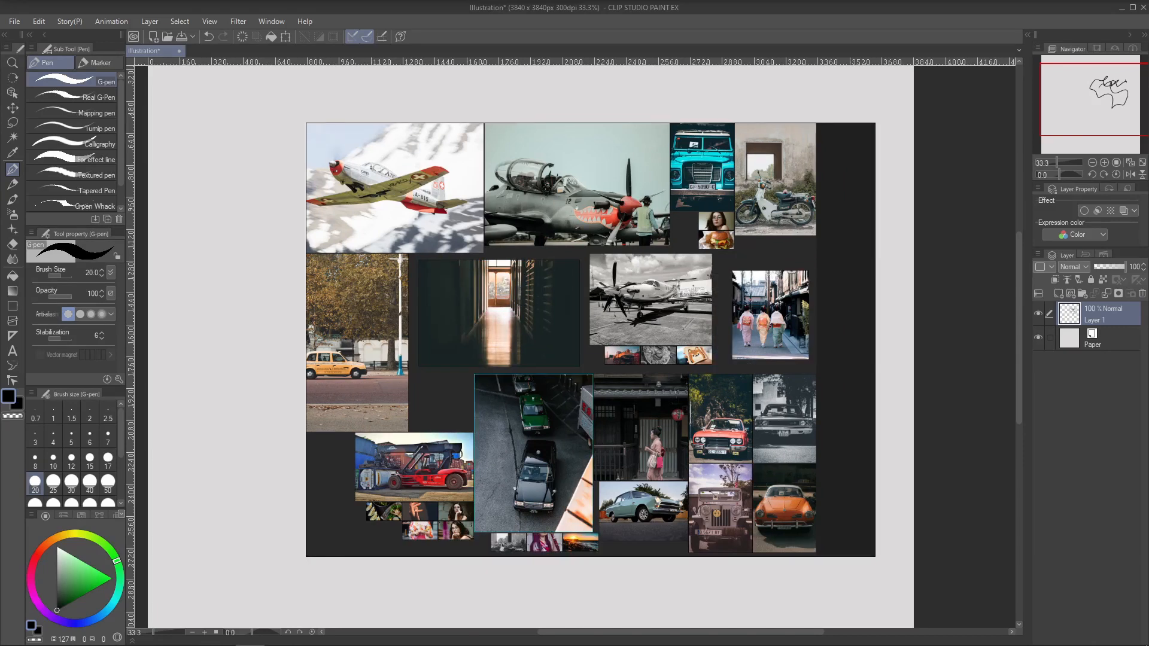
# Select the aerial street photo, then the dark hallway photo.
pyautogui.click(533, 452)
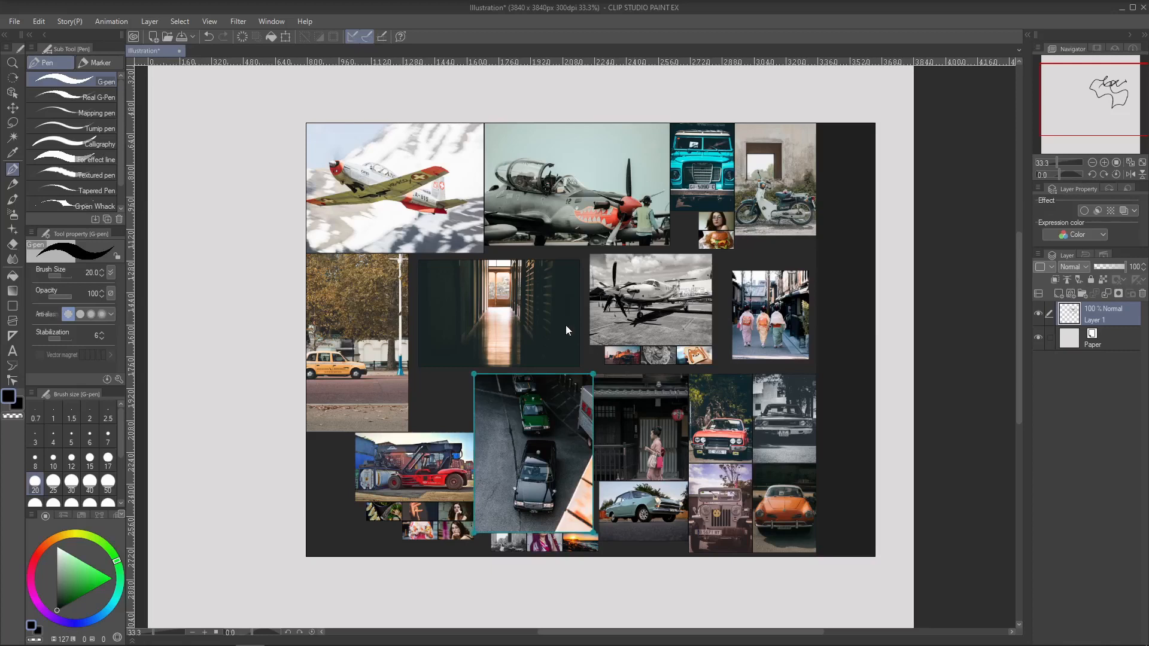
pyautogui.click(499, 311)
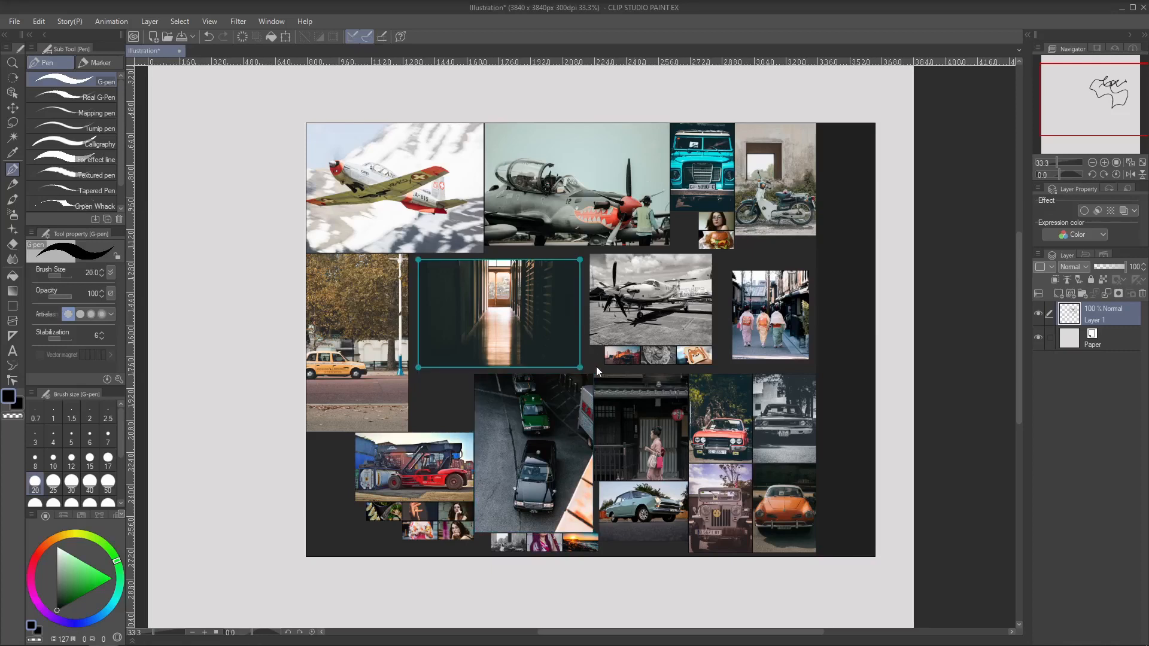
pyautogui.moveTo(588, 361)
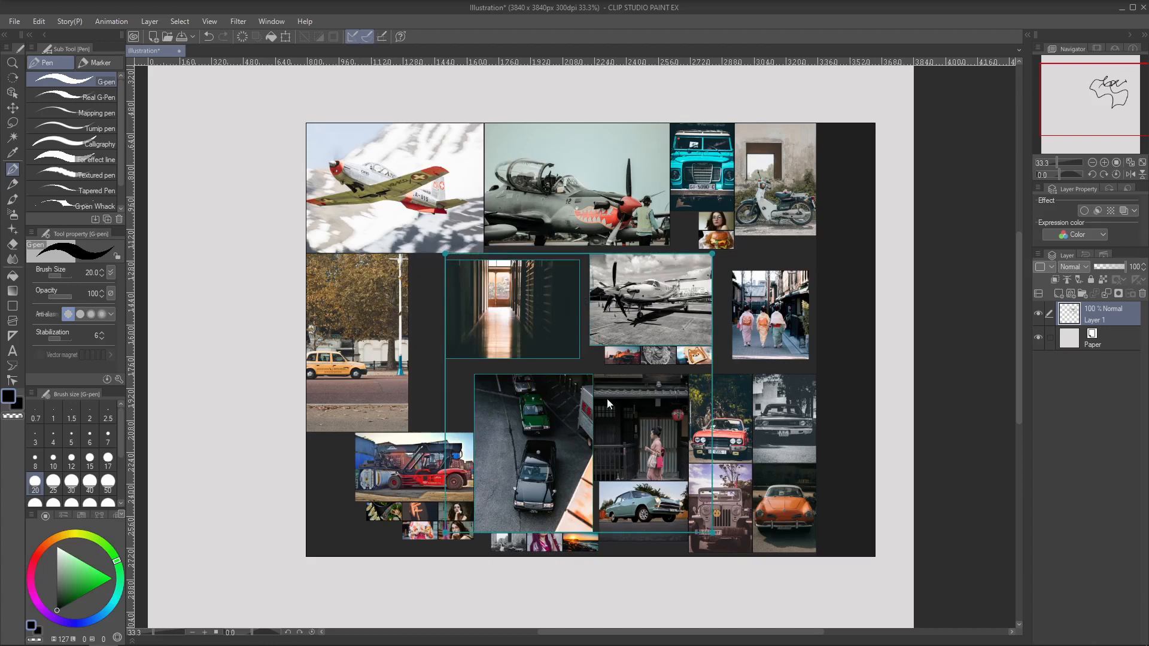
pyautogui.moveTo(525, 316)
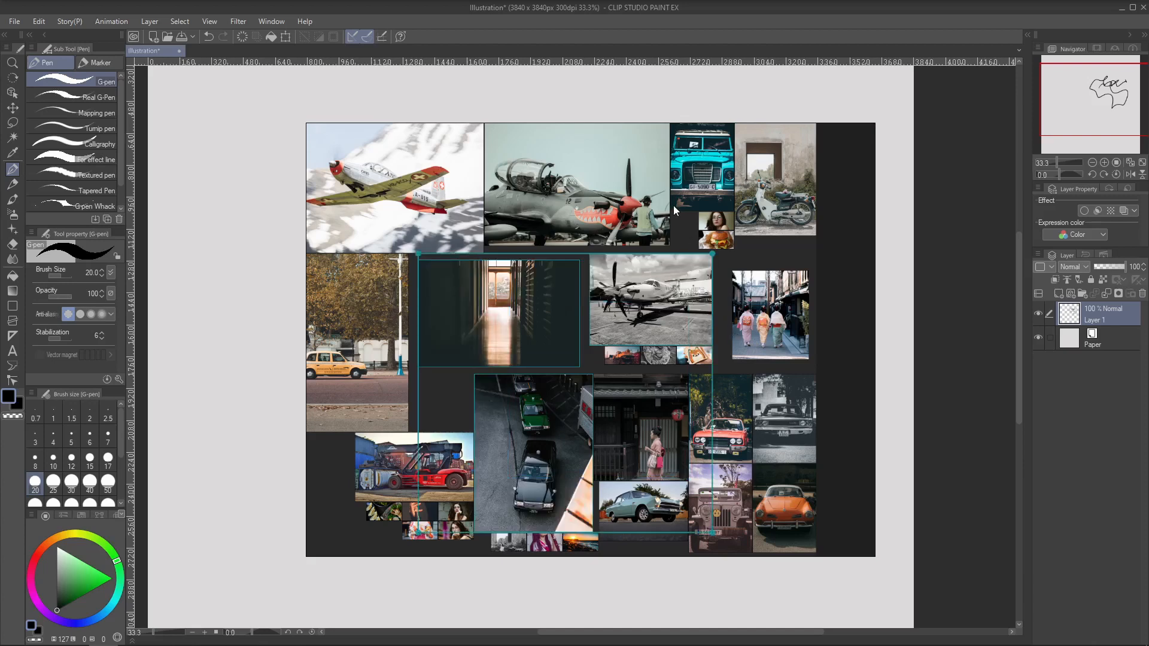
pyautogui.moveTo(698, 303)
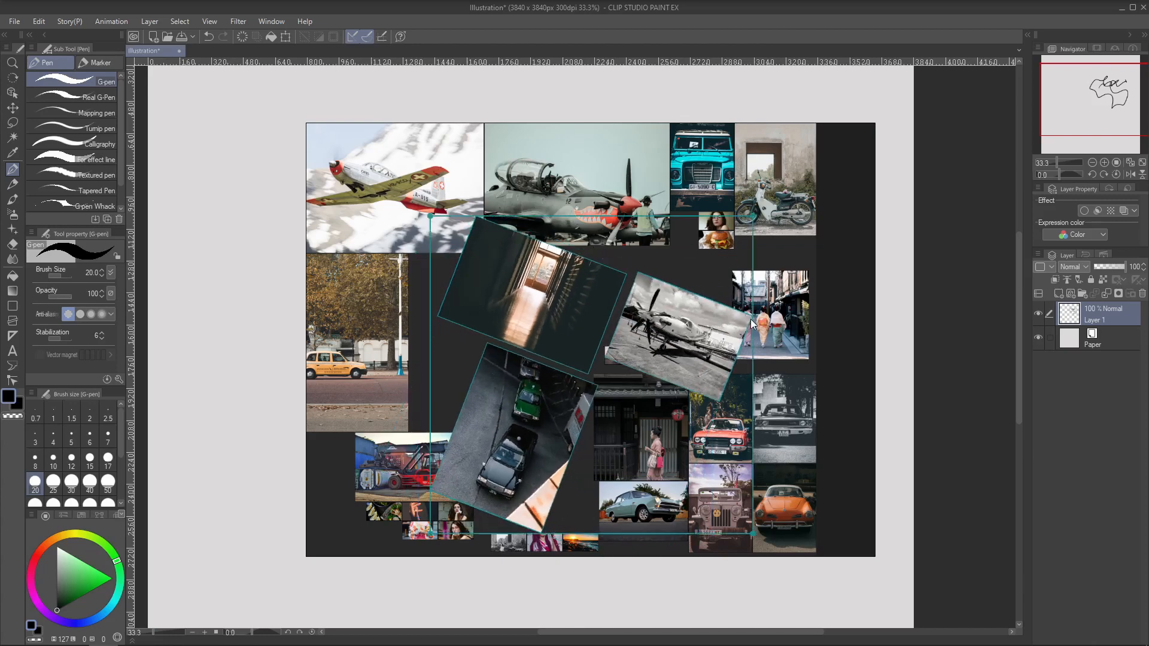
pyautogui.moveTo(711, 306)
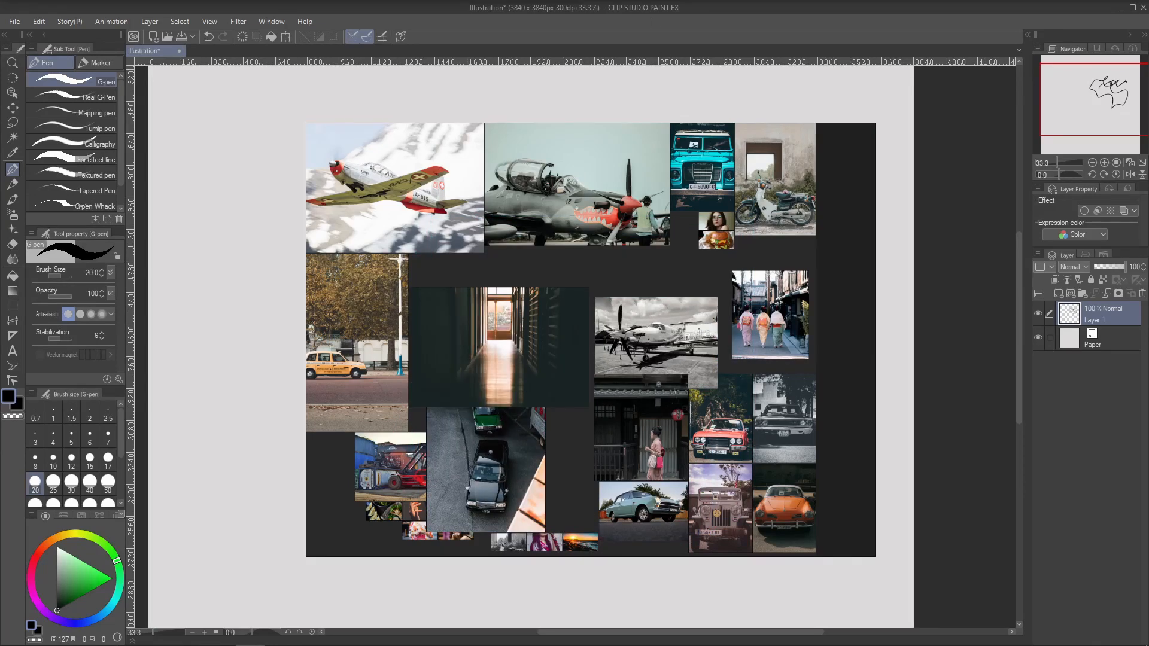
pyautogui.click(655, 345)
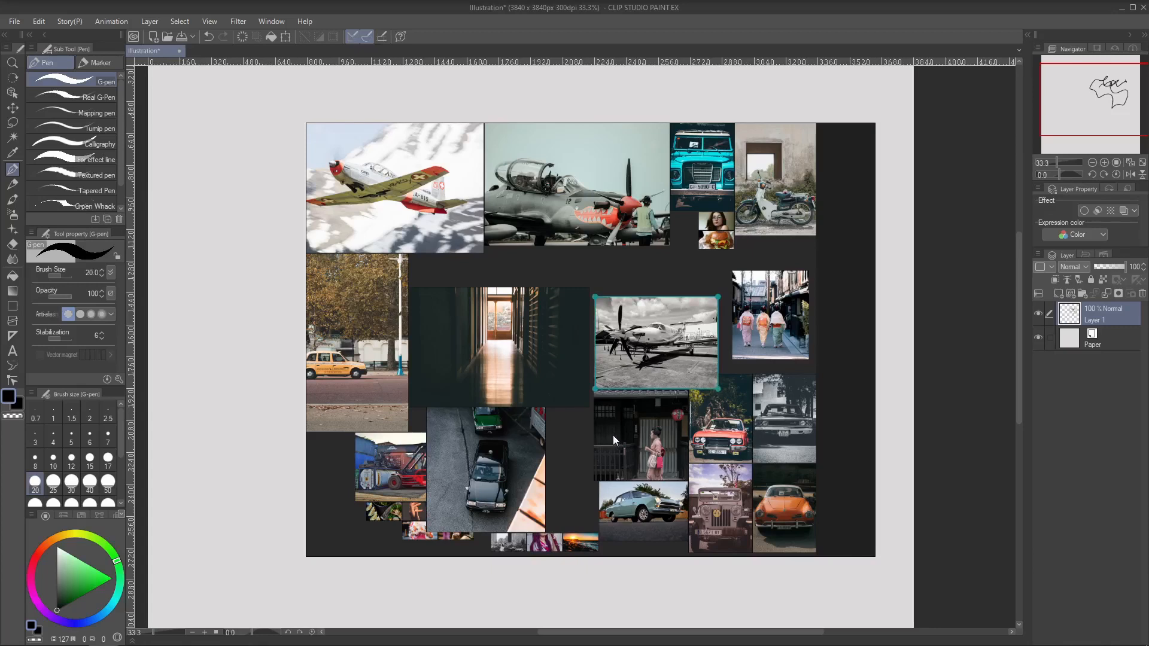
pyautogui.moveTo(640, 428)
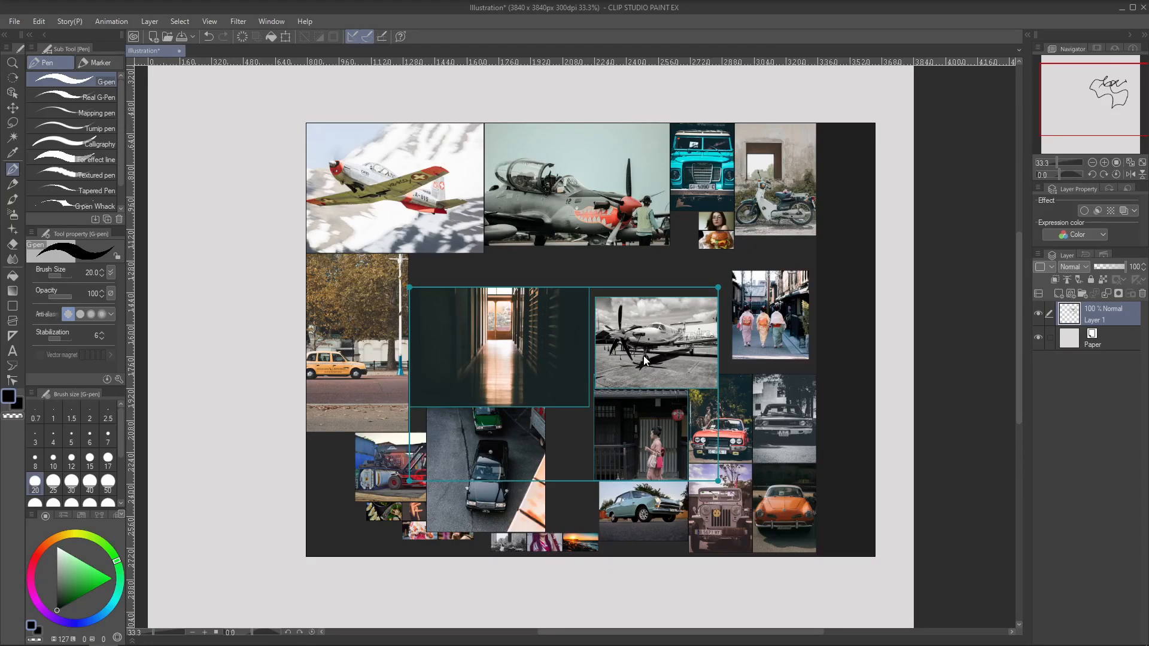
pyautogui.moveTo(700, 354)
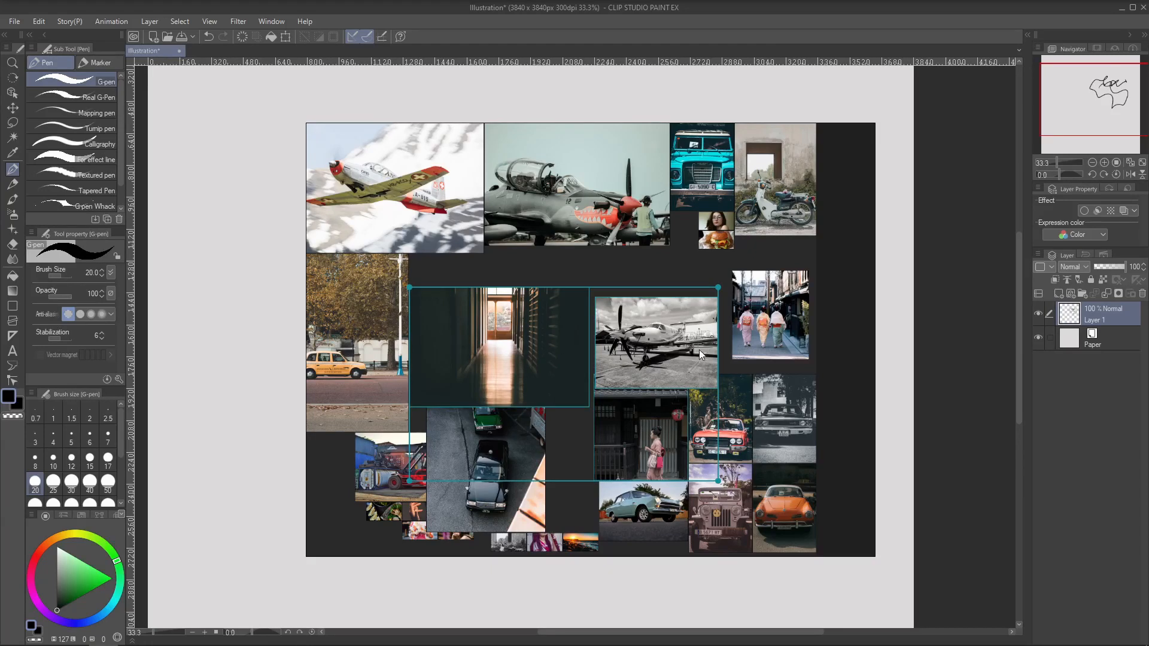
pyautogui.moveTo(696, 329)
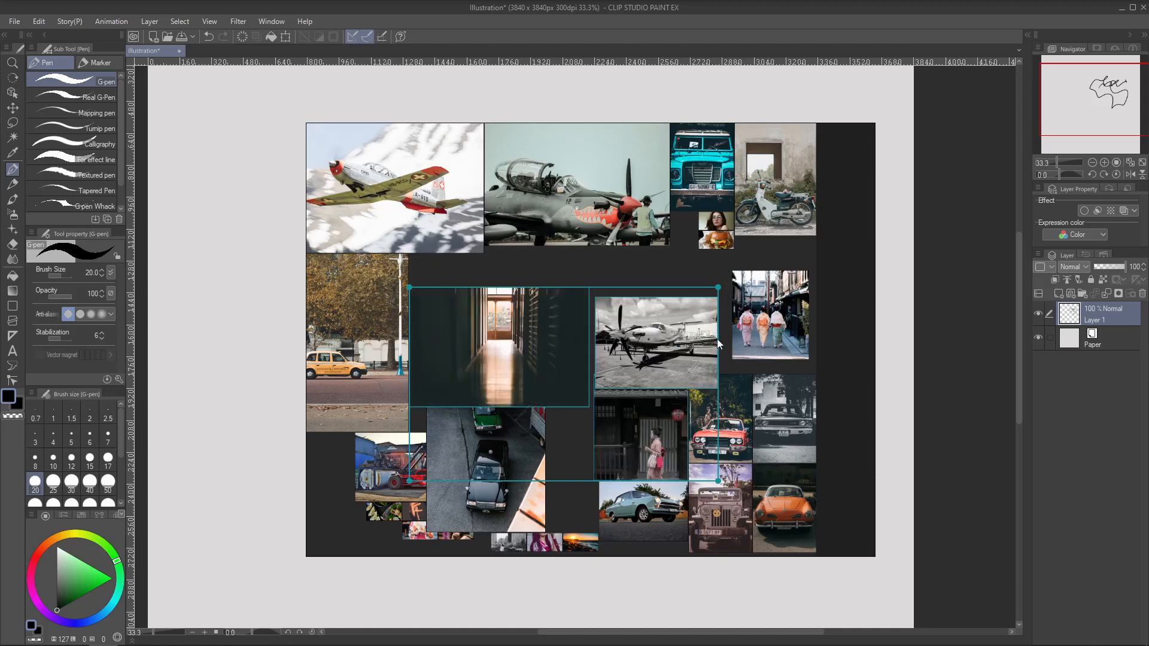
pyautogui.moveTo(718, 345)
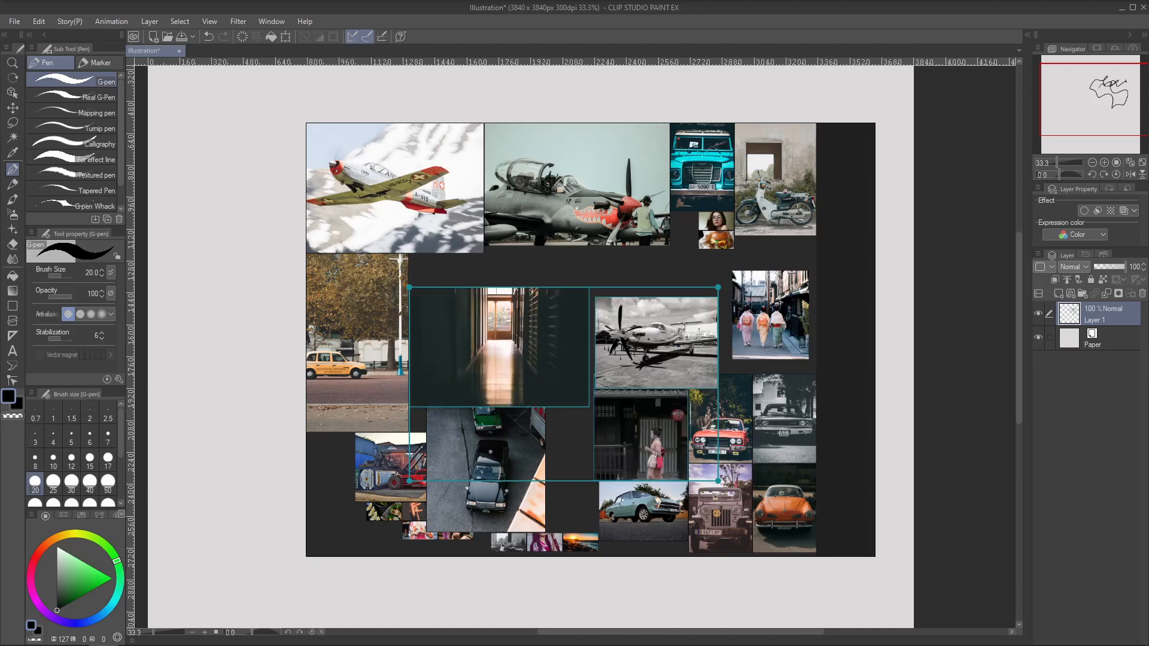
pyautogui.moveTo(699, 396)
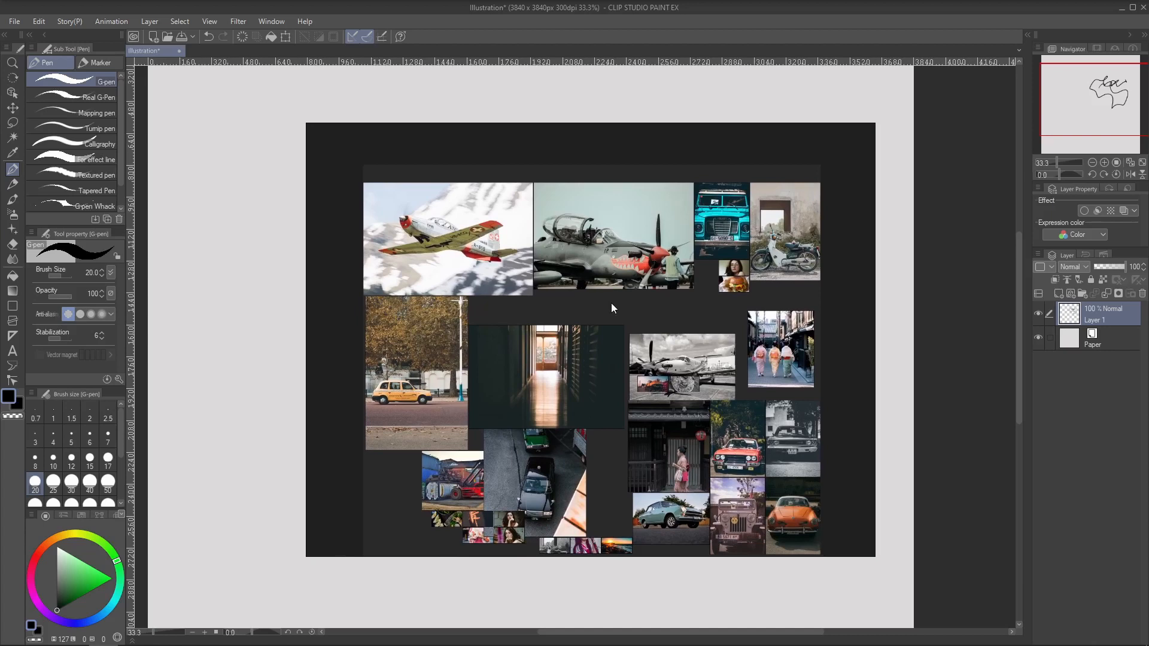
pyautogui.moveTo(603, 316)
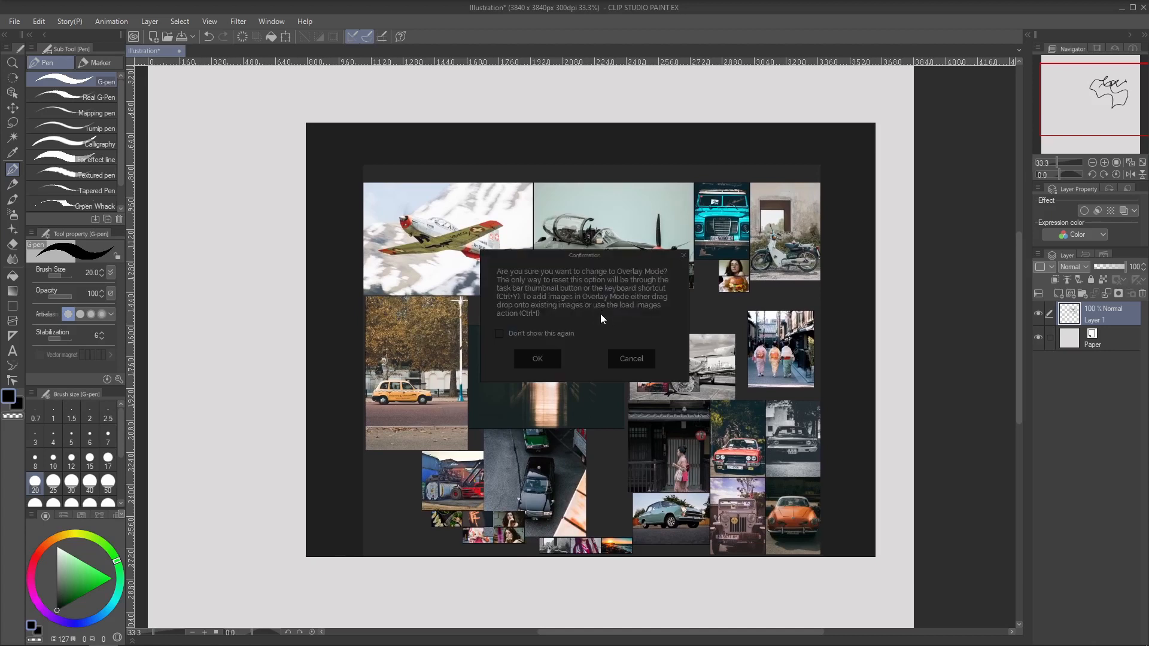
pyautogui.moveTo(664, 293)
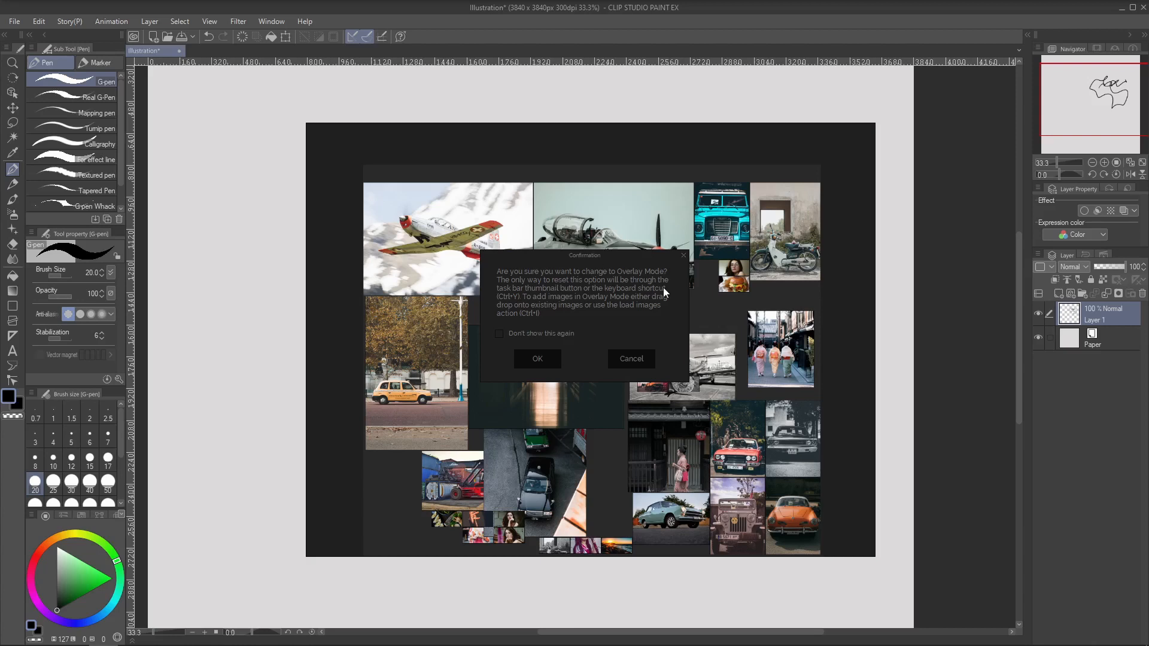
pyautogui.moveTo(555, 301)
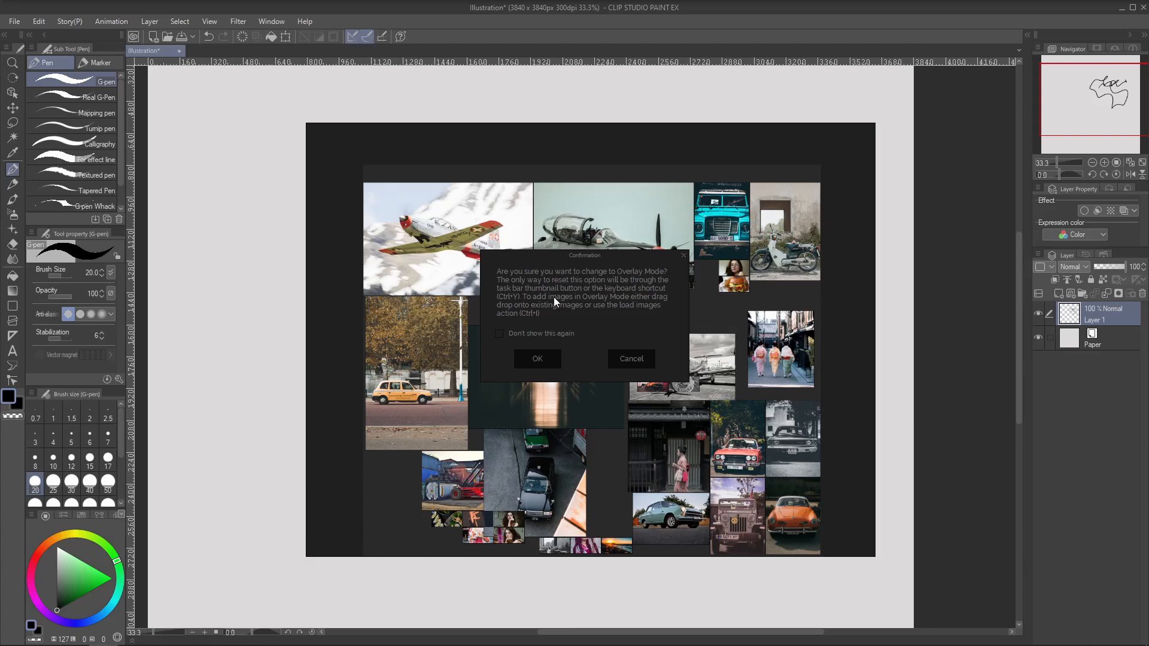
pyautogui.moveTo(605, 323)
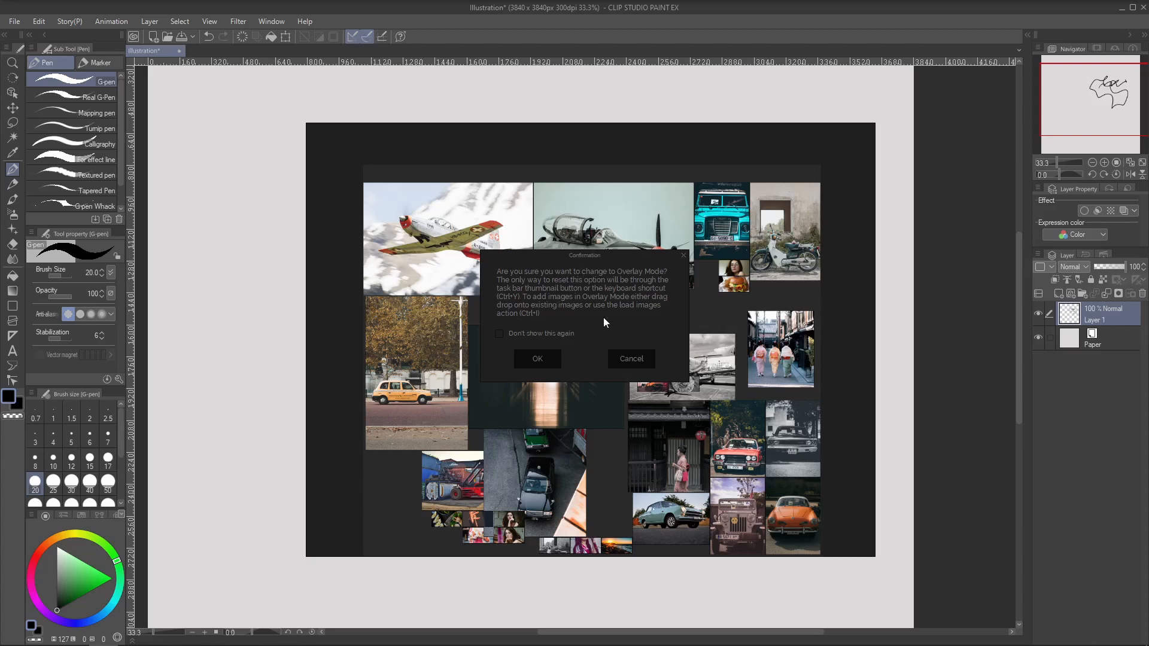
pyautogui.moveTo(582, 309)
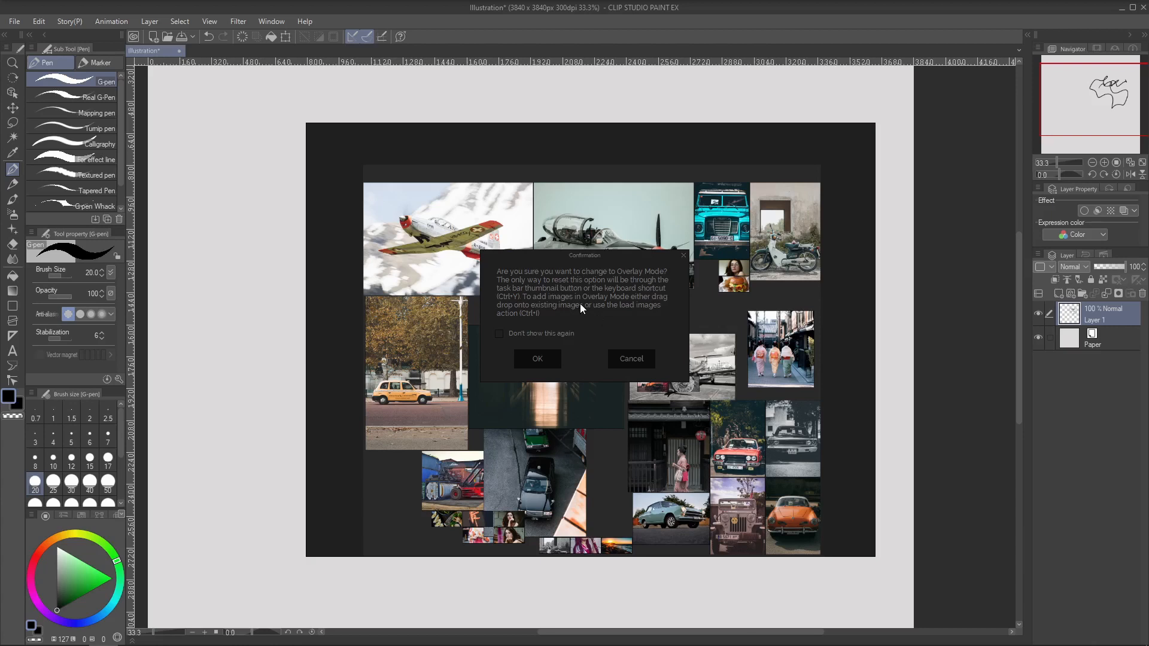
pyautogui.moveTo(624, 307)
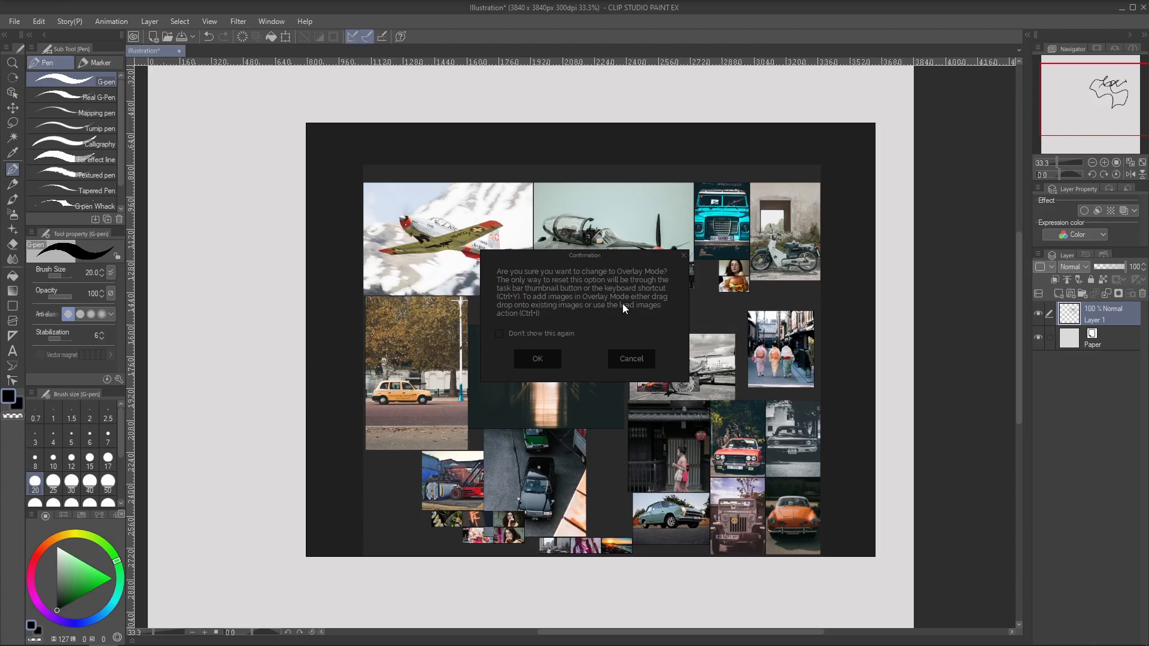
pyautogui.moveTo(606, 314)
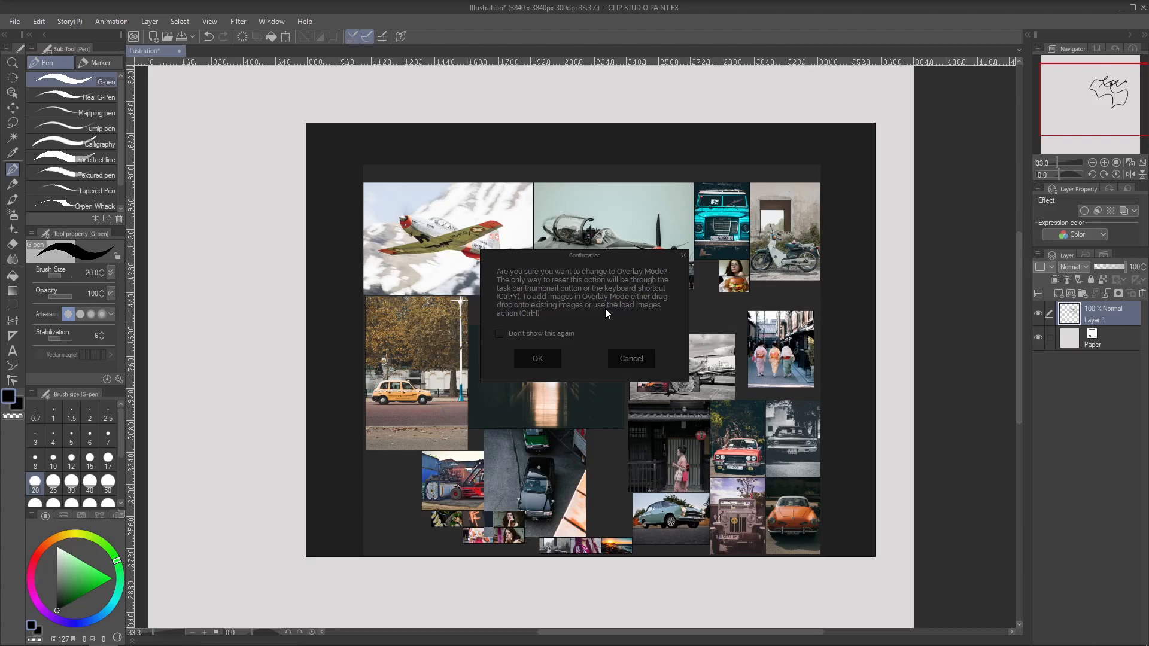
# Confirm switching the board into Overlay Mode.
pyautogui.click(536, 359)
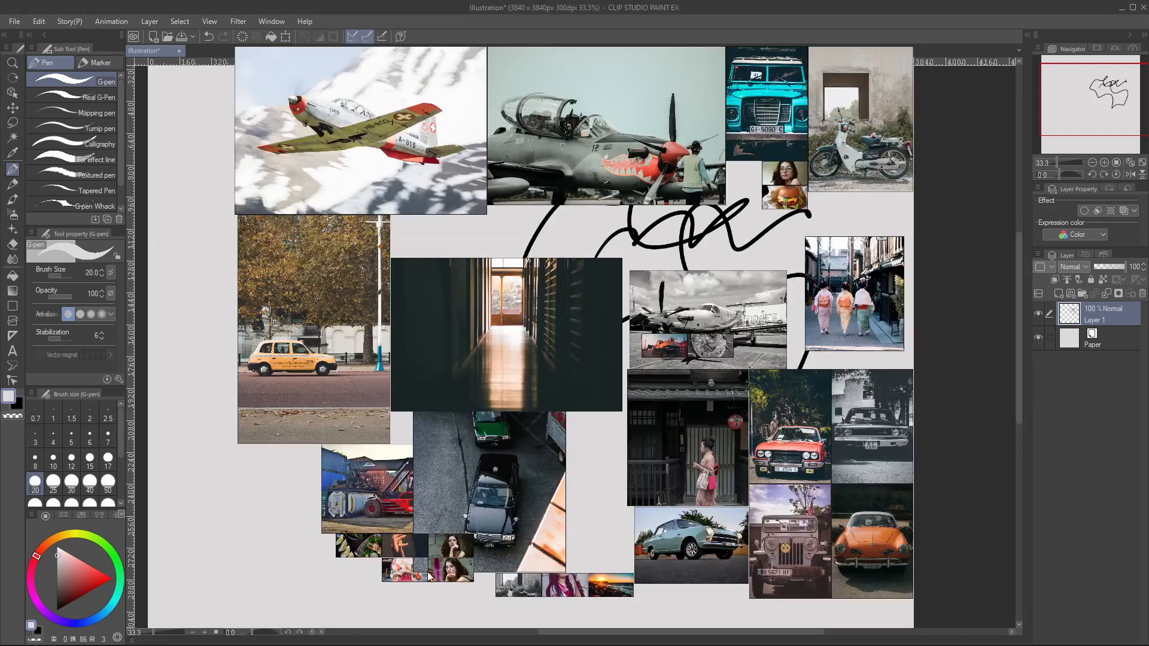
pyautogui.moveTo(597, 328)
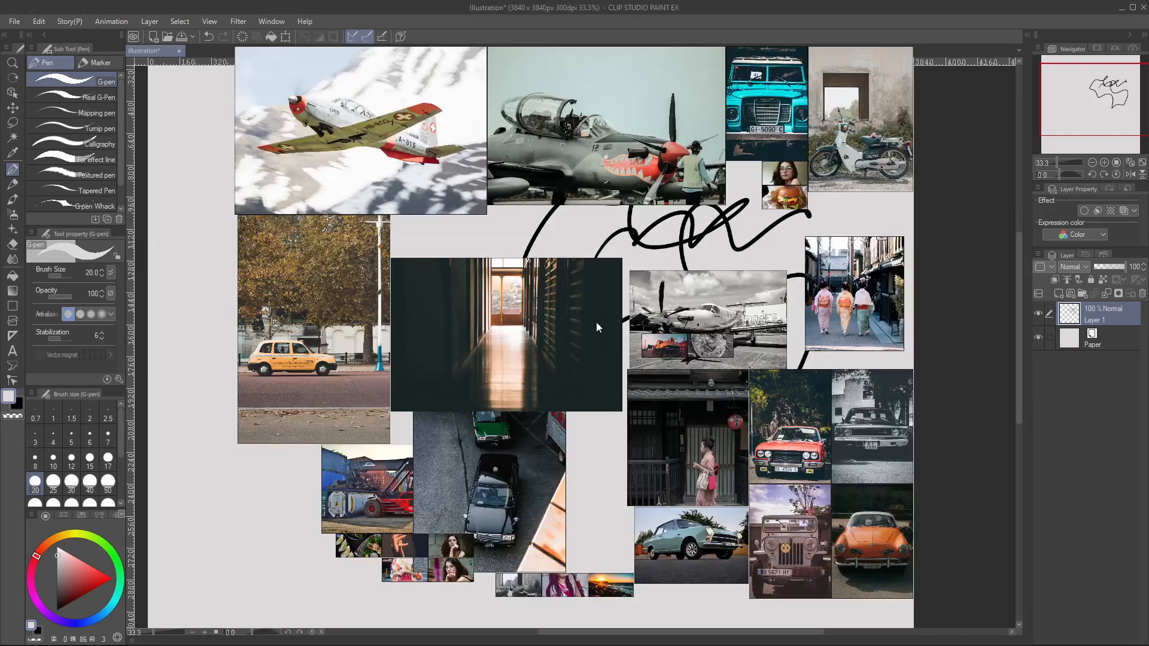
# Make the black-and-white plane photo translucent with Ctrl+T, then exit Overlay Mode with Ctrl+Y.
pyautogui.click(706, 316)
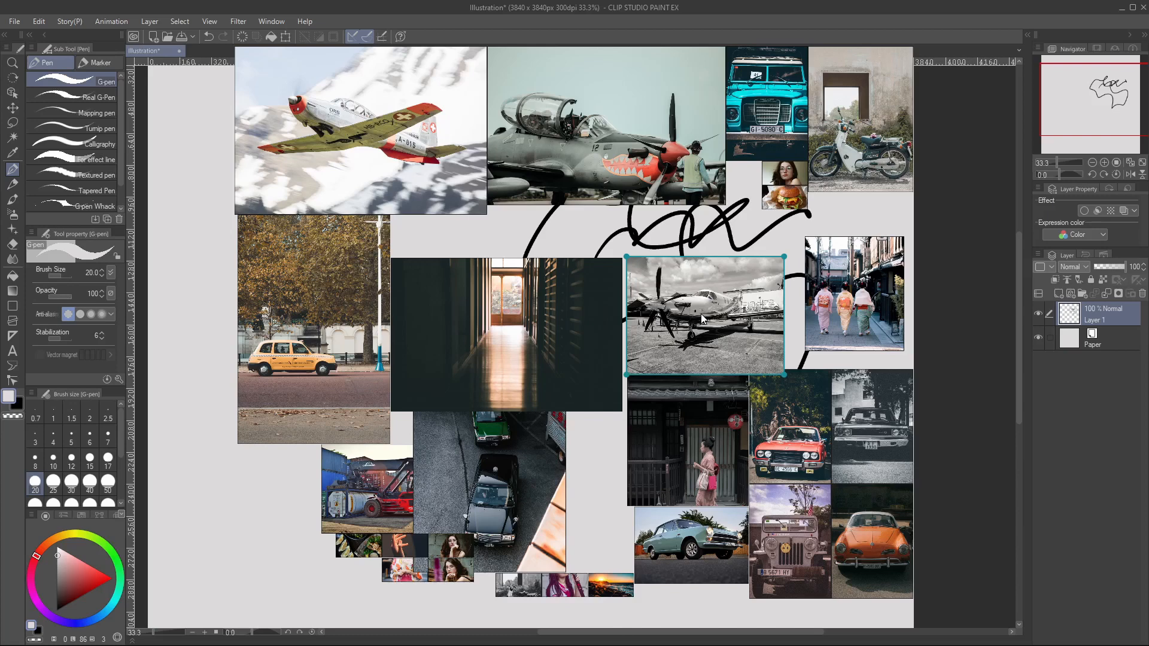
pyautogui.press('ctrl+t')
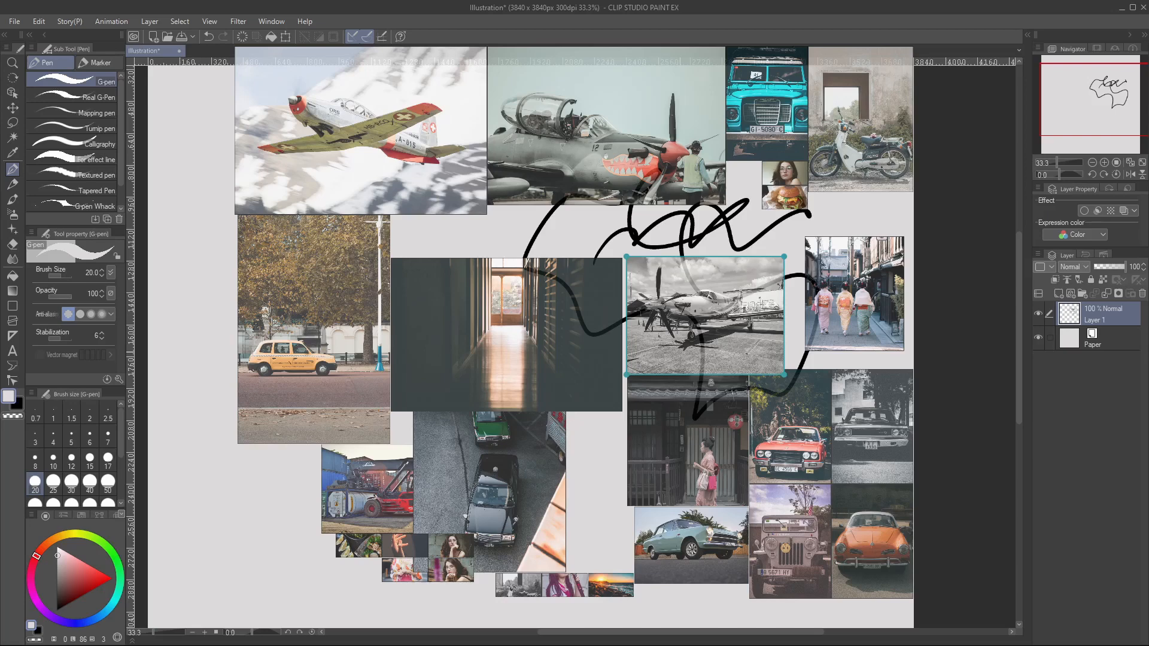
pyautogui.press('ctrl+t')
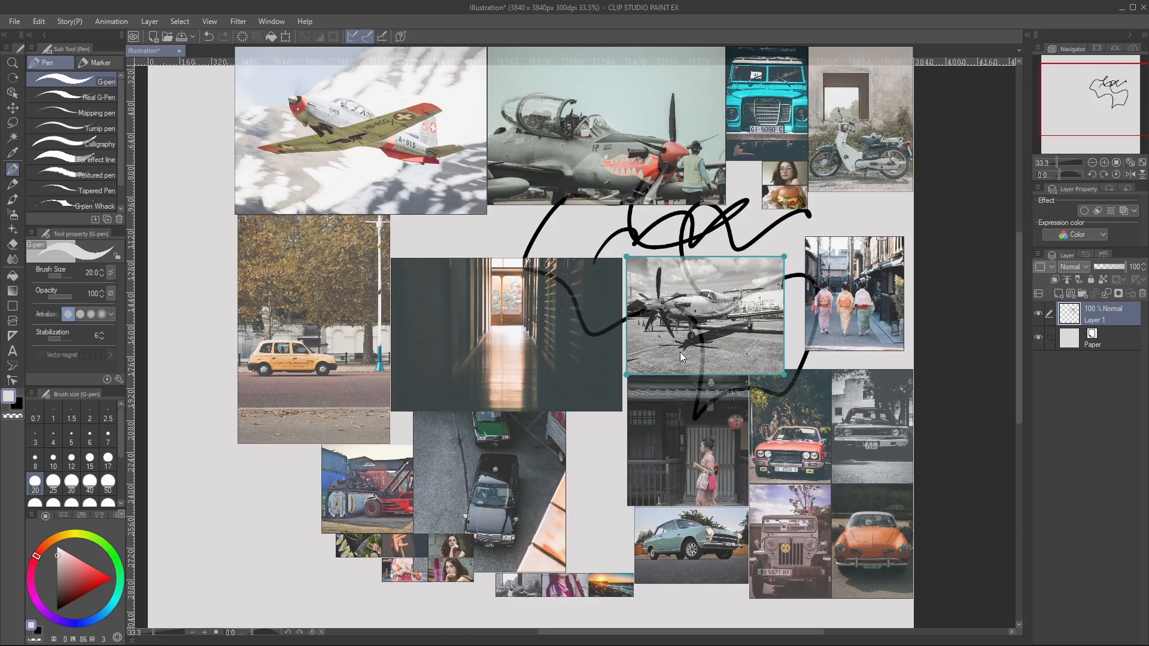
pyautogui.press('ctrl+y')
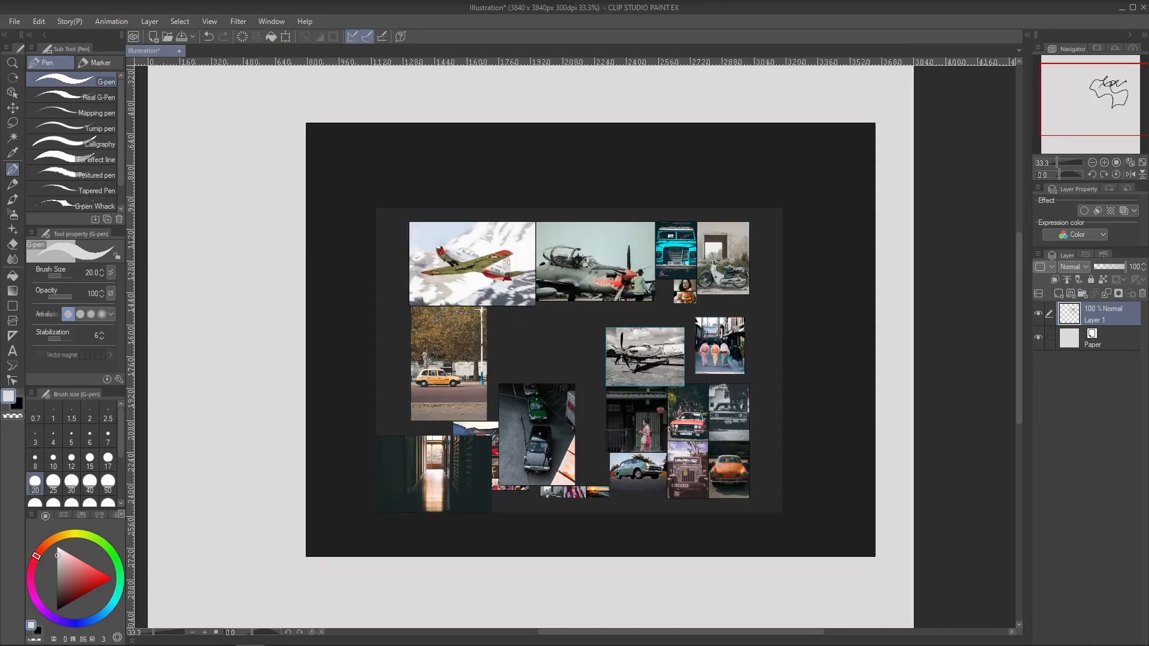
pyautogui.click(644, 356)
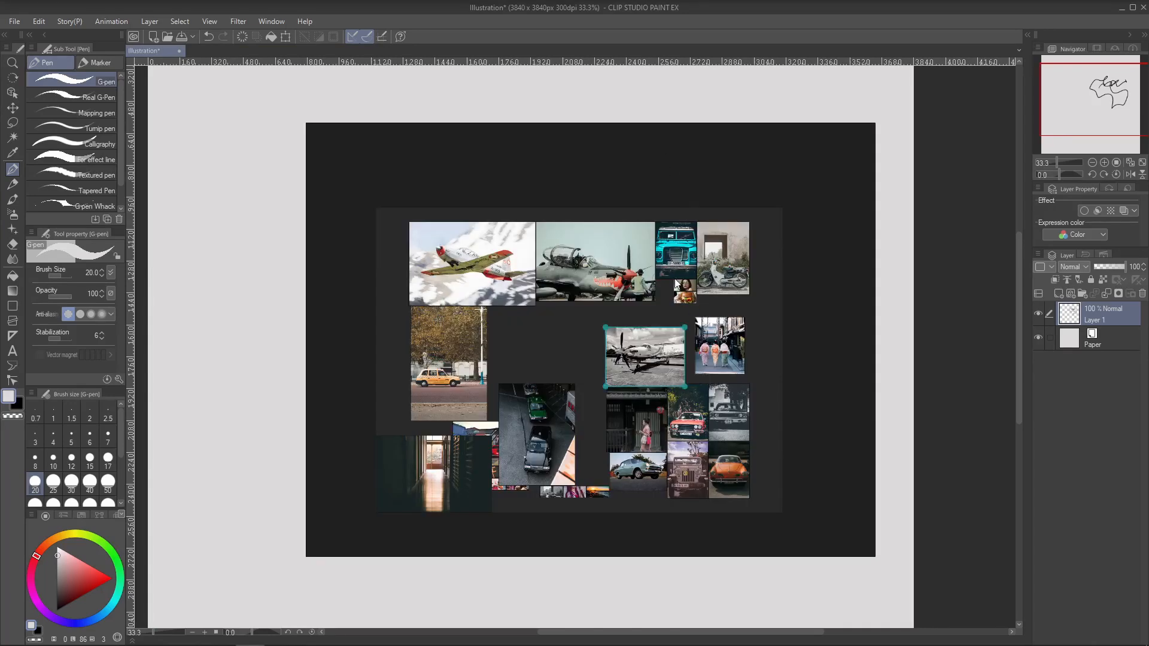
pyautogui.moveTo(544, 386)
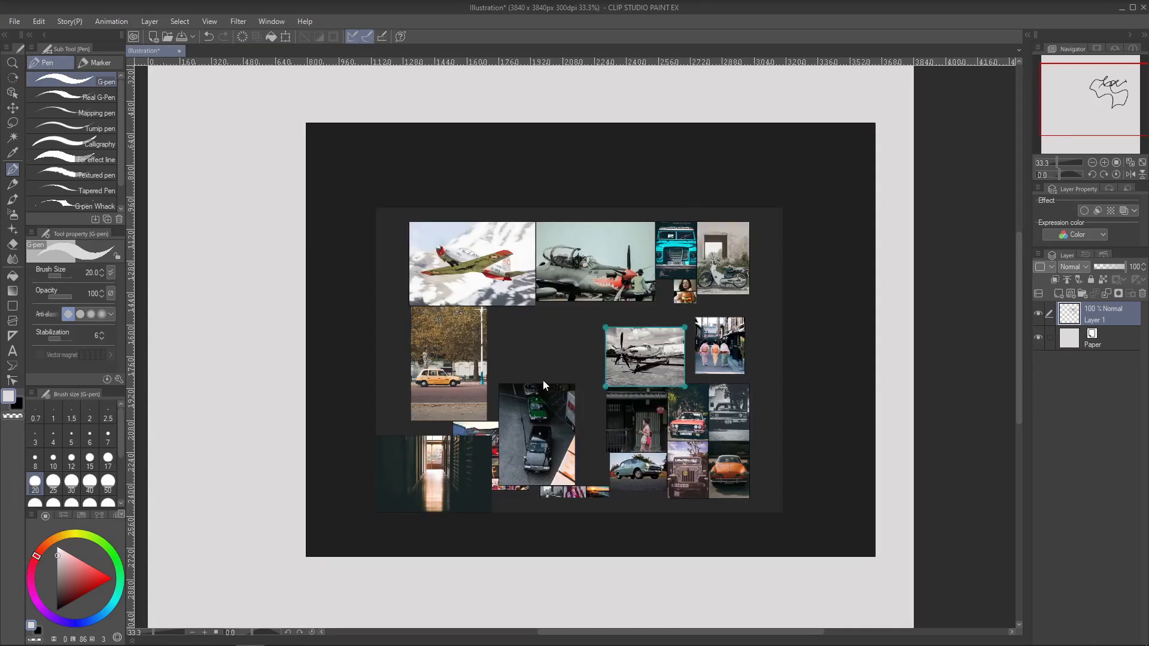
pyautogui.moveTo(591, 381)
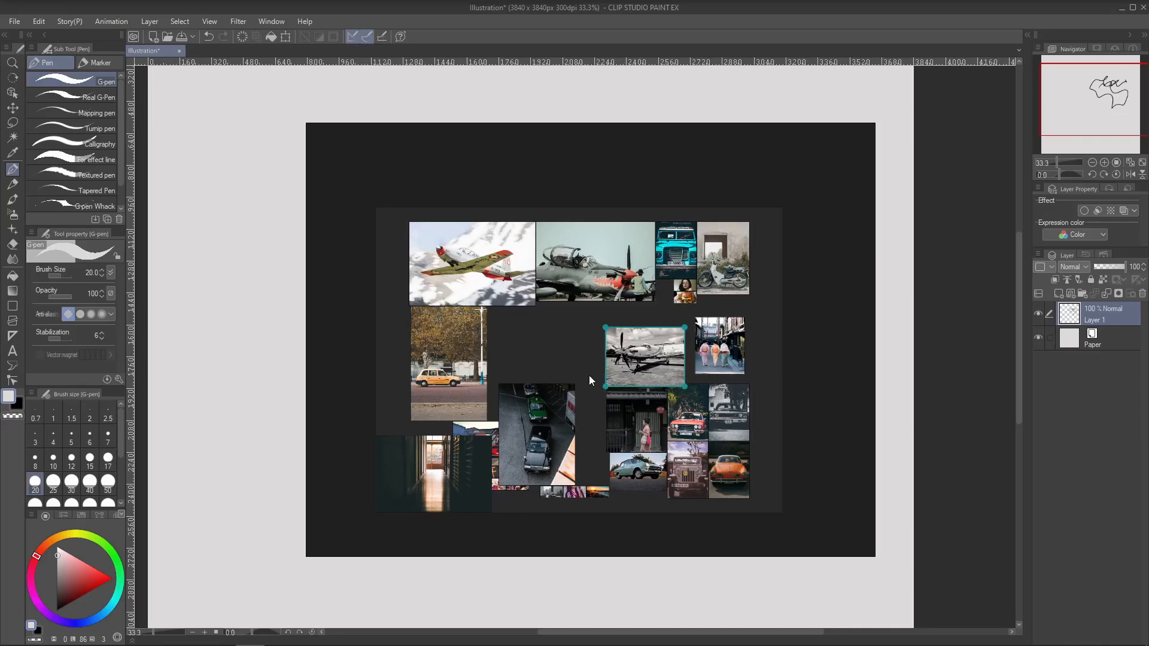